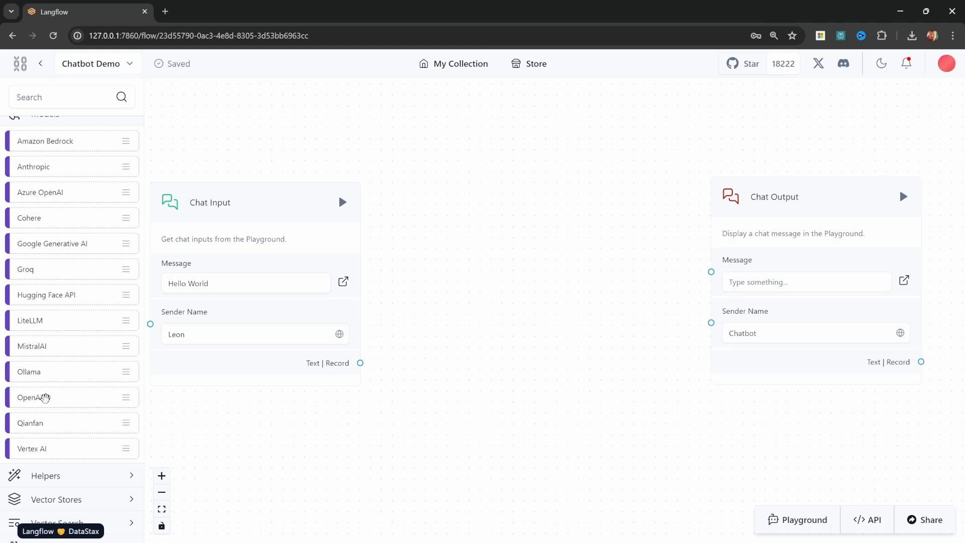
- Chat with the Chatbot Demo and Demo flows in the Playground, starting a message 'What ar'
click(805, 520)
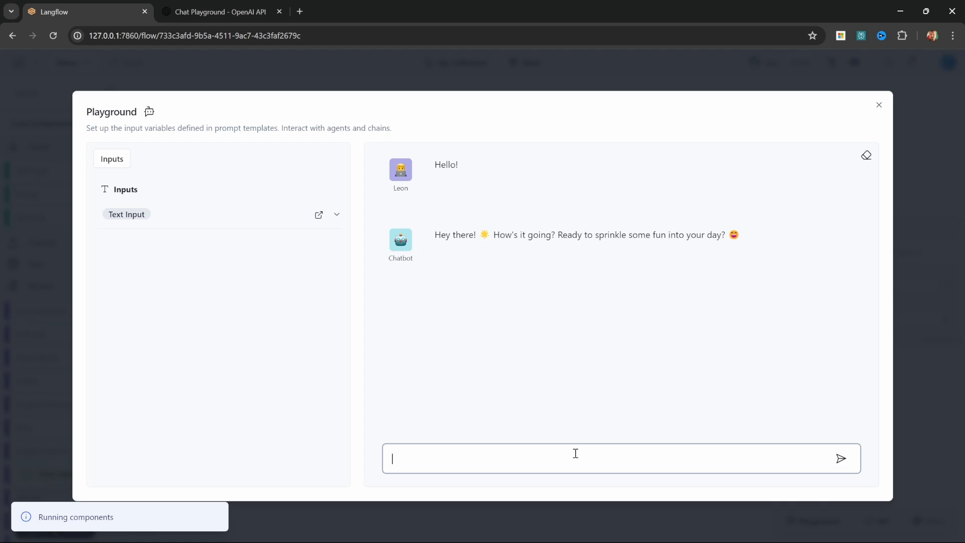
click(879, 104)
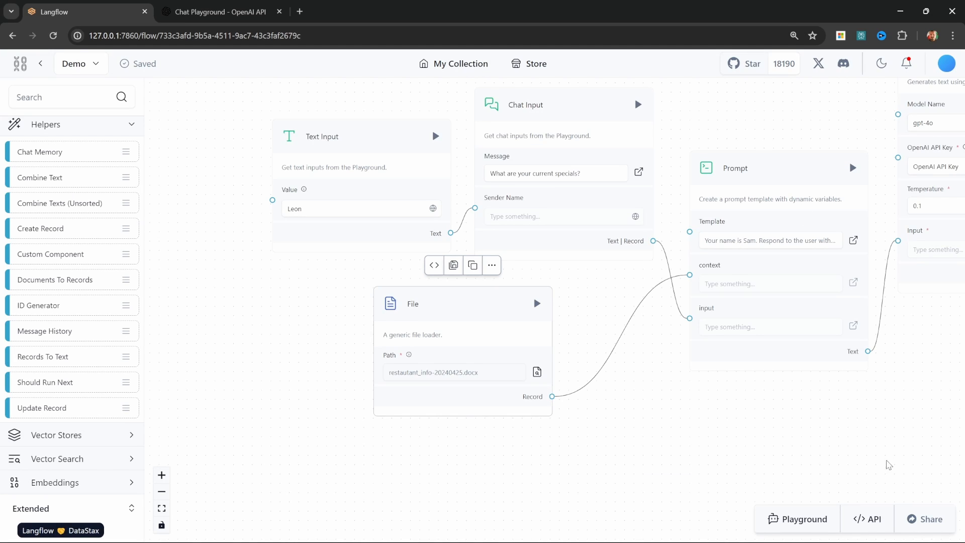
click(798, 518)
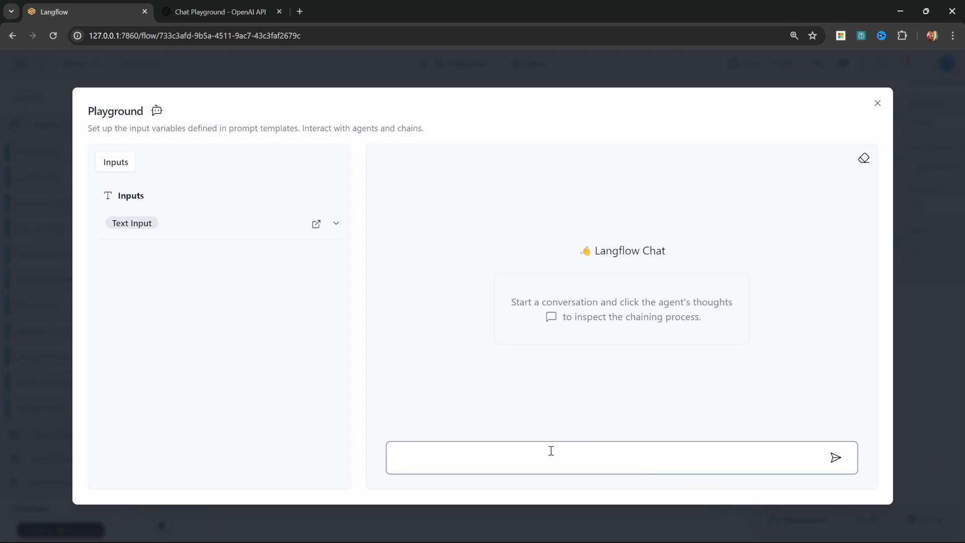
text(What ar)
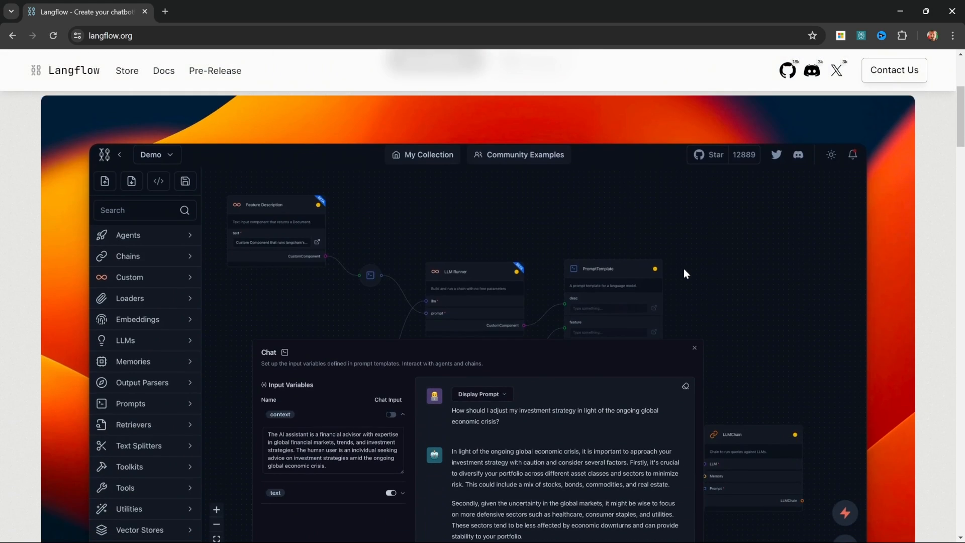
- Scroll langflow.org and the docs down to the Installation section requiring Python 3.10
scroll(down, 3)
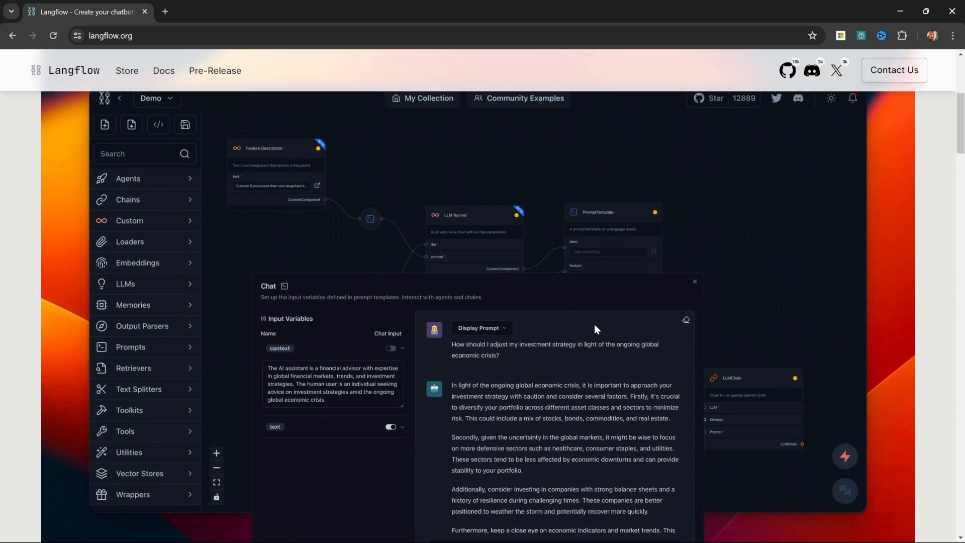
mouse_move(569, 370)
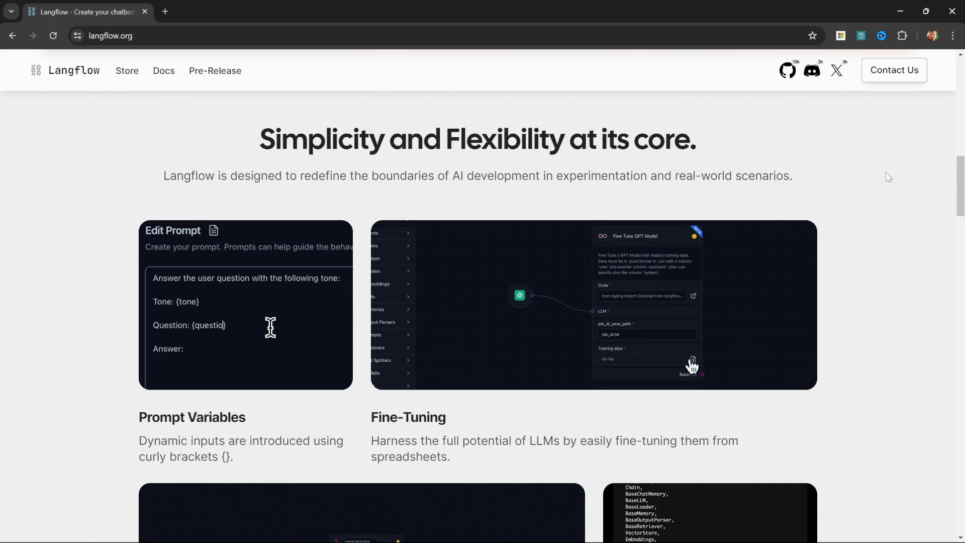
scroll(down, 3)
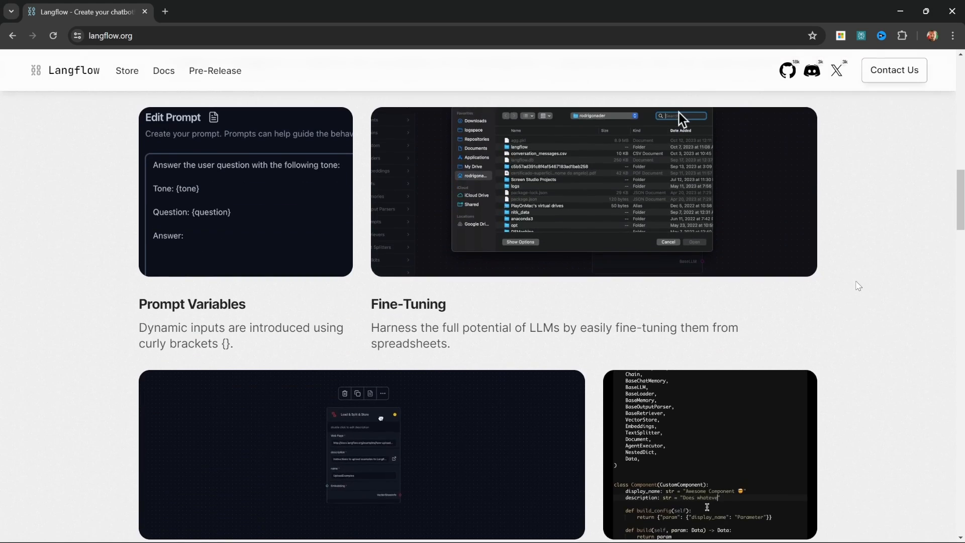
scroll(down, 3)
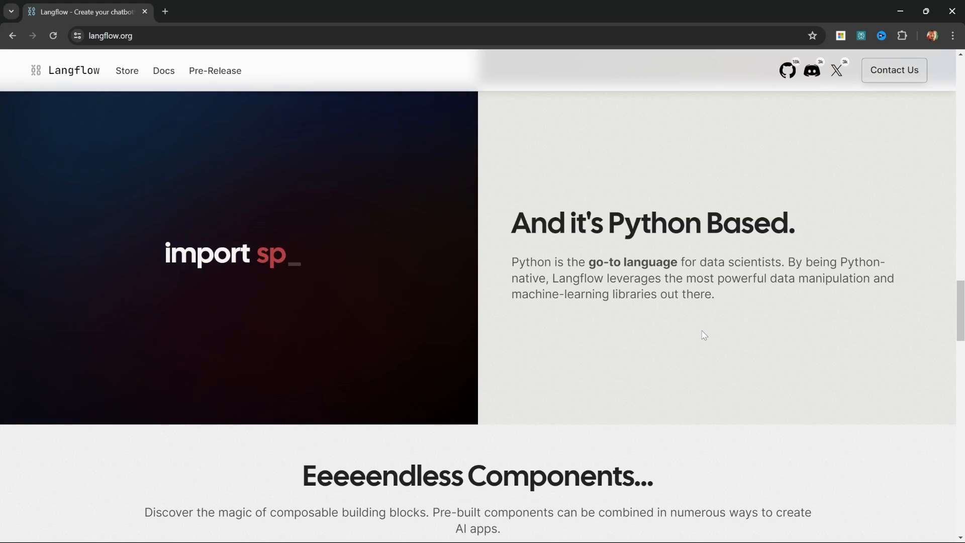
scroll(down, 3)
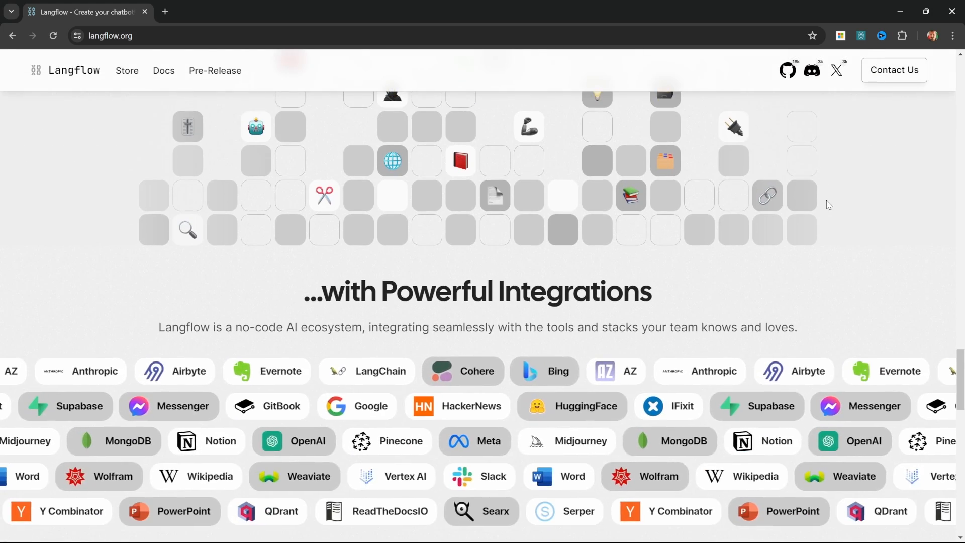
scroll(down, 3)
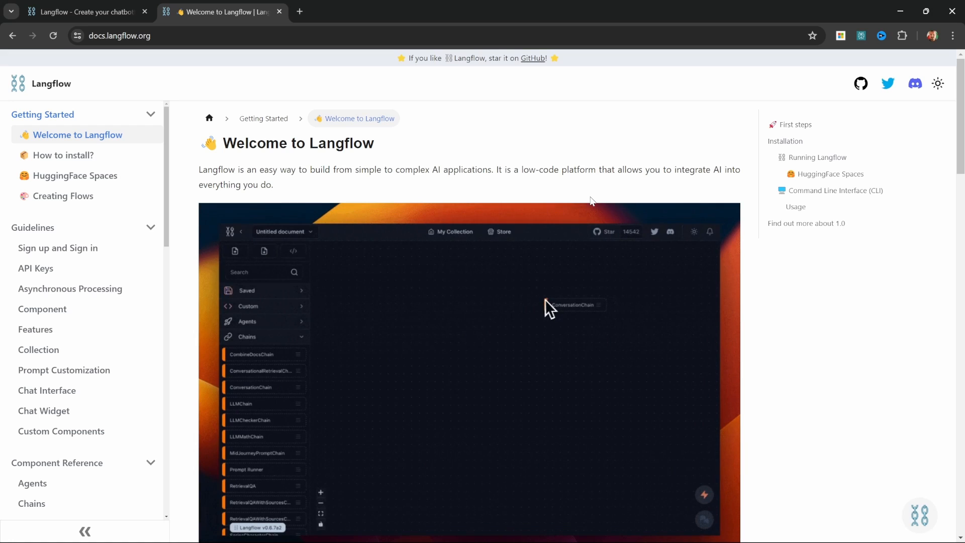
scroll(down, 3)
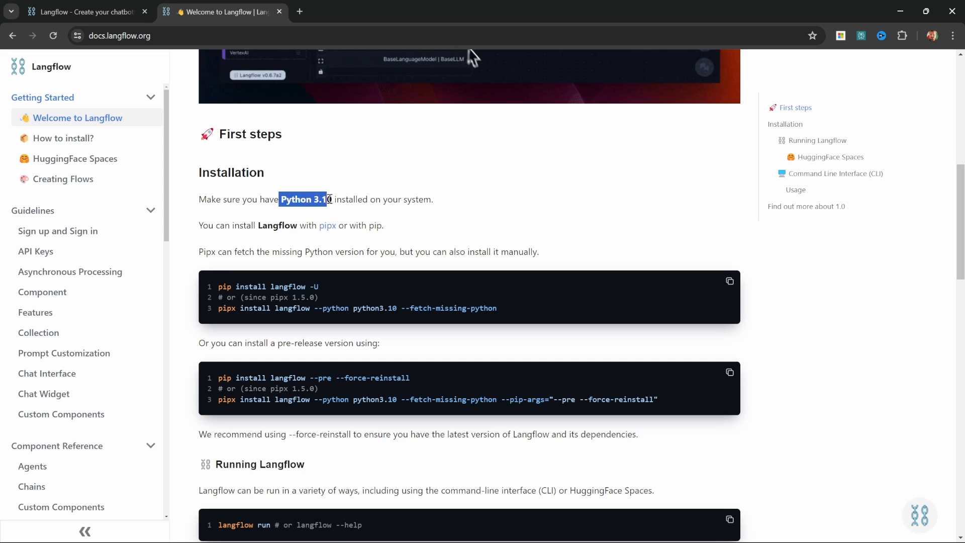
- Browse the Python 3.10.0 release page down to the Files table with Windows installers
click(324, 199)
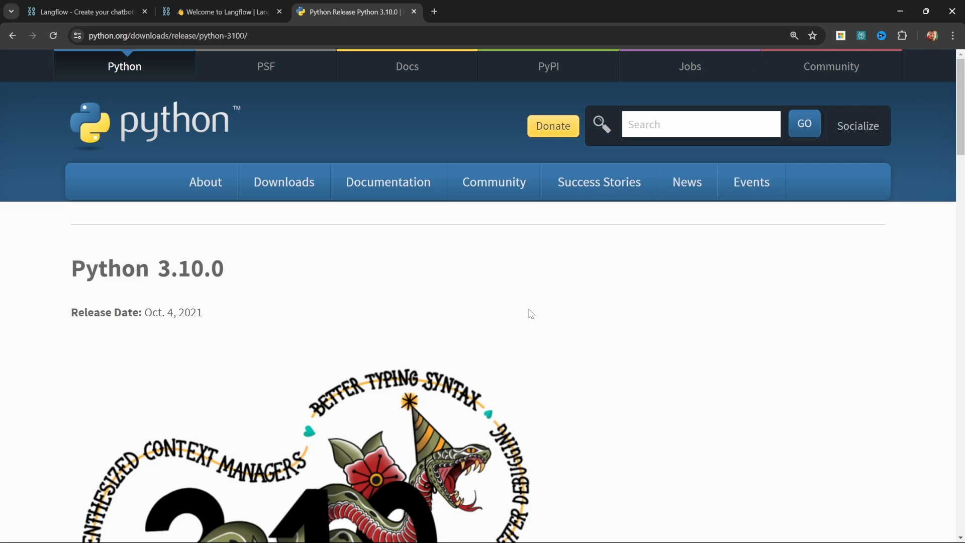
scroll(down, 3)
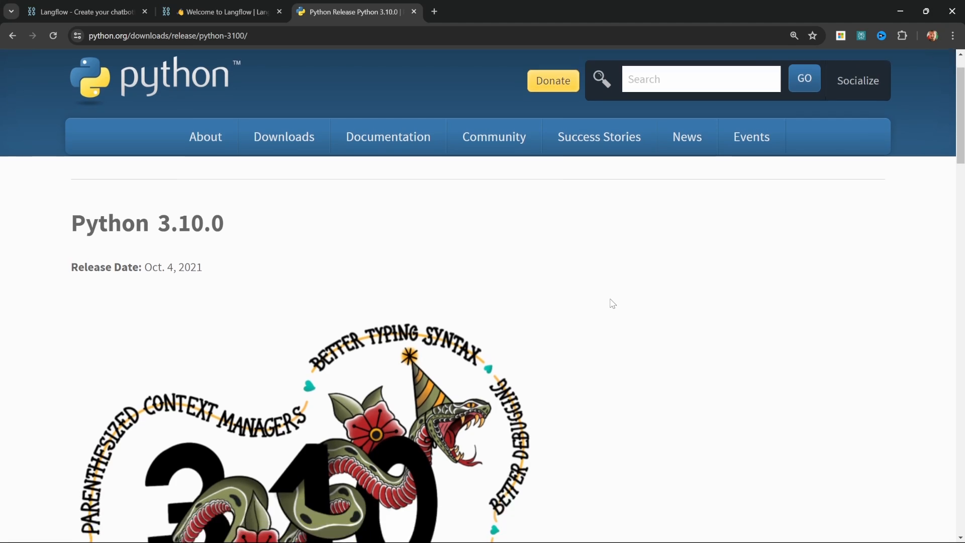
scroll(down, 3)
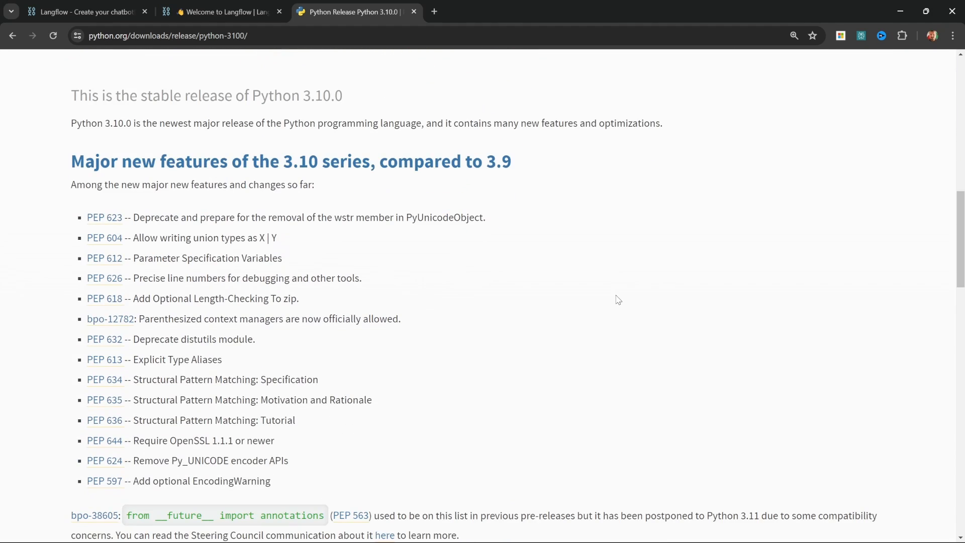
scroll(down, 3)
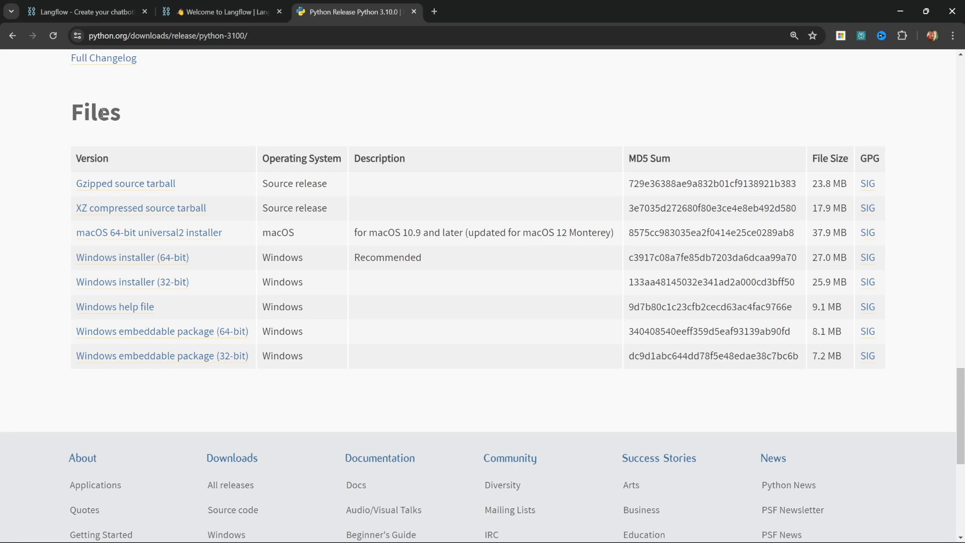
mouse_move(124, 271)
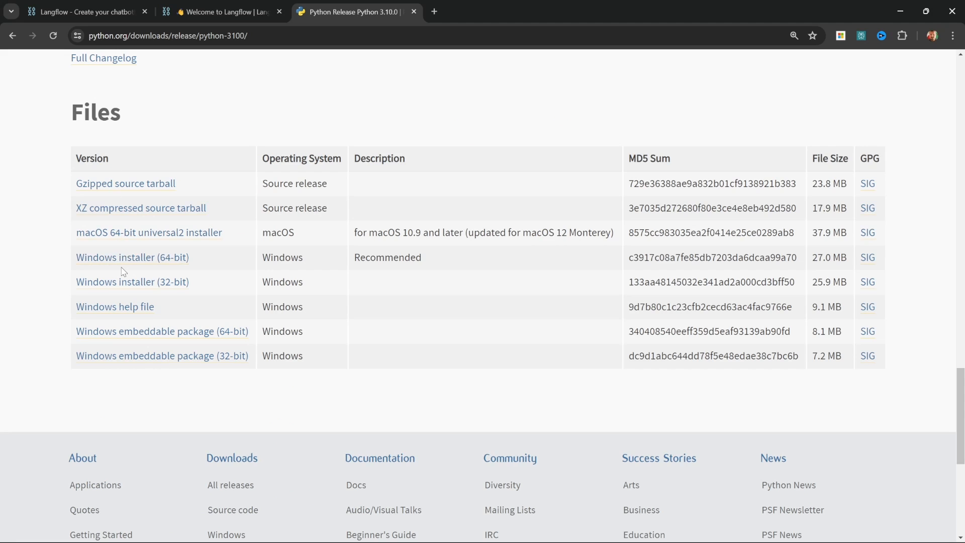
mouse_move(232, 259)
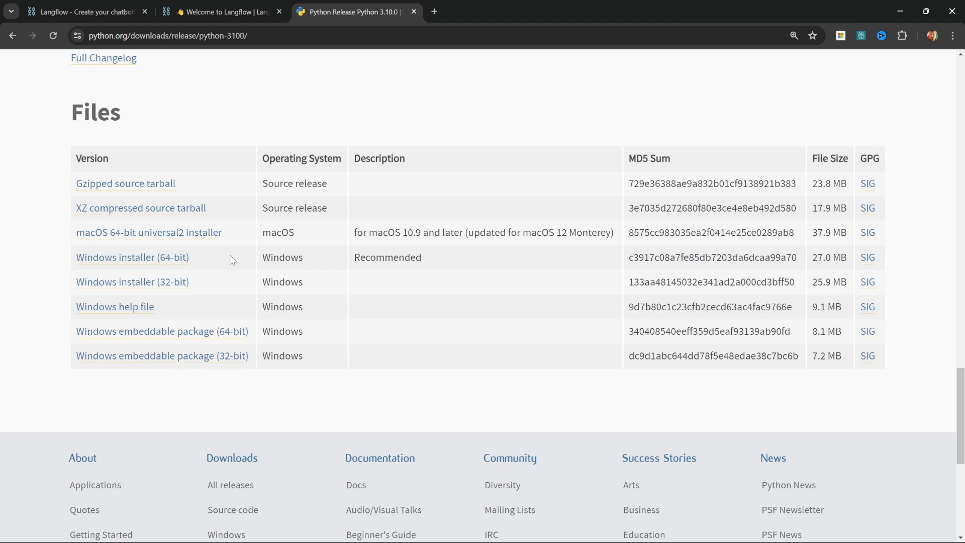
mouse_move(140, 261)
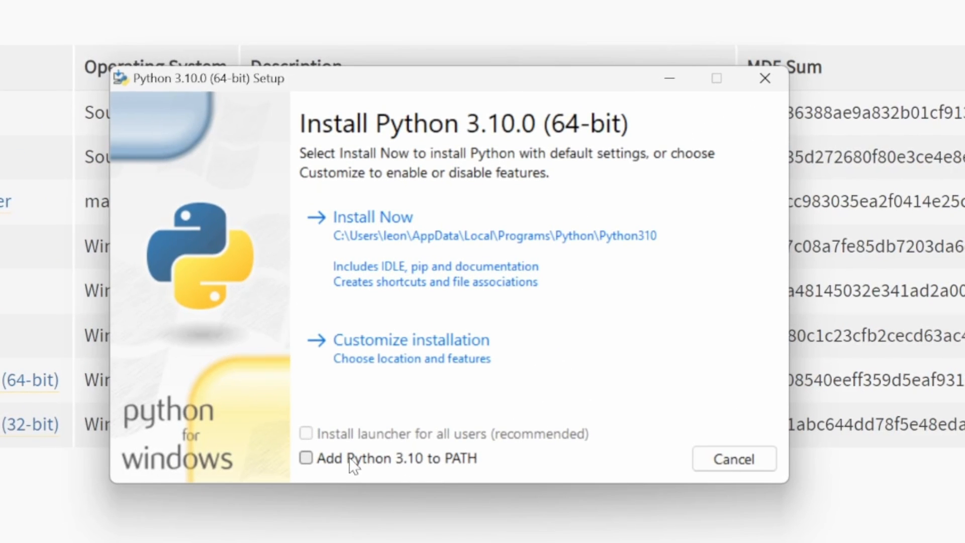
mouse_move(341, 483)
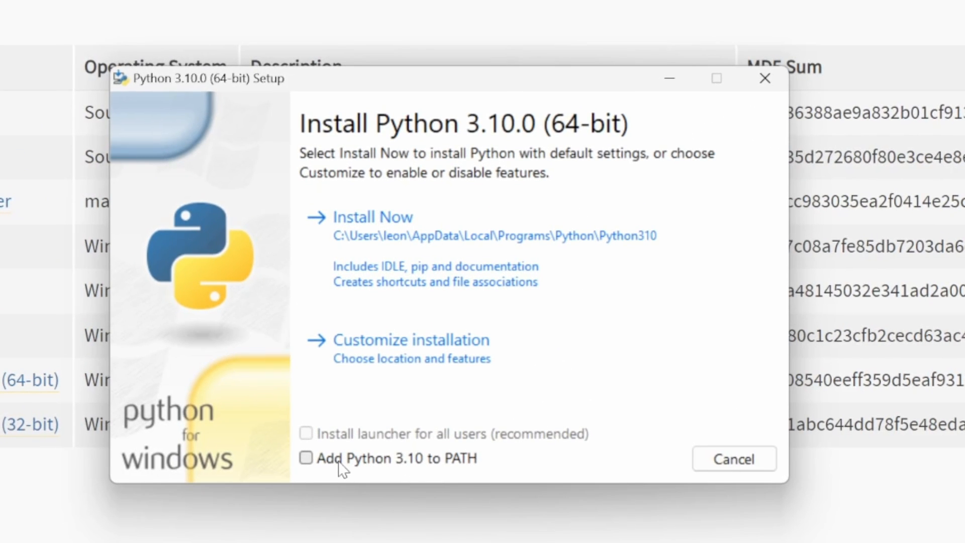
- Tick 'Add Python 3.10 to PATH' in the Python 3.10.0 installer
click(306, 459)
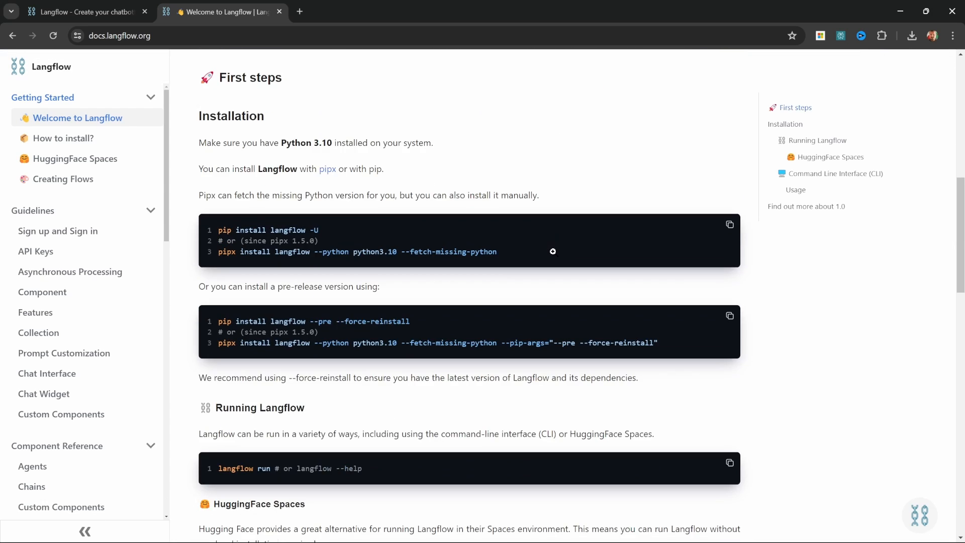
mouse_move(310, 131)
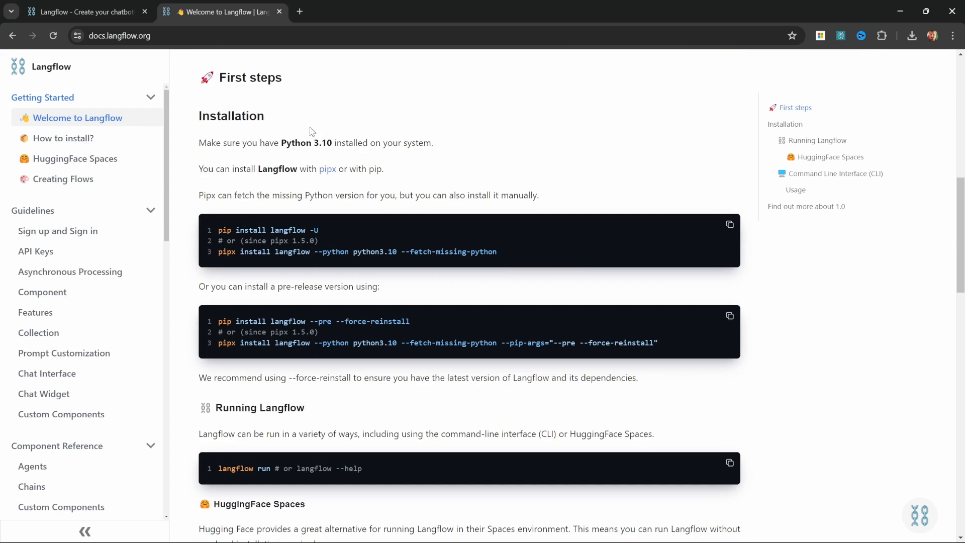
mouse_move(193, 293)
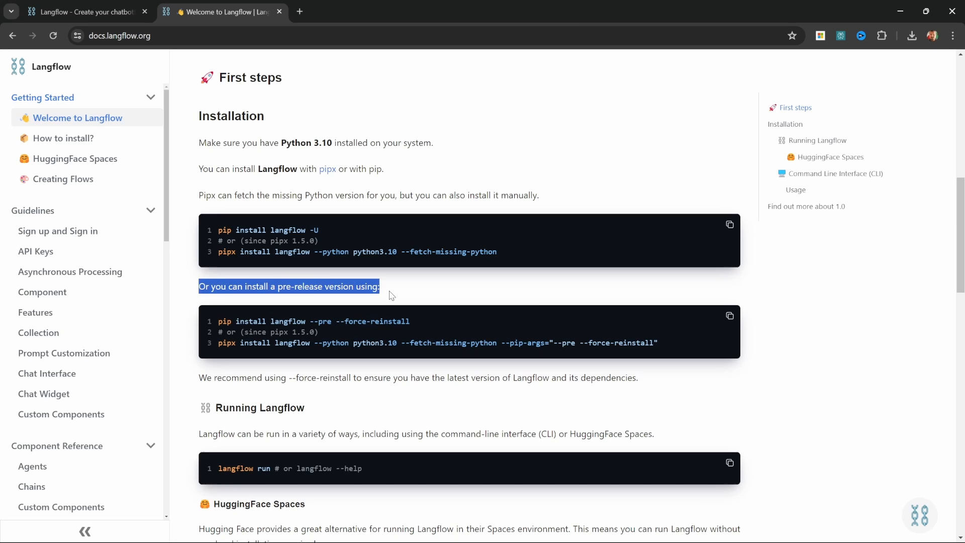
- Select the 'pip install langflow --pre --force-reinstall' command line in the docs
click(388, 288)
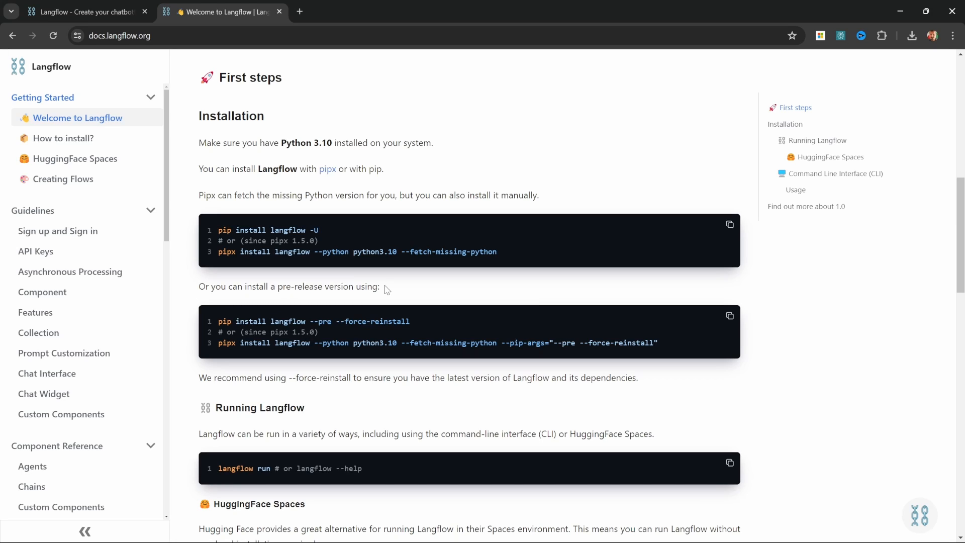
mouse_move(404, 293)
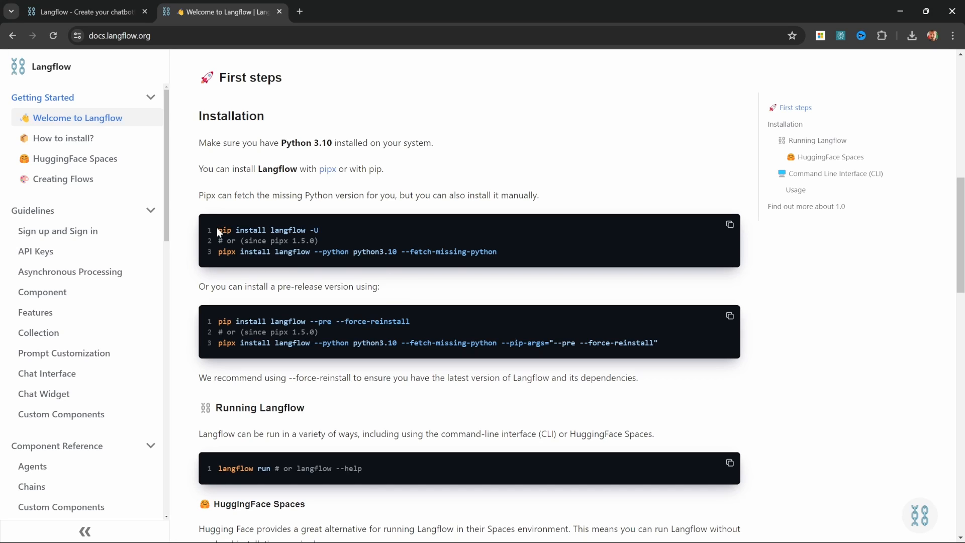
mouse_move(338, 235)
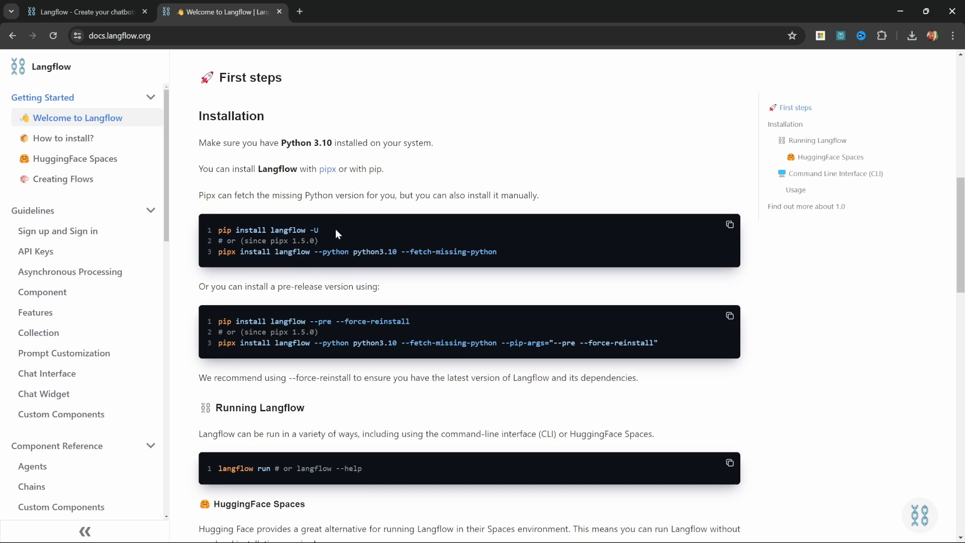
click(299, 12)
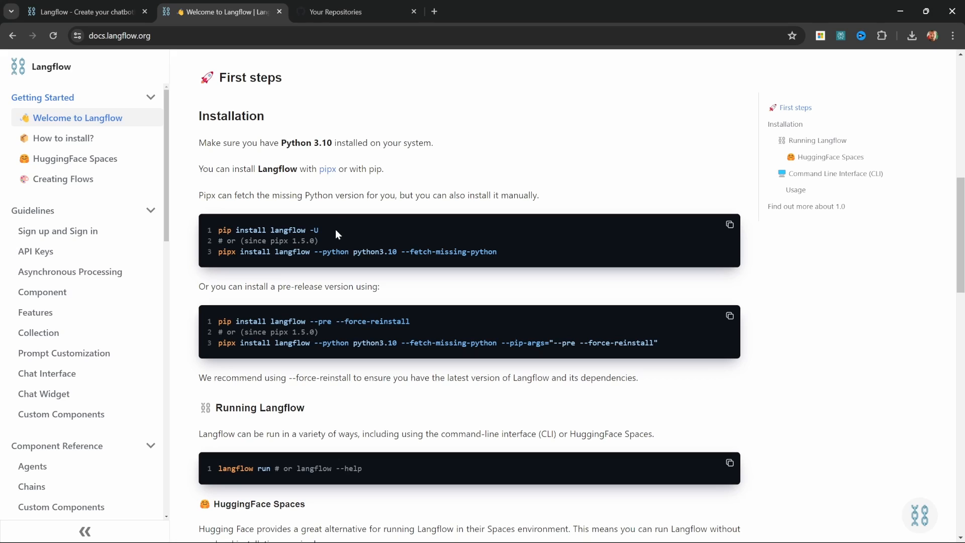
triple_click(264, 229)
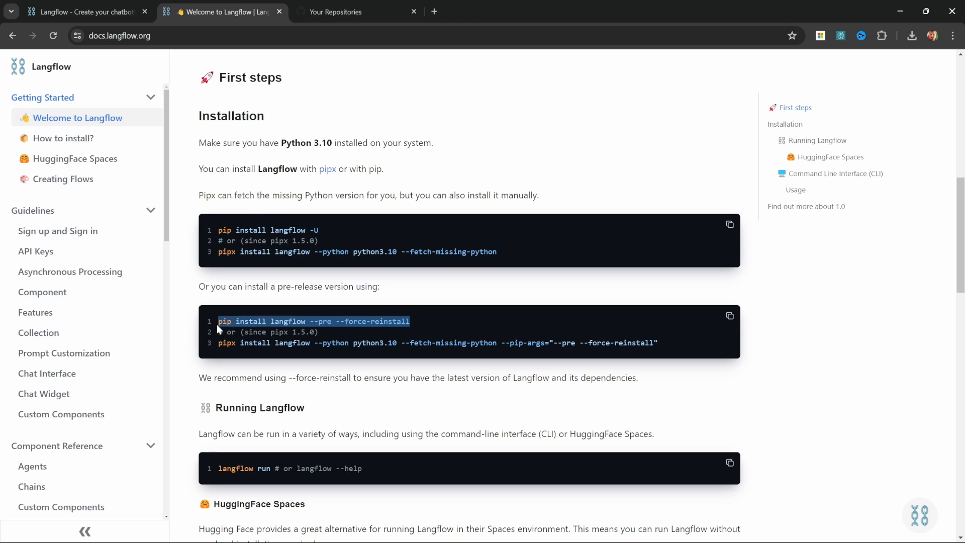
mouse_move(229, 310)
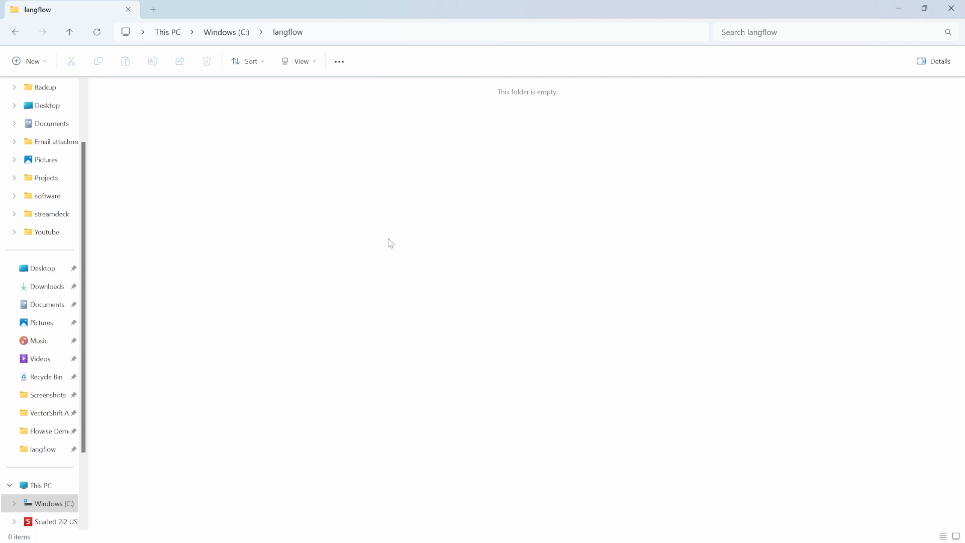
mouse_move(404, 215)
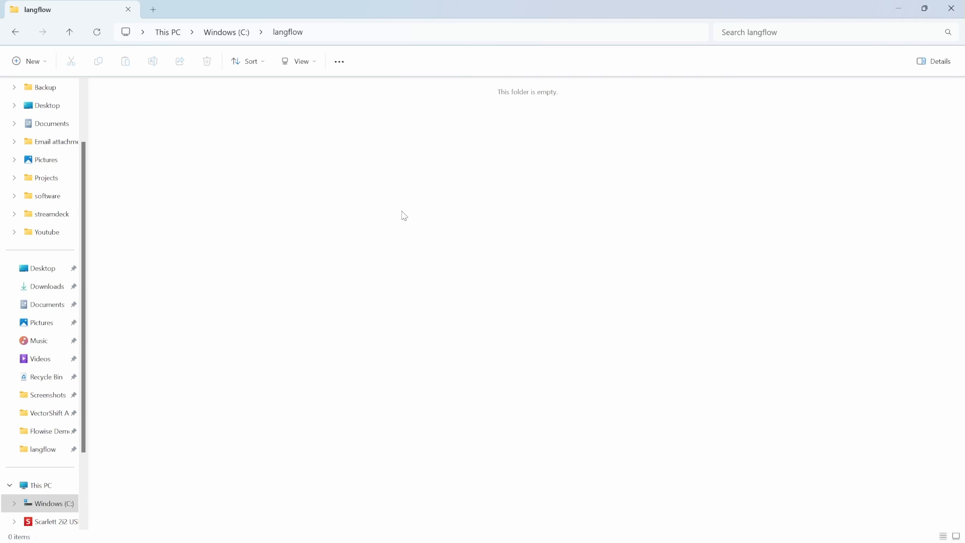
- Launch a Command Prompt working in the empty C:\langflow folder
right_click(404, 215)
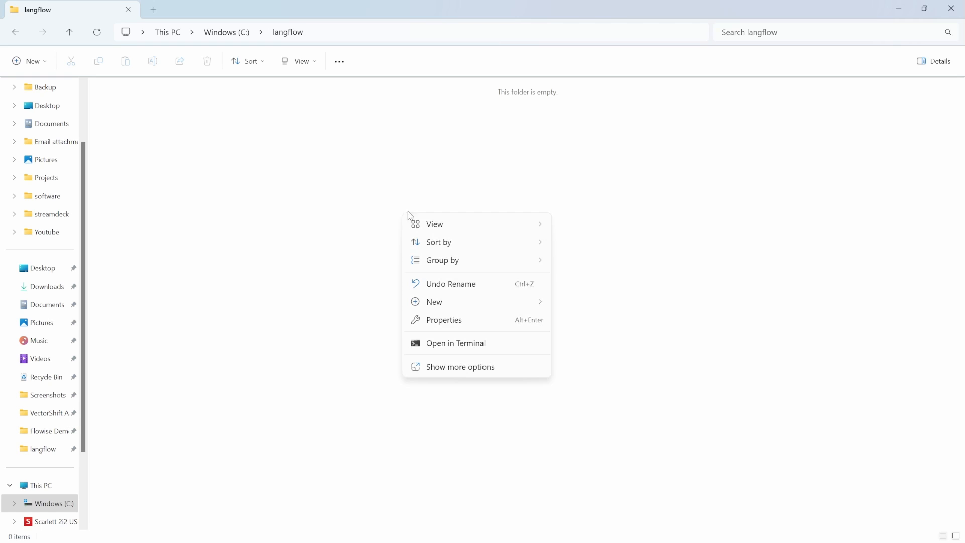
mouse_move(475, 351)
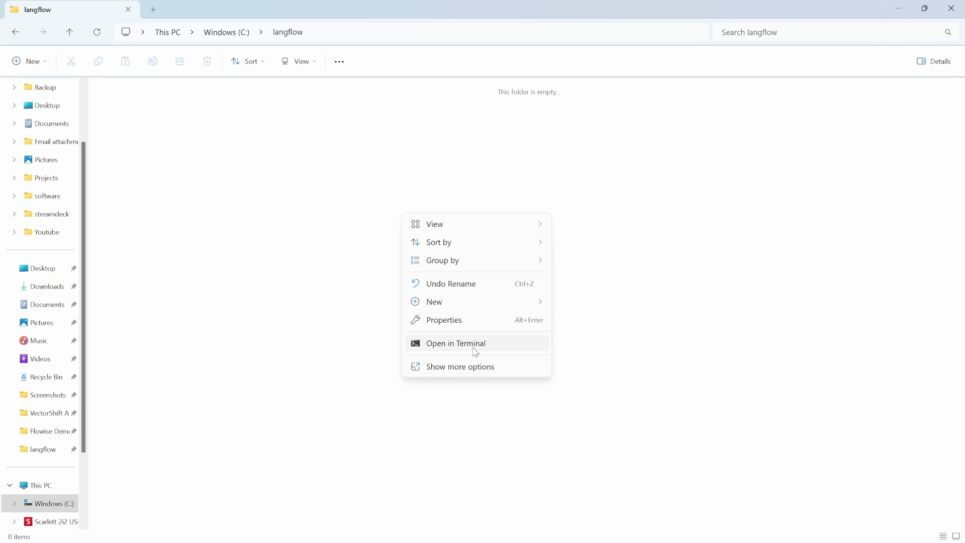
mouse_move(323, 75)
text(cmd)
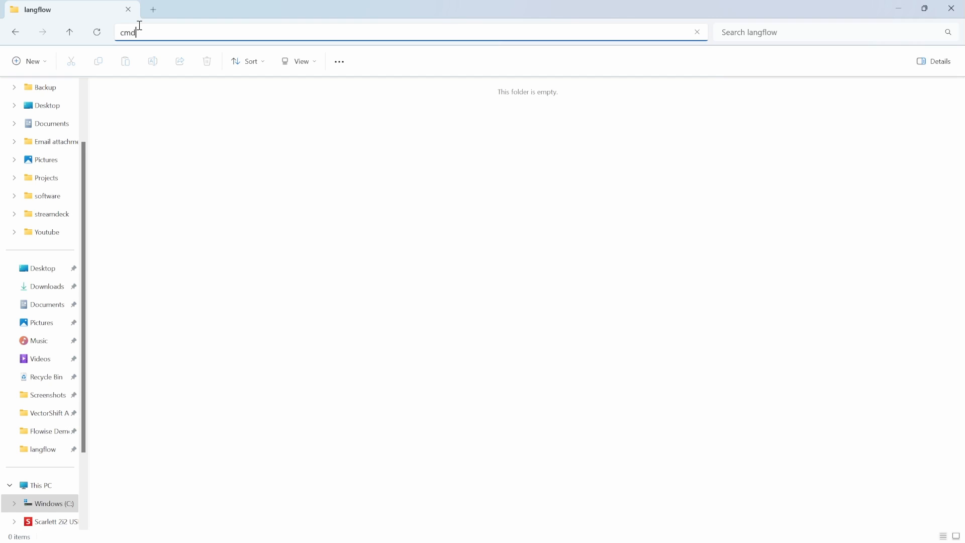
key(Enter)
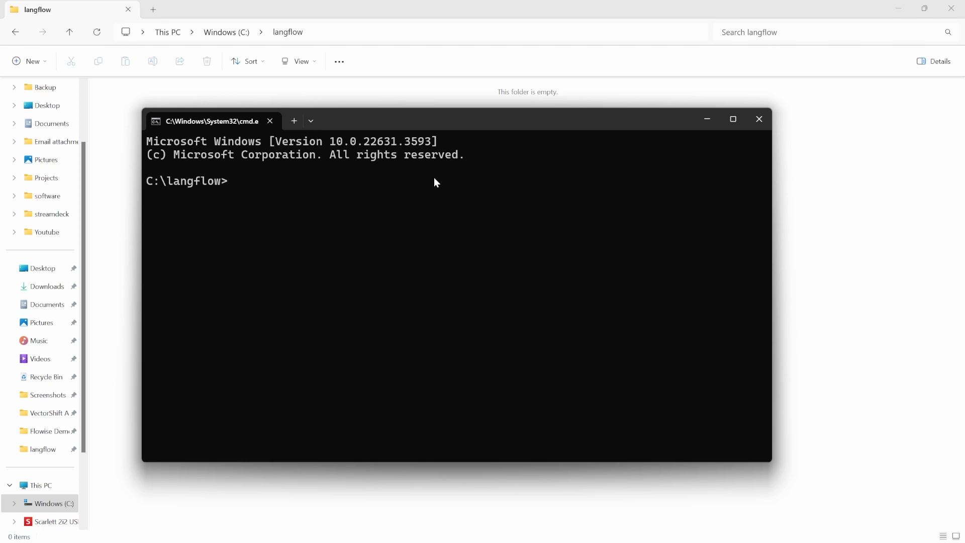
- Run python -m venv venv to create the venv virtual environment
text(python)
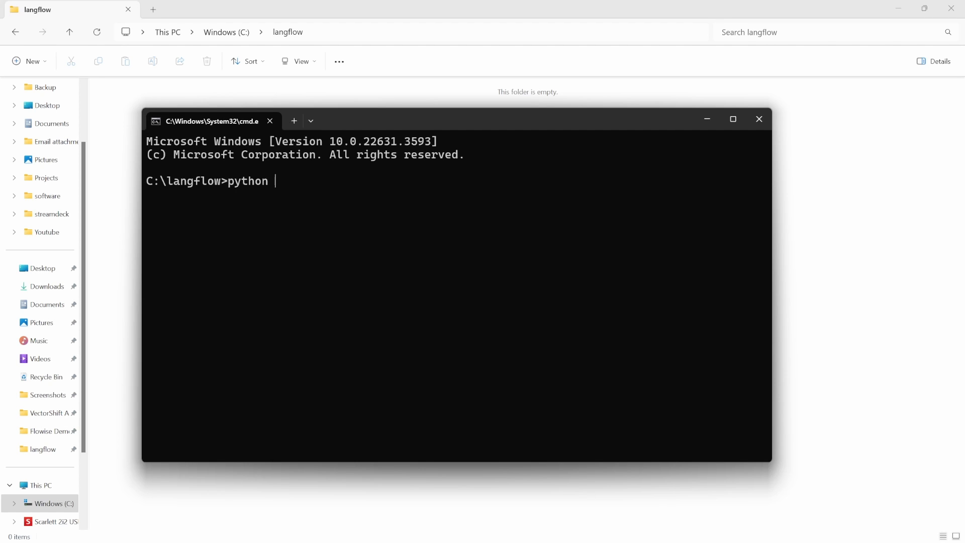
text(-m)
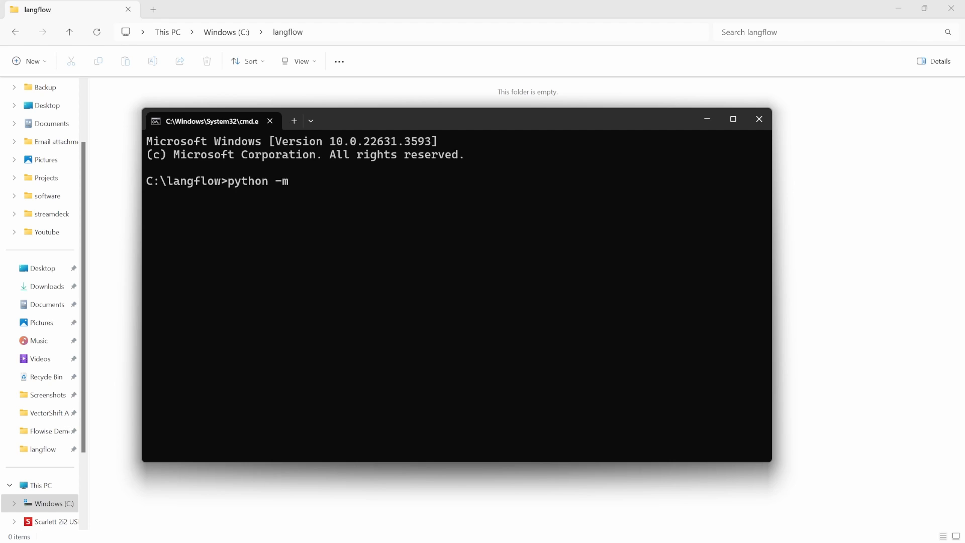
text(venv)
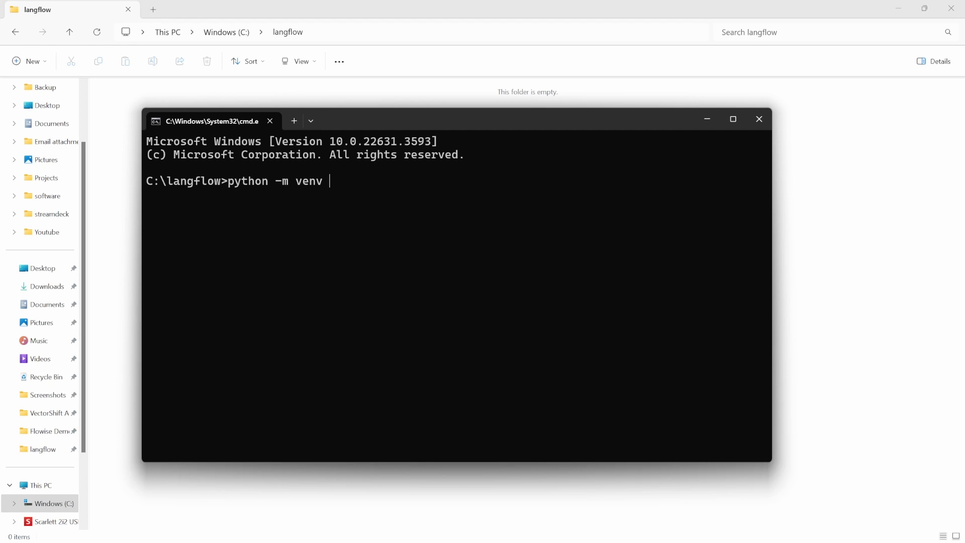
text(venv)
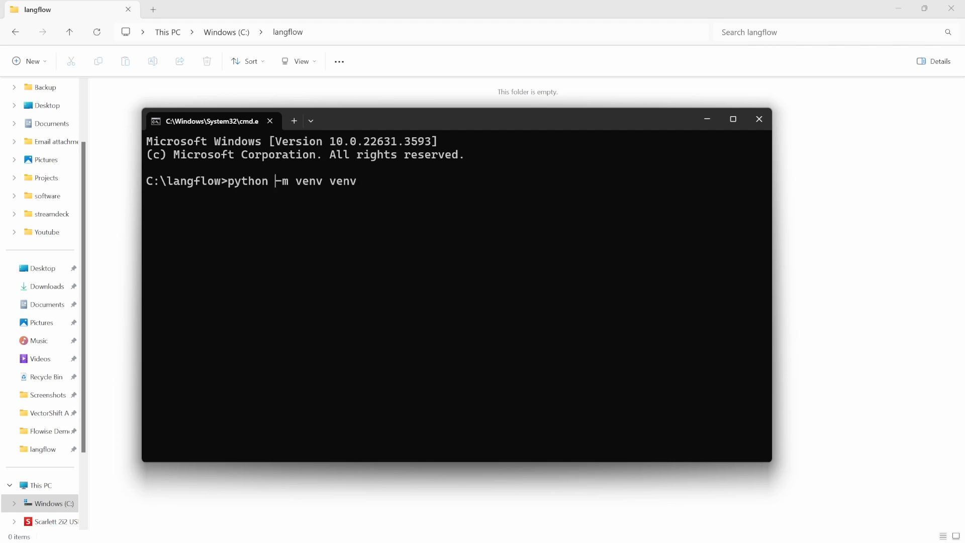
text(3)
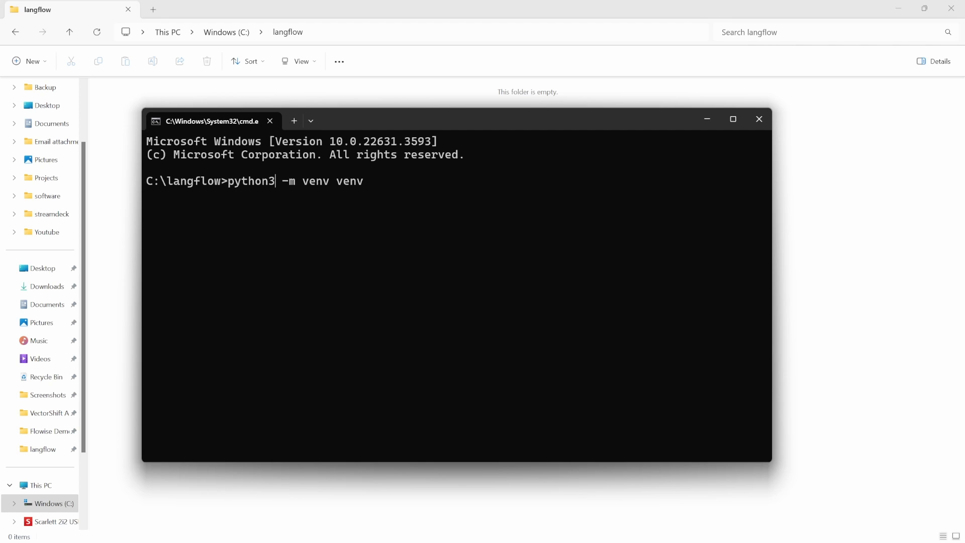
key(Enter)
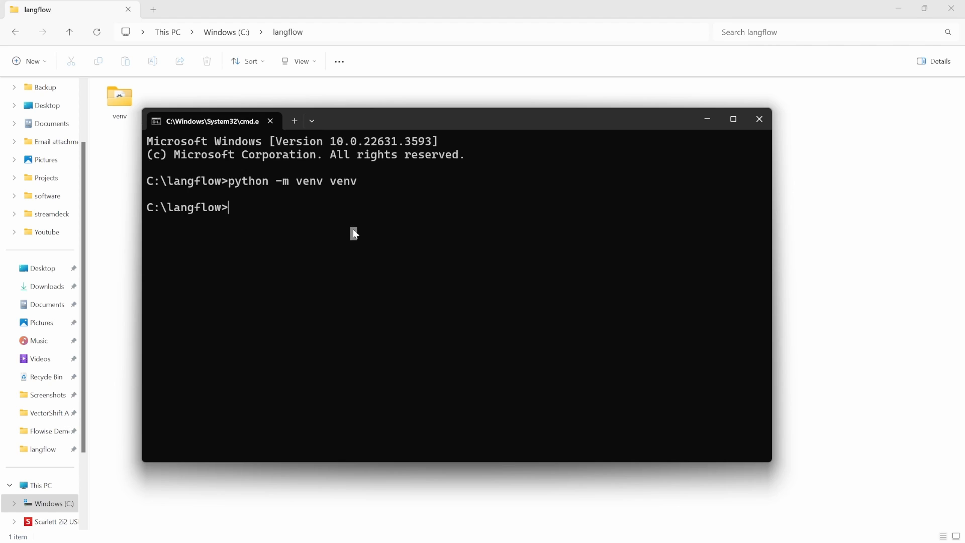
- Enter the venv\Scripts\activate command to activate the environment
text(ve)
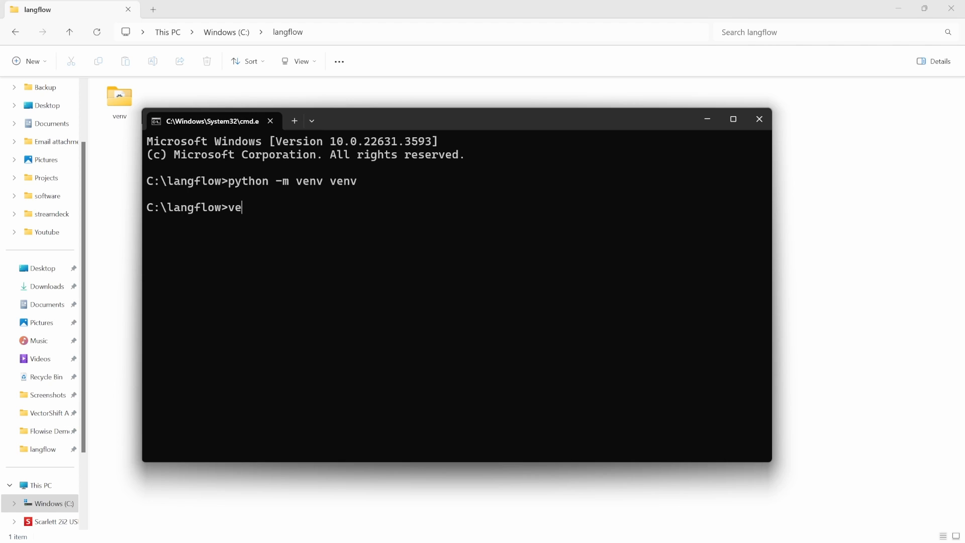
text(nv\)
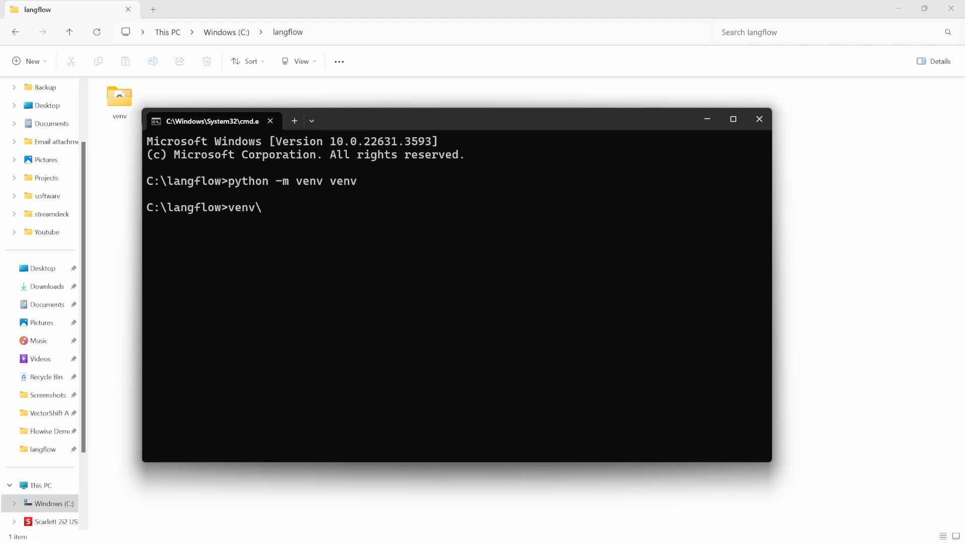
text(Scripts\)
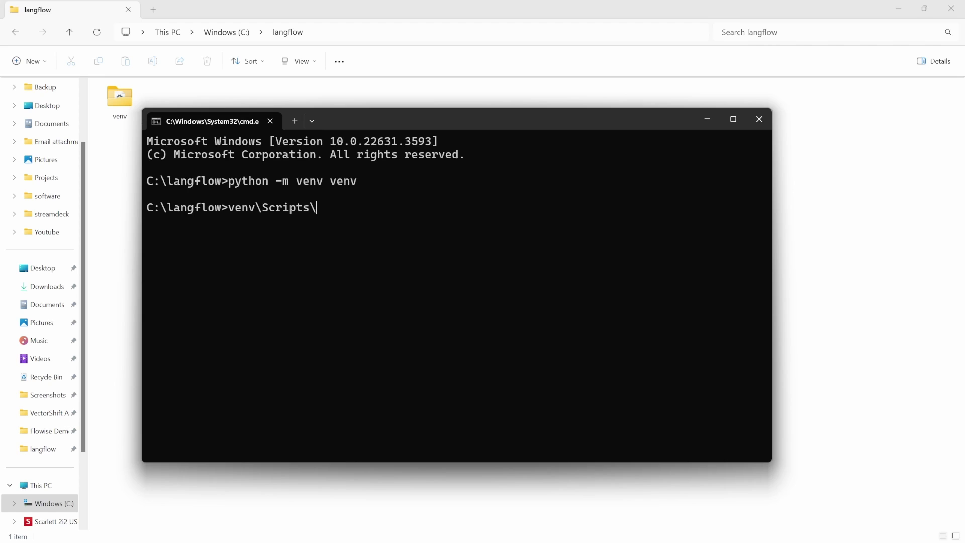
text(activate)
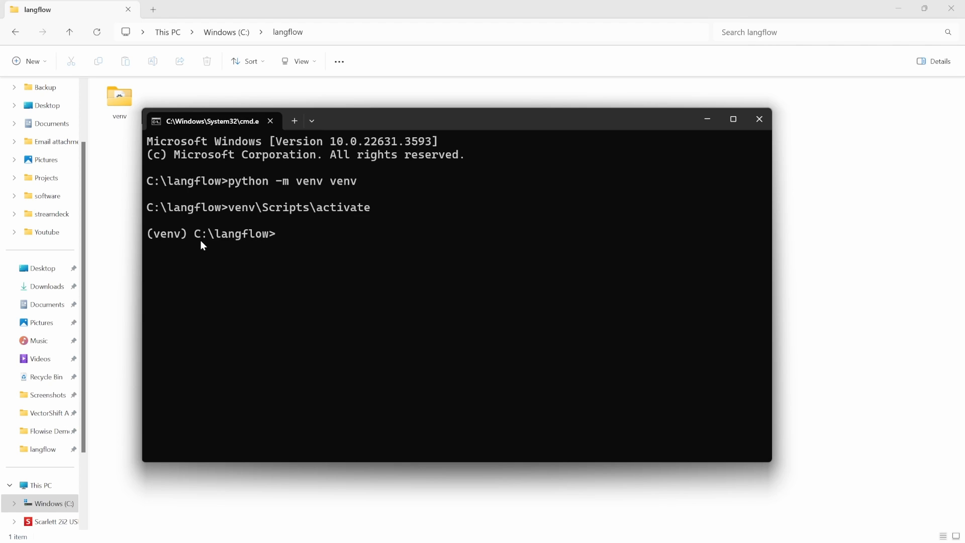
mouse_move(161, 241)
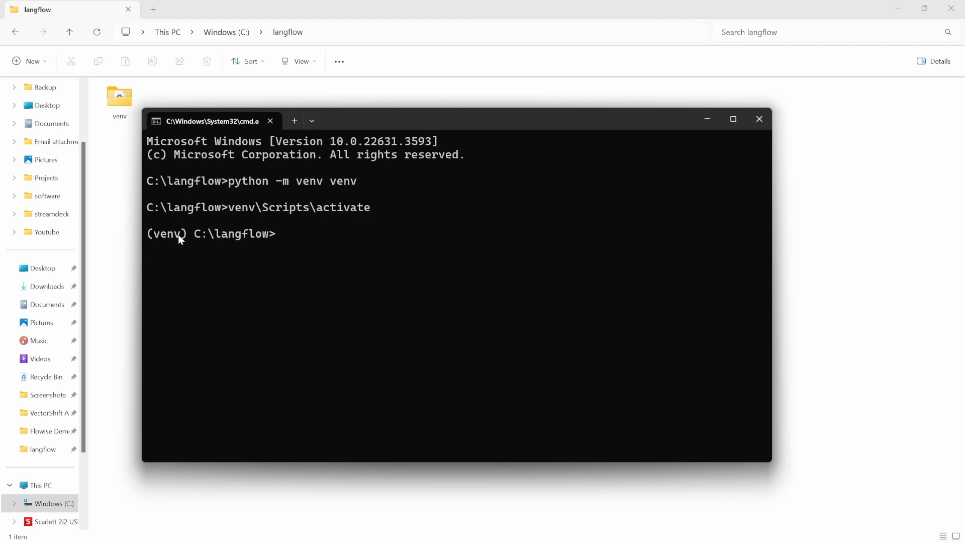
mouse_move(372, 257)
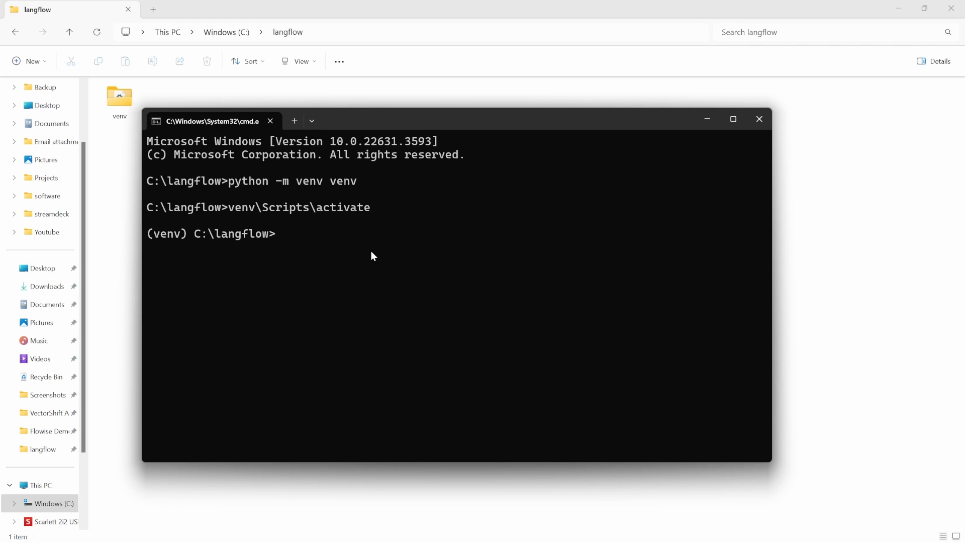
- Start typing the Linux form source venv/bin/activate at the (venv) prompt
text(source venv)
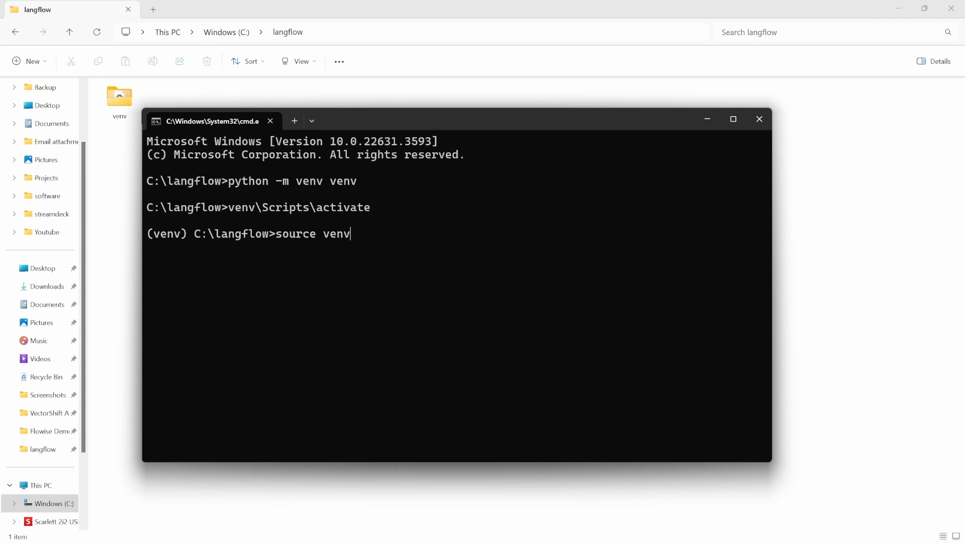
text(/bi)
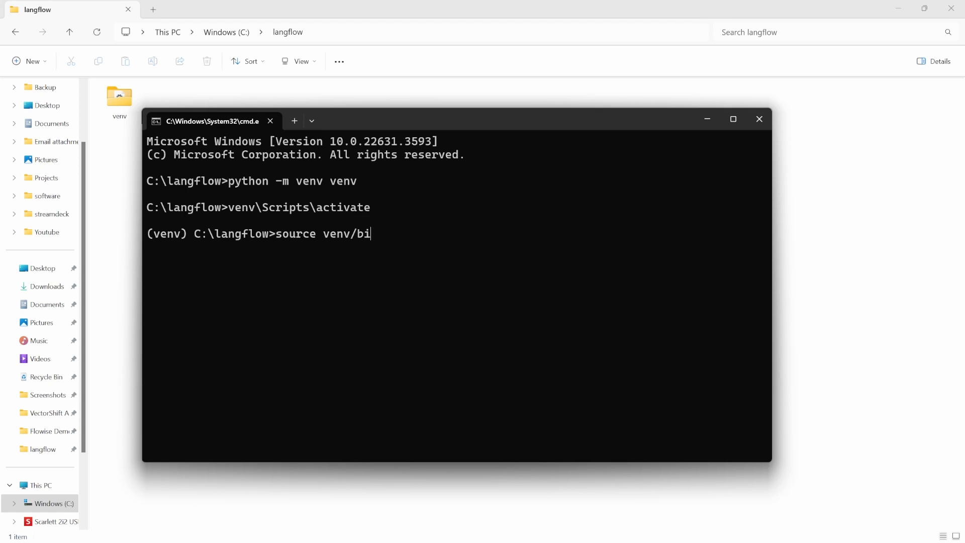
text(n/a)
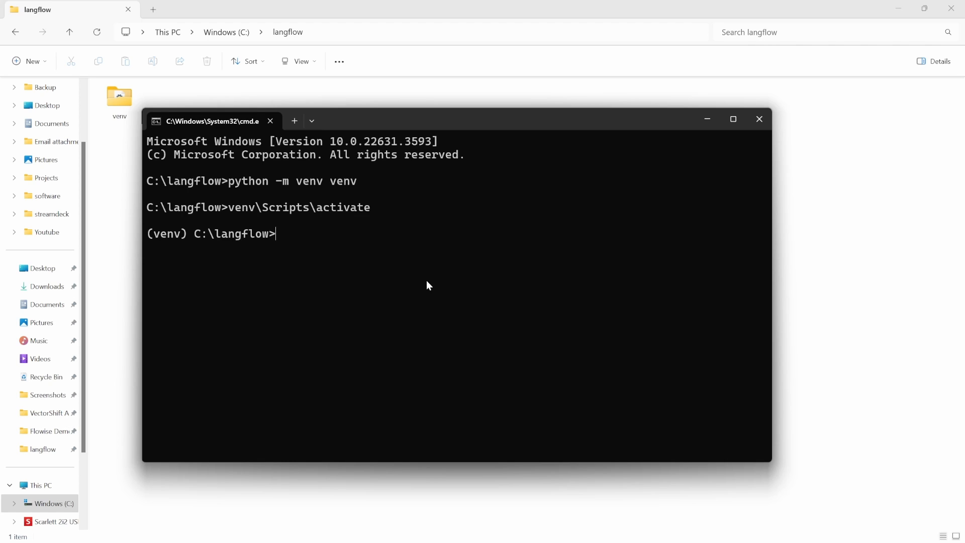
- Enter pip install langflow --pre --force-reinstall at the (venv) prompt
text(pip)
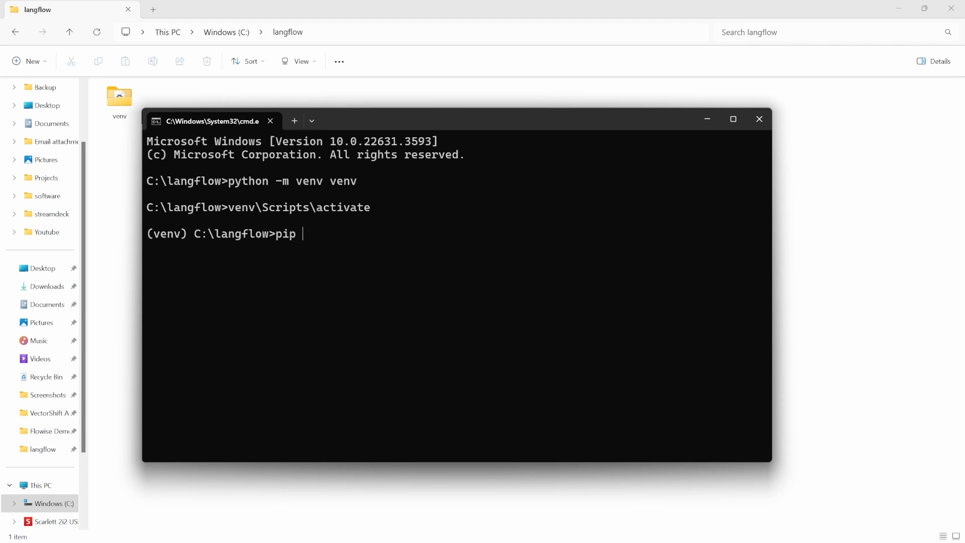
text(install langflow --p)
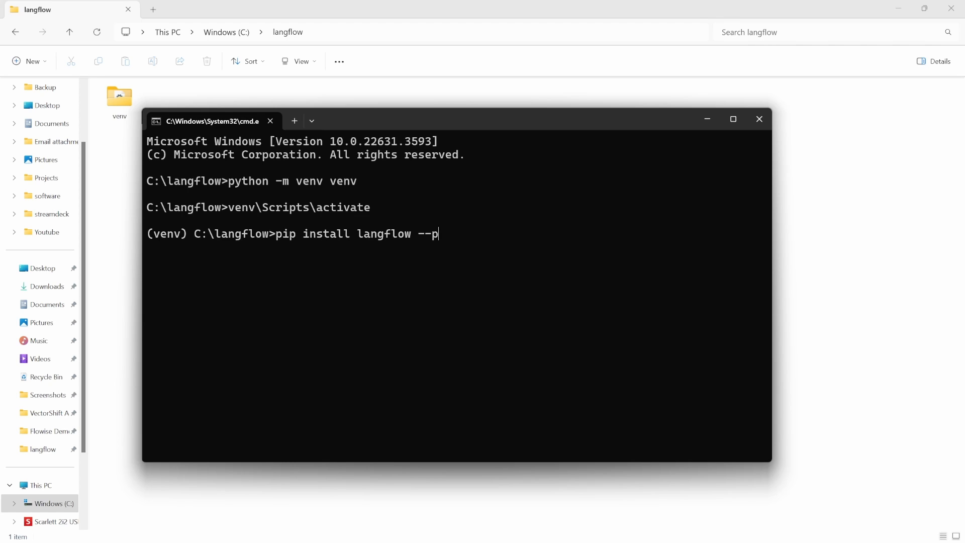
text(re --)
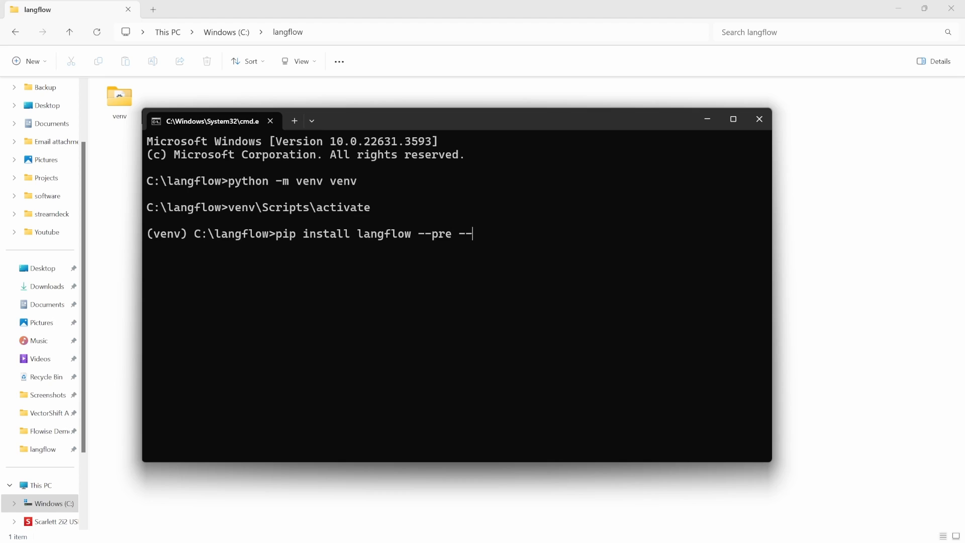
text(force-reinstall)
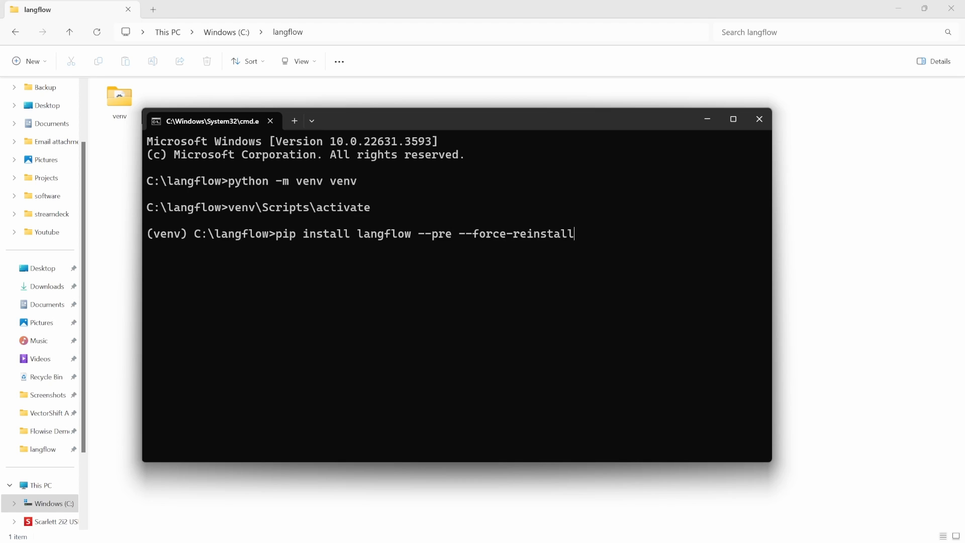
mouse_move(418, 236)
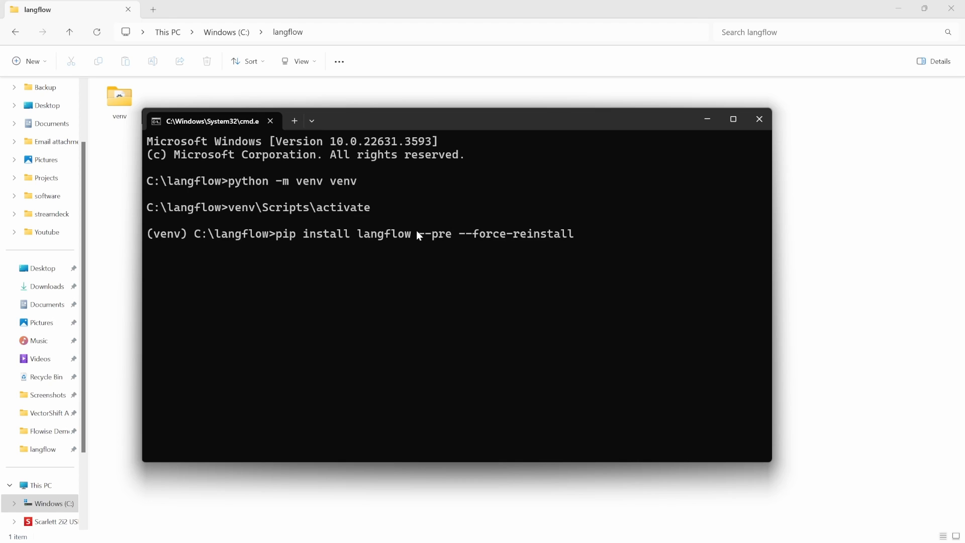
drag(415, 233, 588, 233)
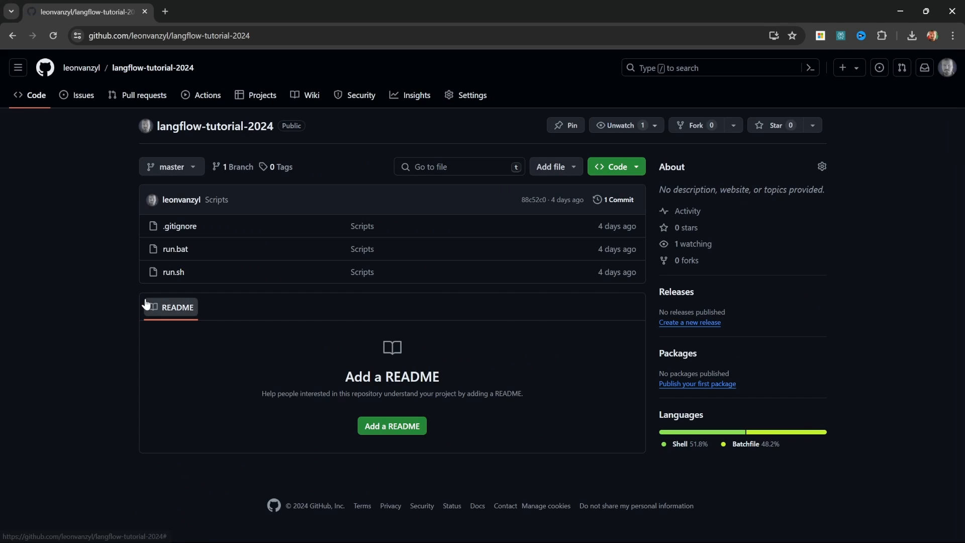
mouse_move(80, 262)
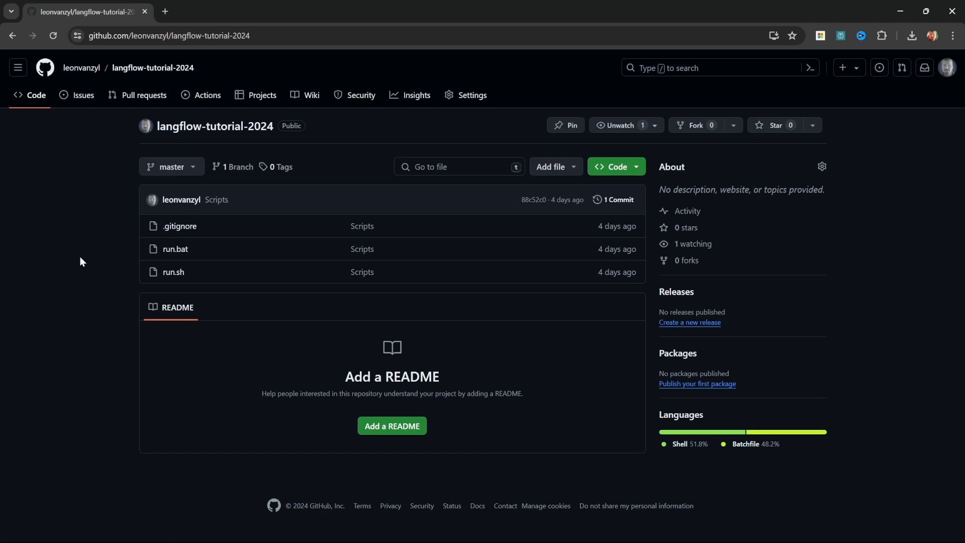
mouse_move(41, 237)
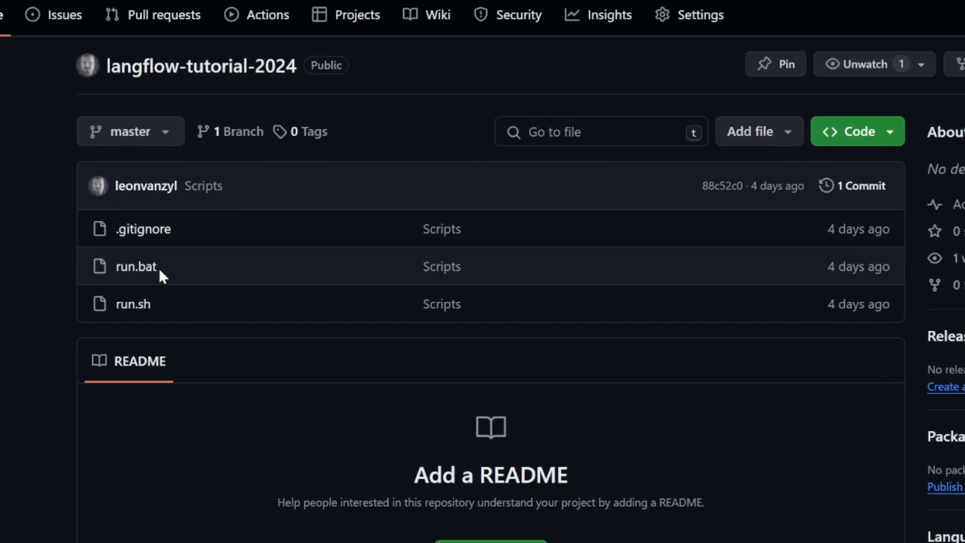
mouse_move(134, 310)
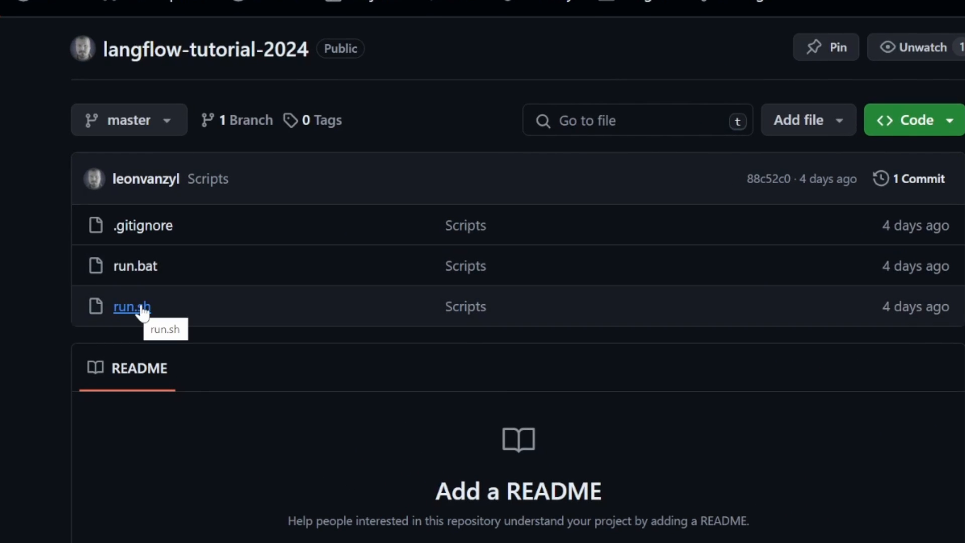
mouse_move(298, 268)
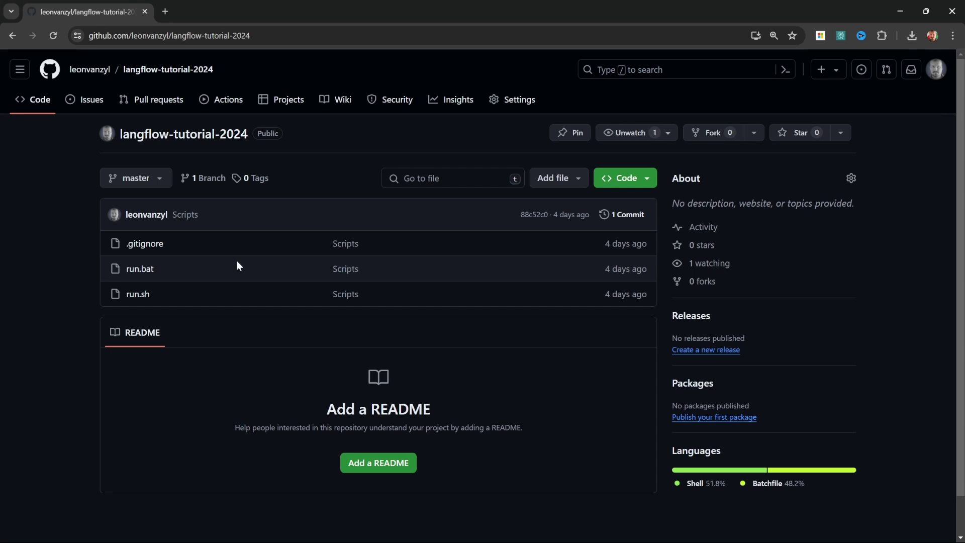
mouse_move(227, 267)
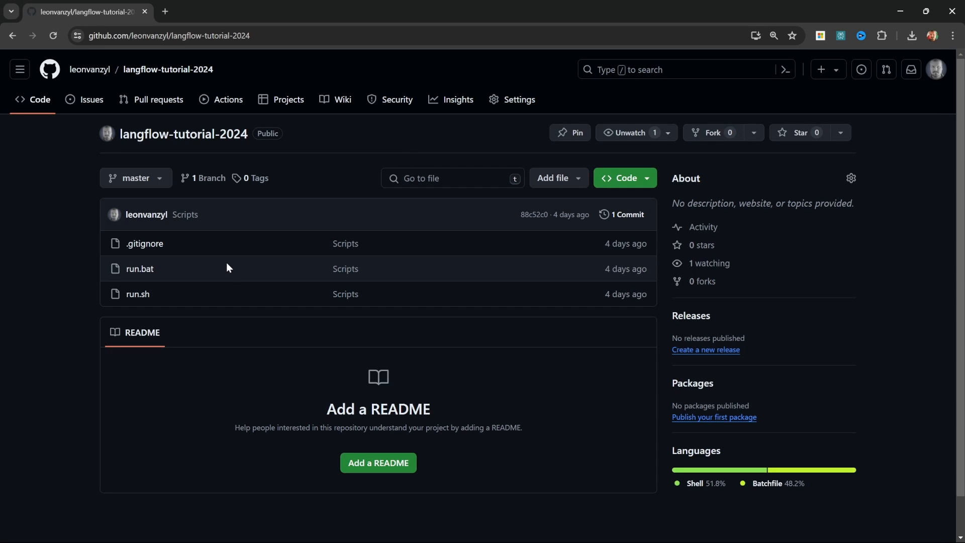
mouse_move(200, 271)
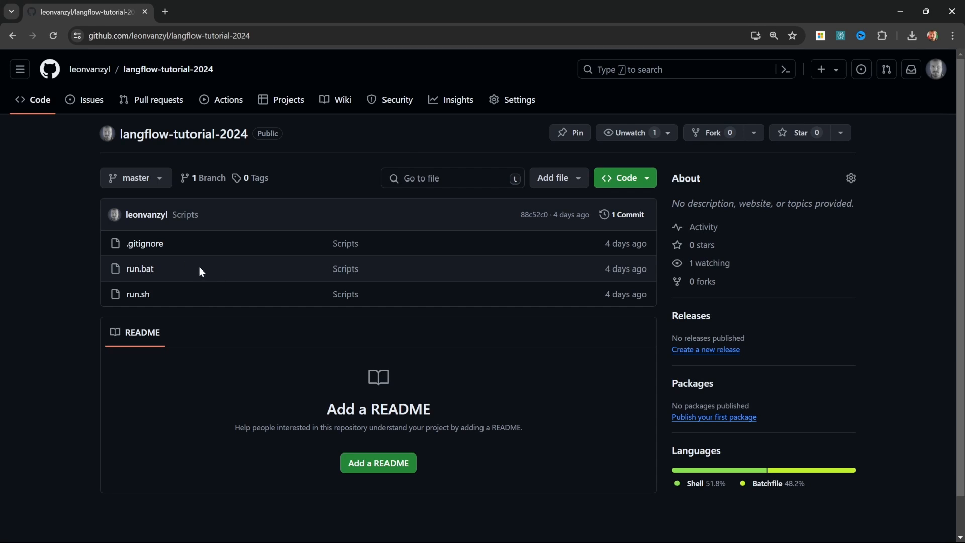
mouse_move(143, 273)
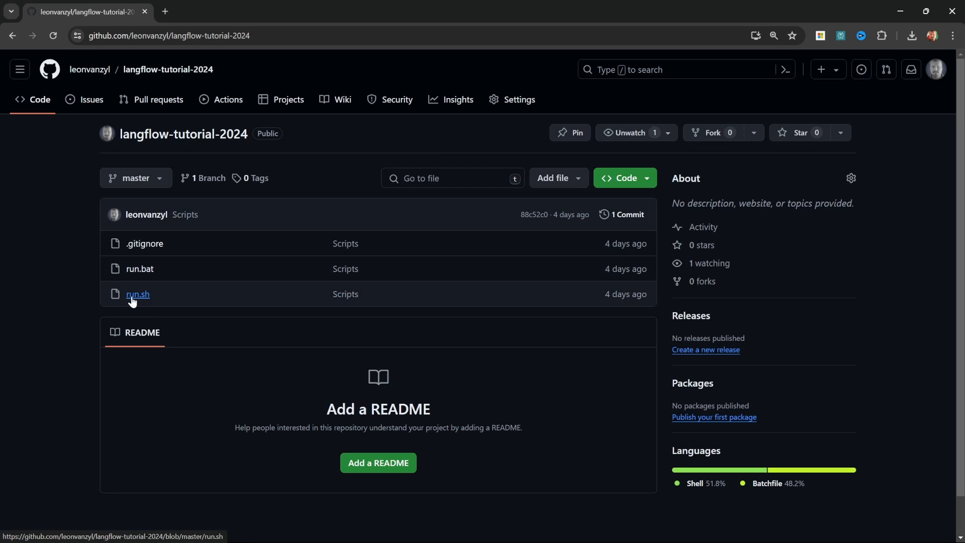
mouse_move(134, 301)
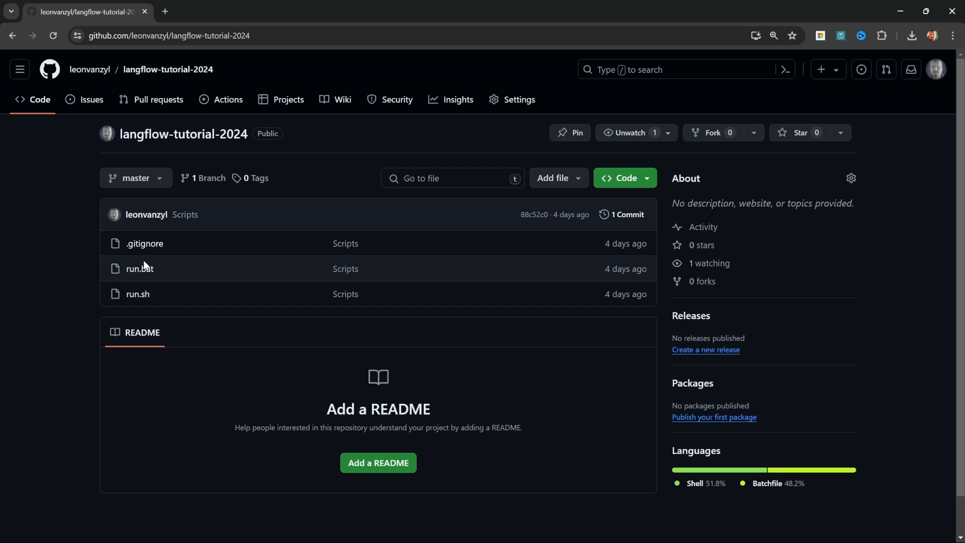
- Open the langflow-youtube folder holding the run batch file
click(139, 268)
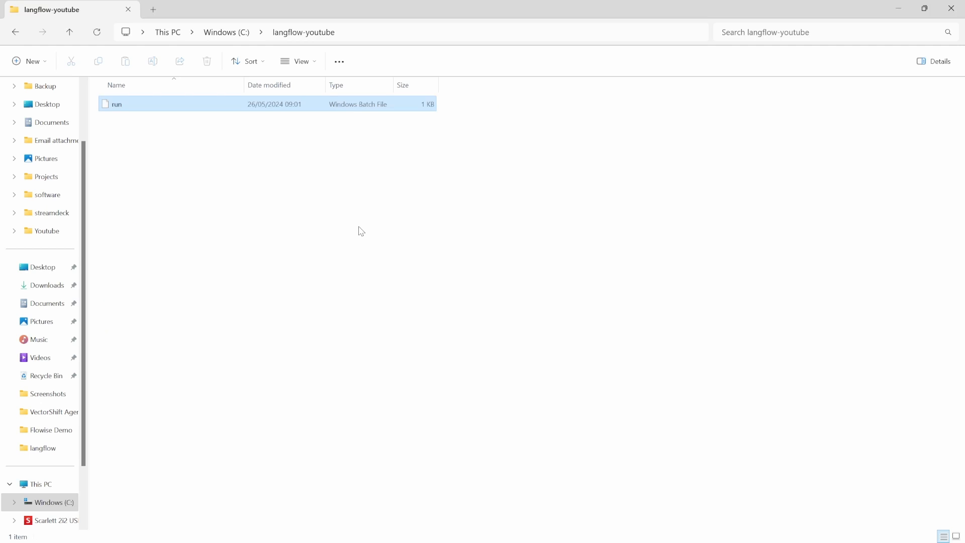
- Run run.bat in C:\langflow-youtube to create the venv and install Langflow's packages
click(179, 172)
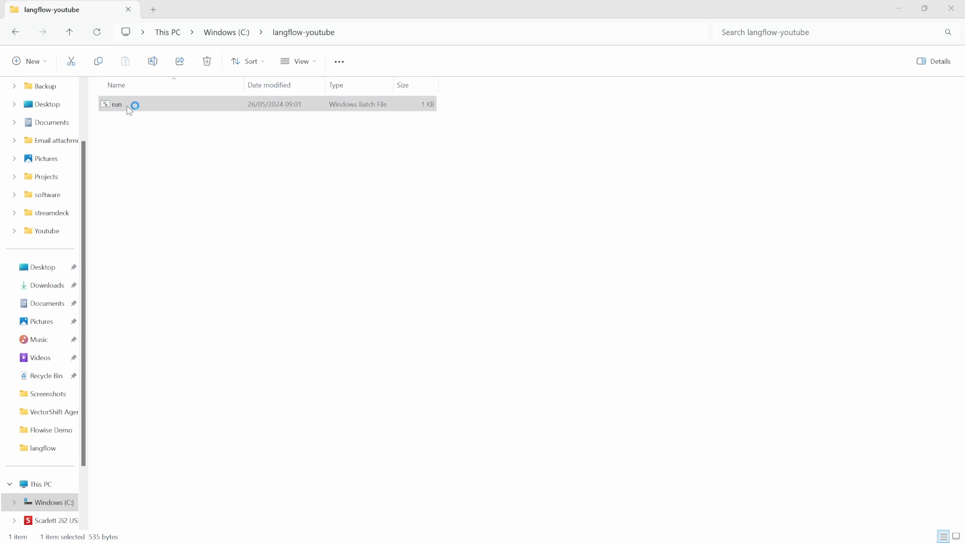
double_click(117, 103)
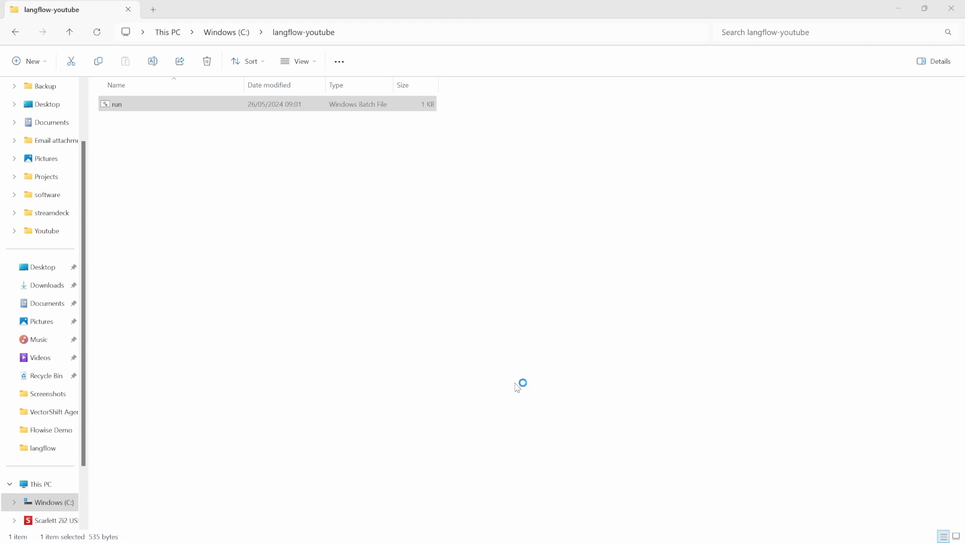
double_click(116, 104)
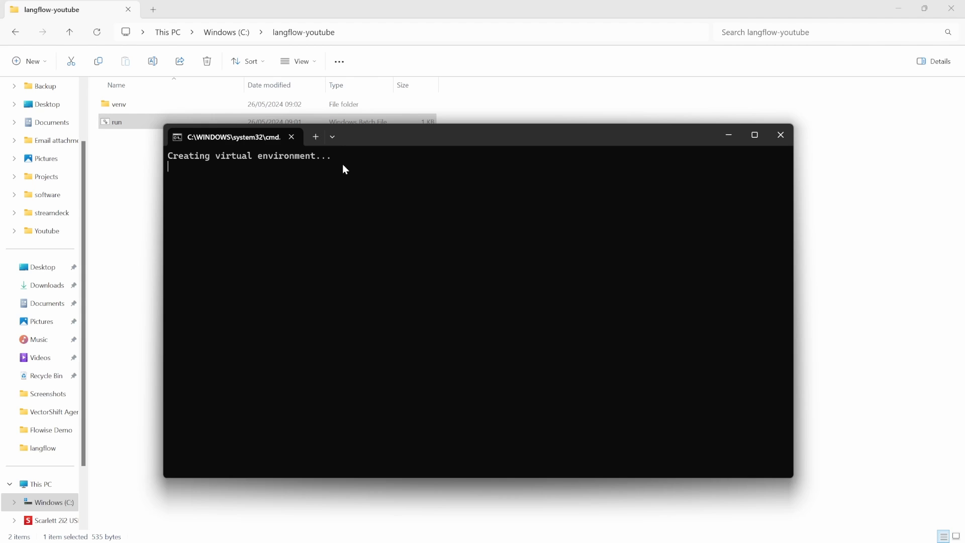
mouse_move(348, 167)
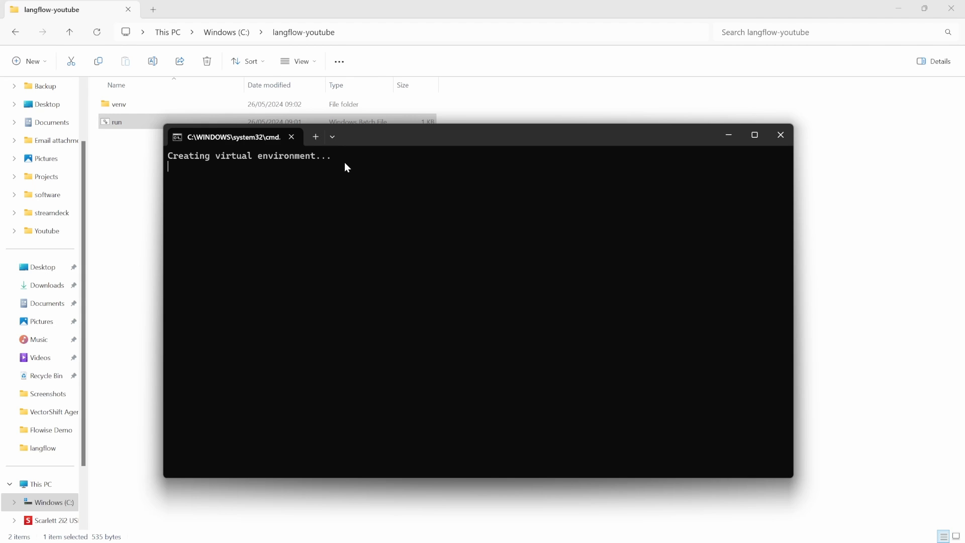
mouse_move(408, 177)
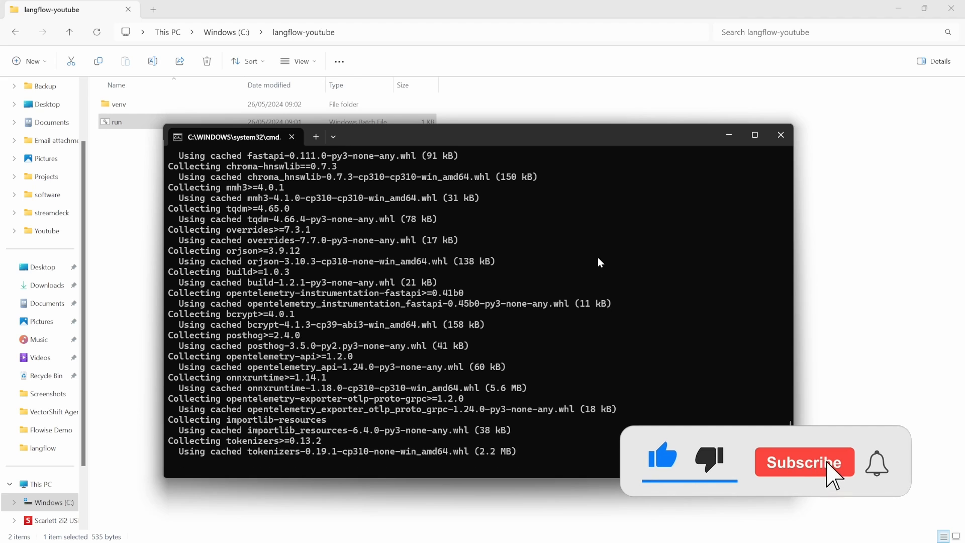
click(804, 461)
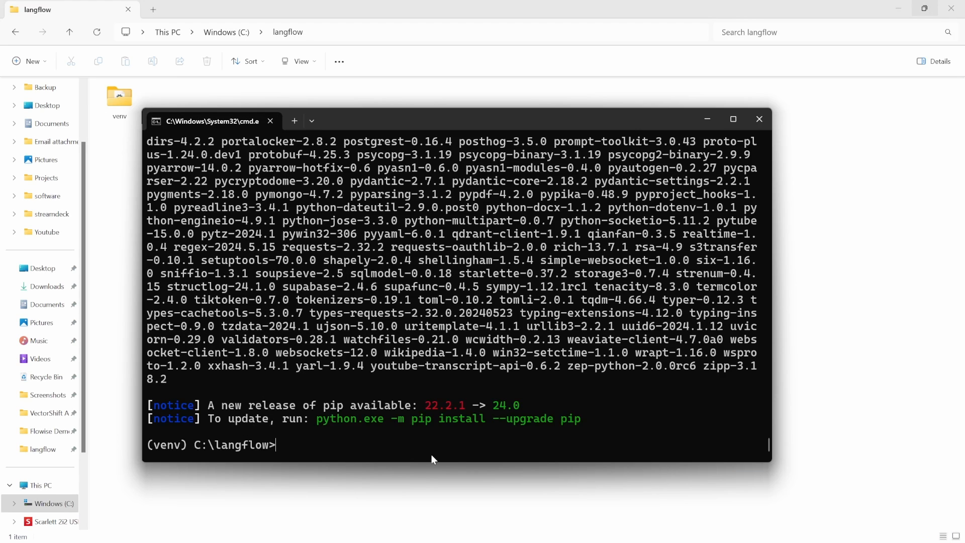
- Start the Langflow server with 'langflow run' at the (venv) prompt
text(langflow run)
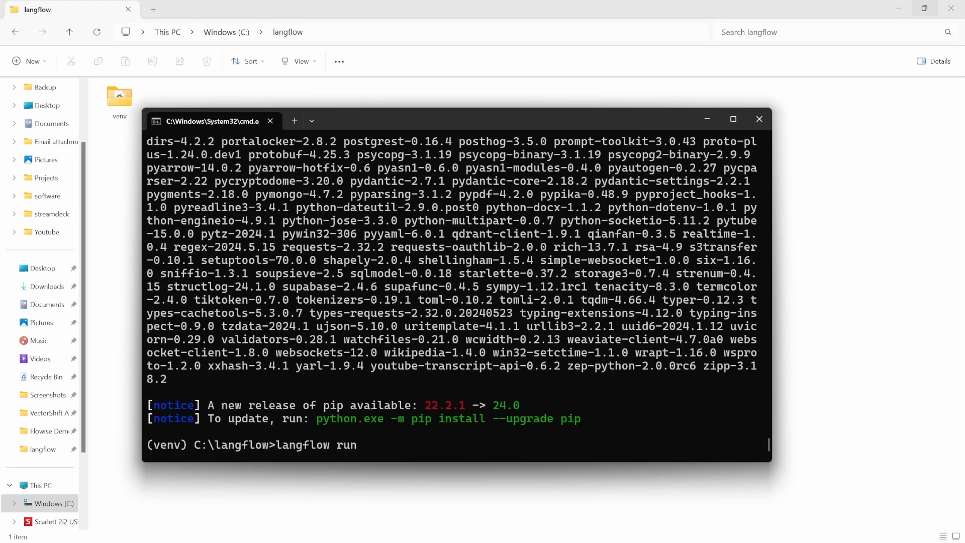
key(Enter)
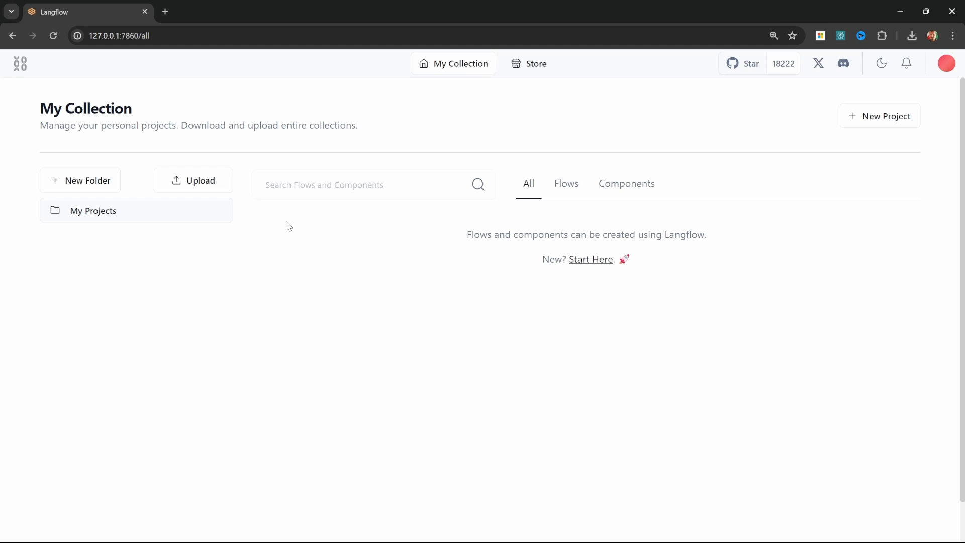
mouse_move(339, 221)
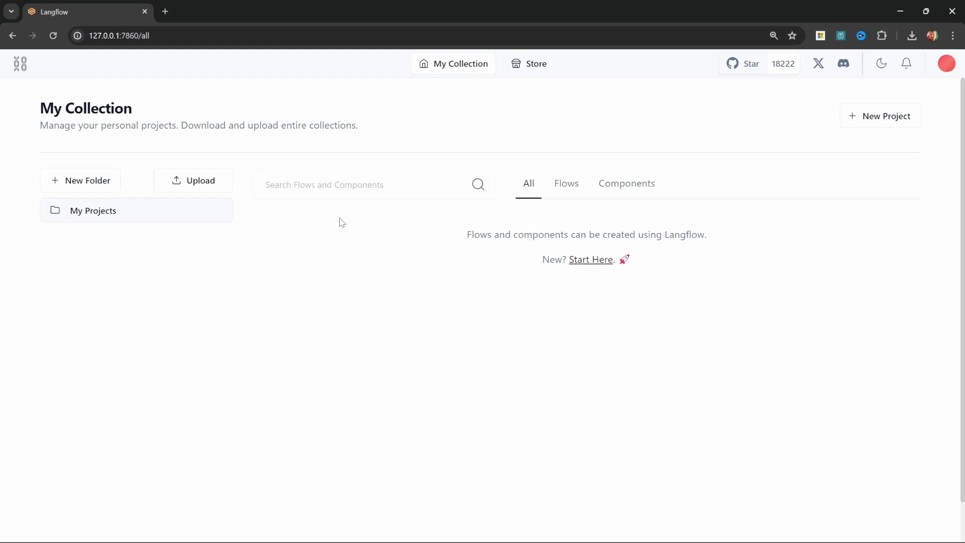
mouse_move(325, 248)
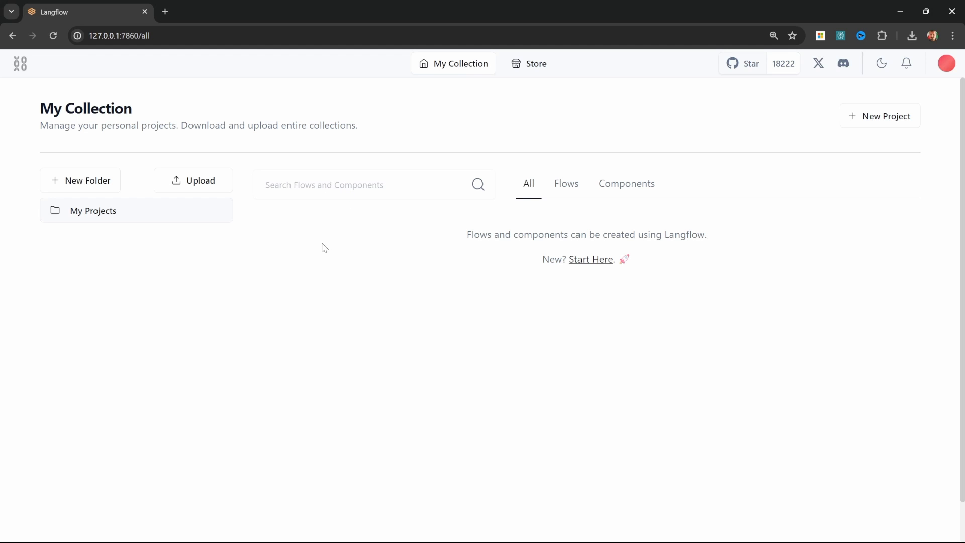
mouse_move(418, 272)
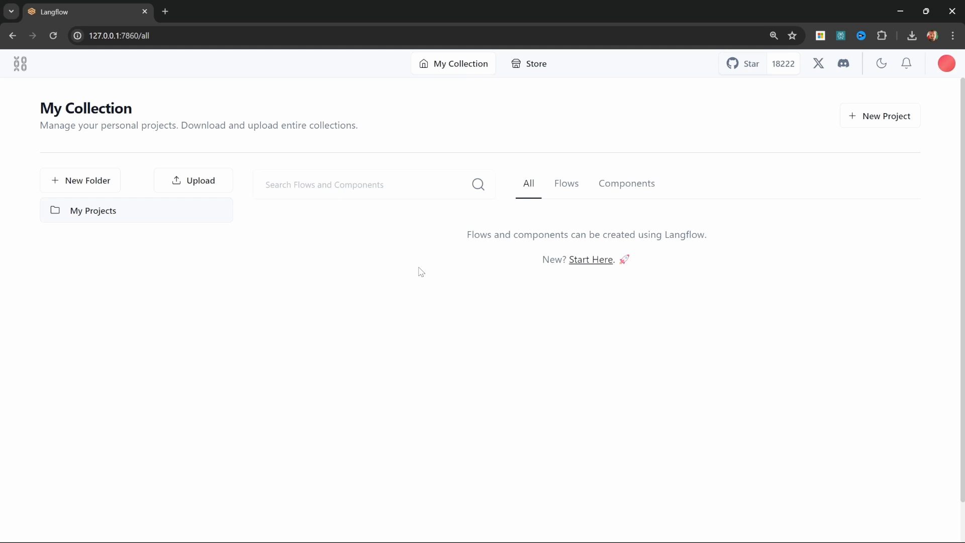
mouse_move(456, 234)
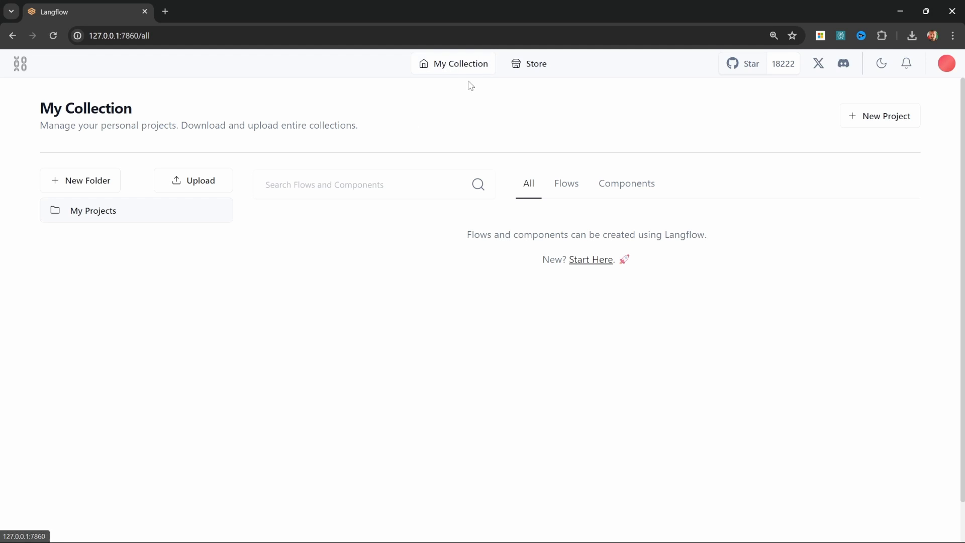
mouse_move(461, 66)
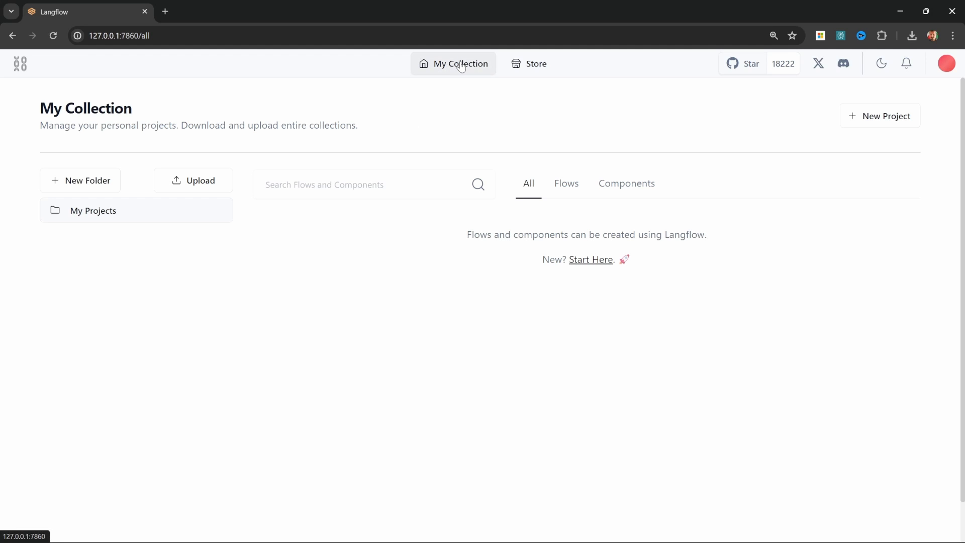
mouse_move(535, 141)
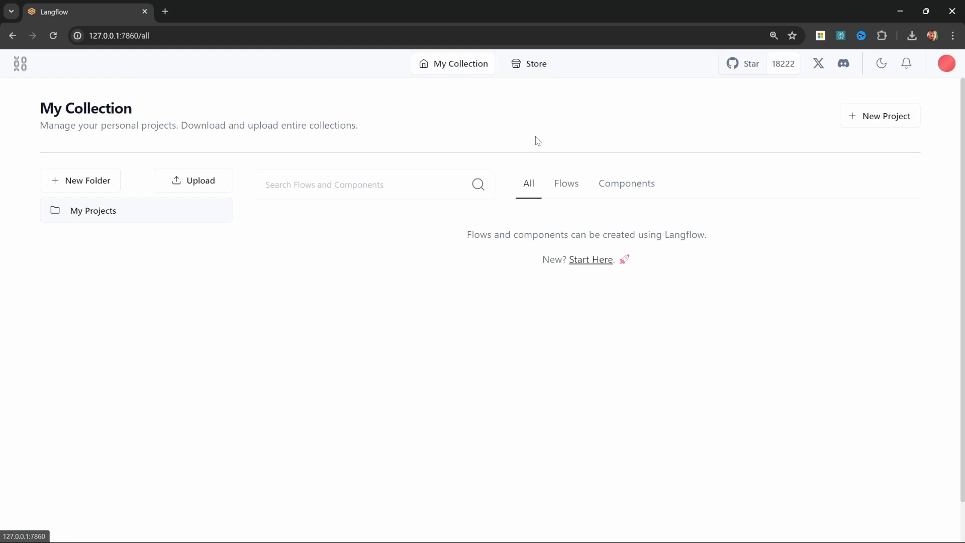
mouse_move(452, 71)
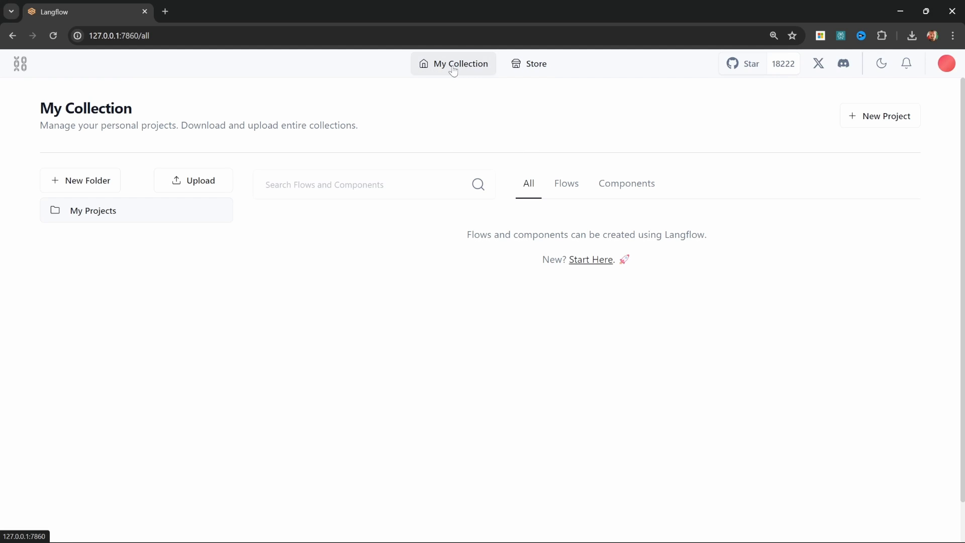
mouse_move(461, 75)
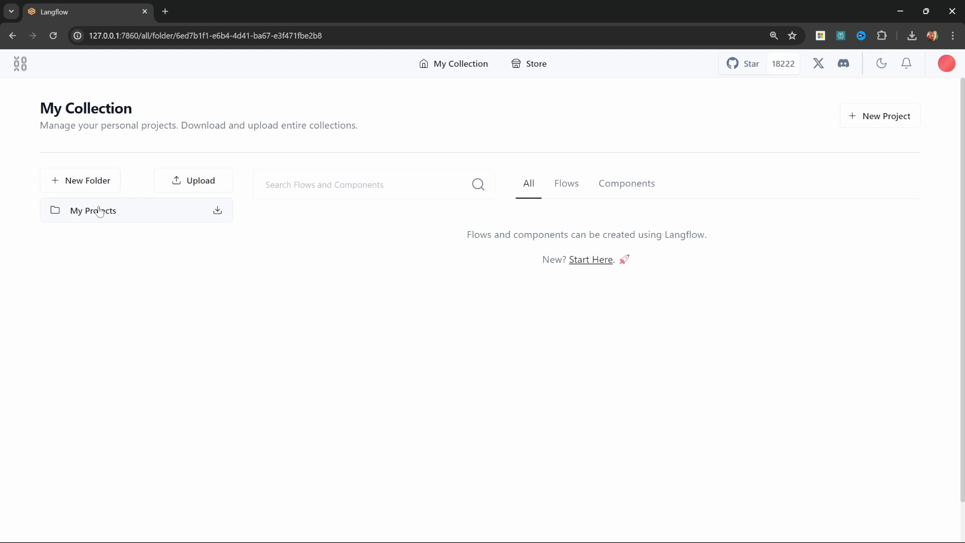
mouse_move(98, 222)
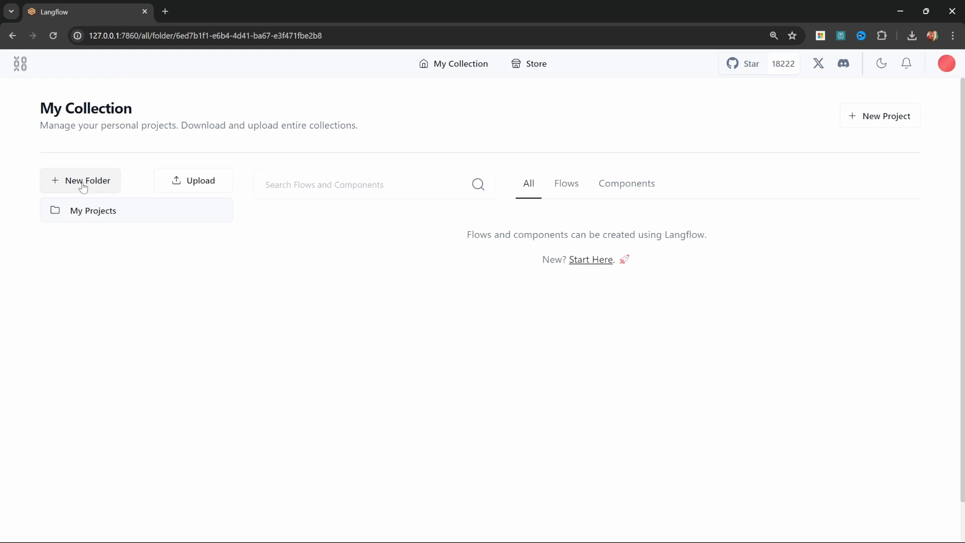
mouse_move(309, 215)
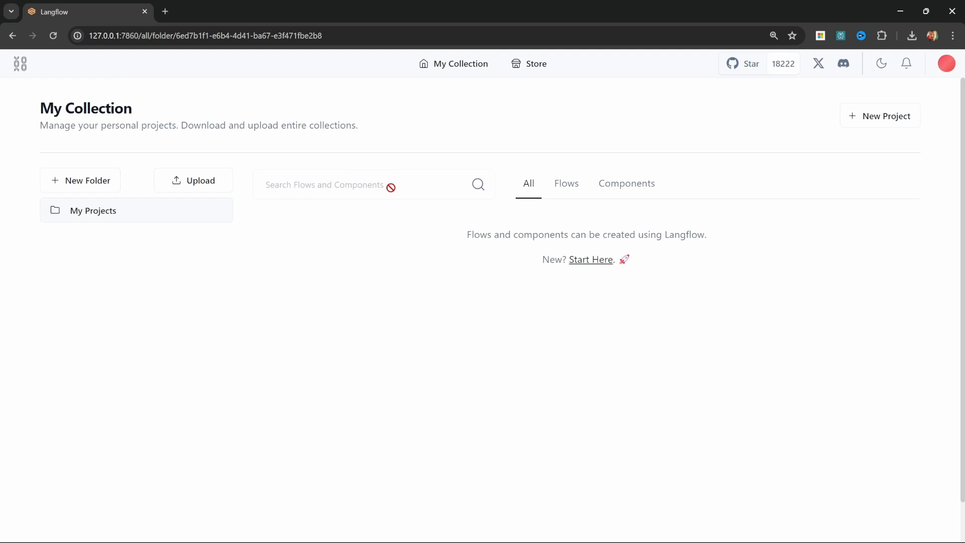
- Browse My Projects' Flows and Components tabs, ending on the empty Flows list
click(567, 183)
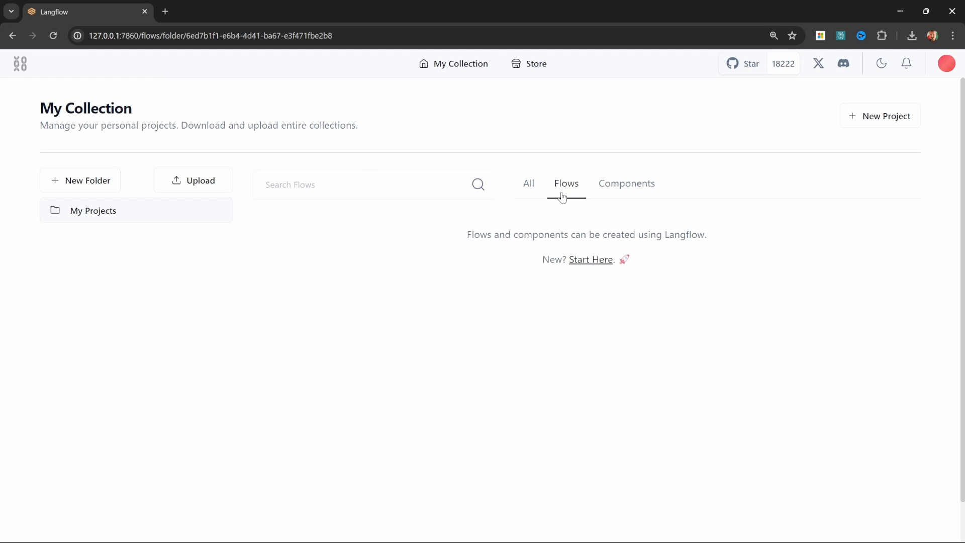
click(627, 183)
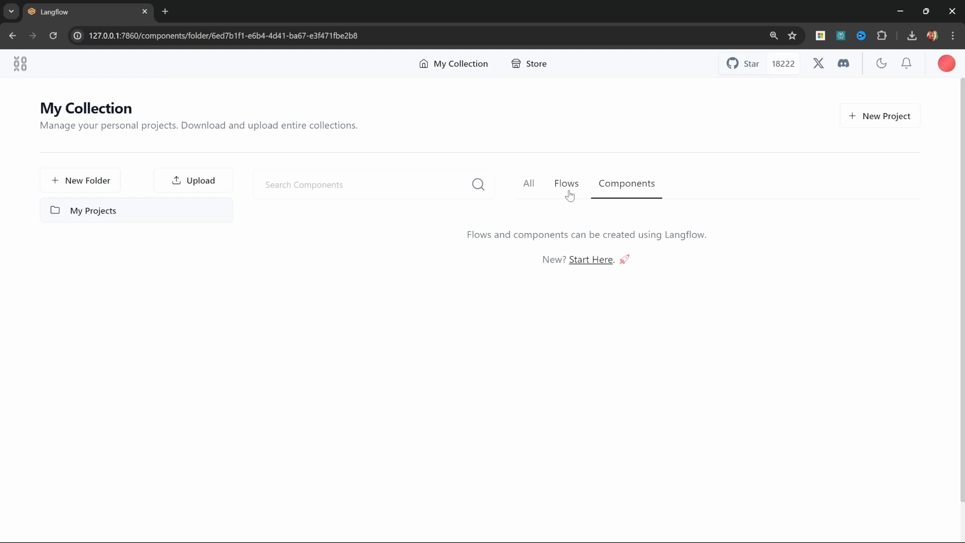
click(567, 183)
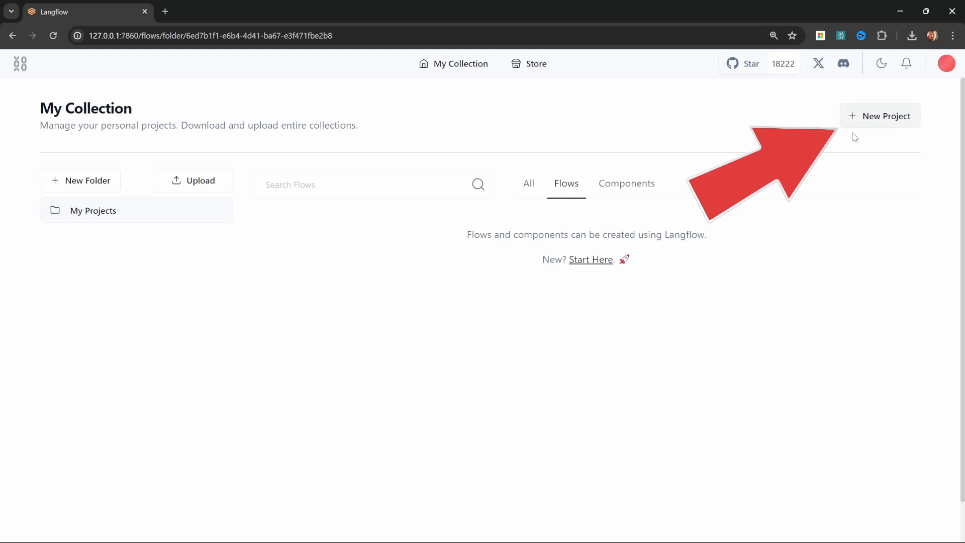
mouse_move(589, 265)
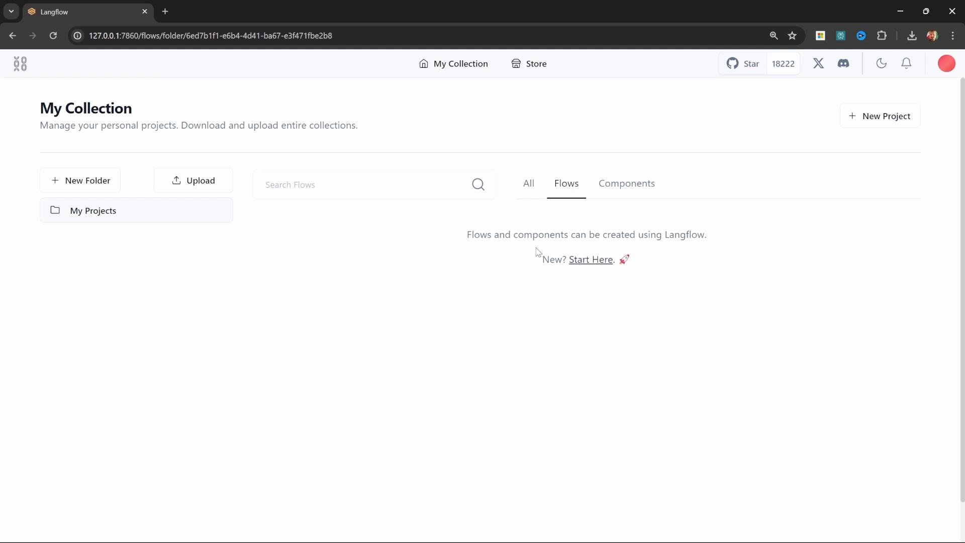
mouse_move(531, 78)
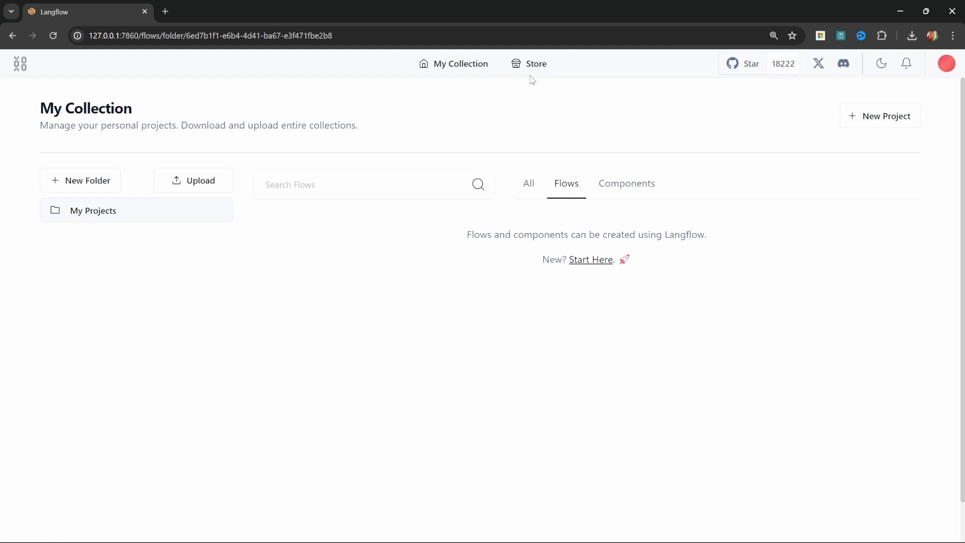
- Open the Store page of community-shared flows from the top navigation
click(536, 64)
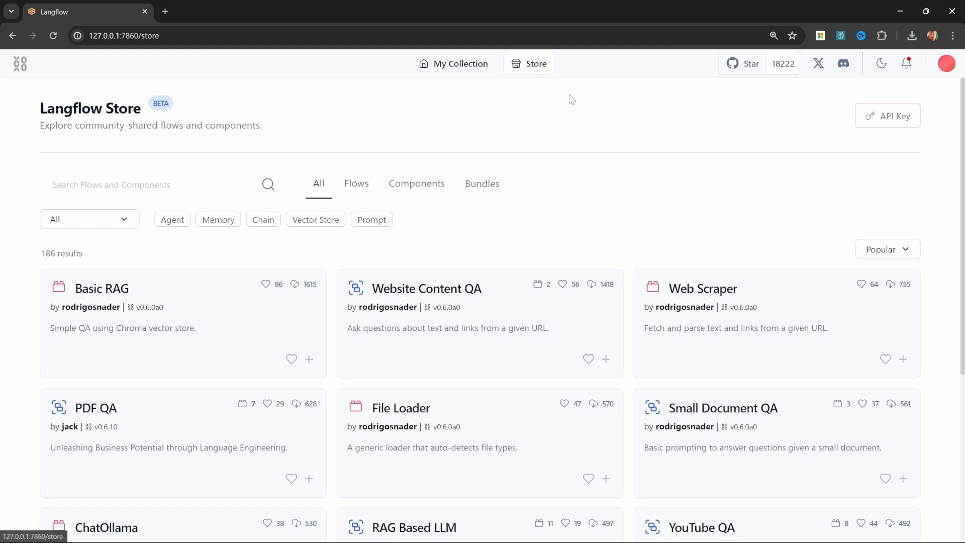
mouse_move(374, 191)
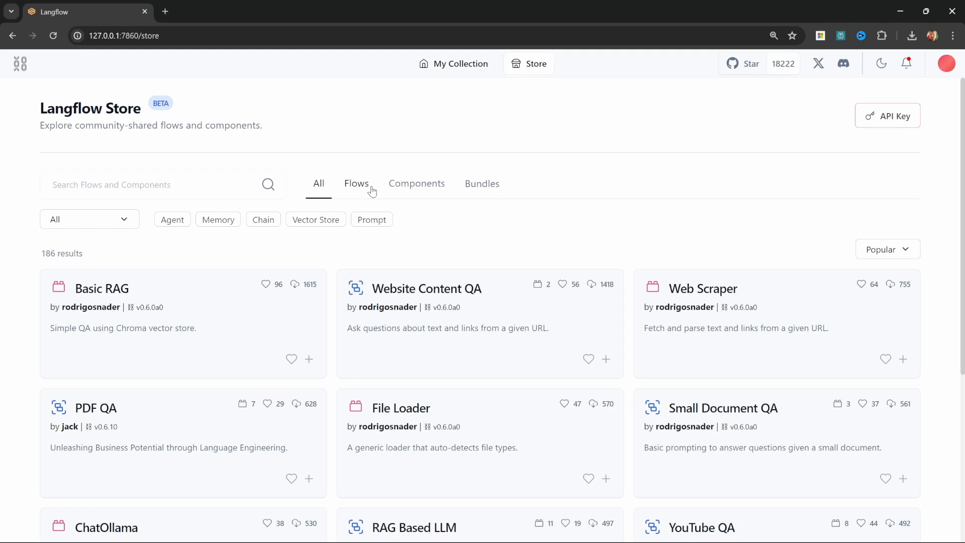
mouse_move(581, 145)
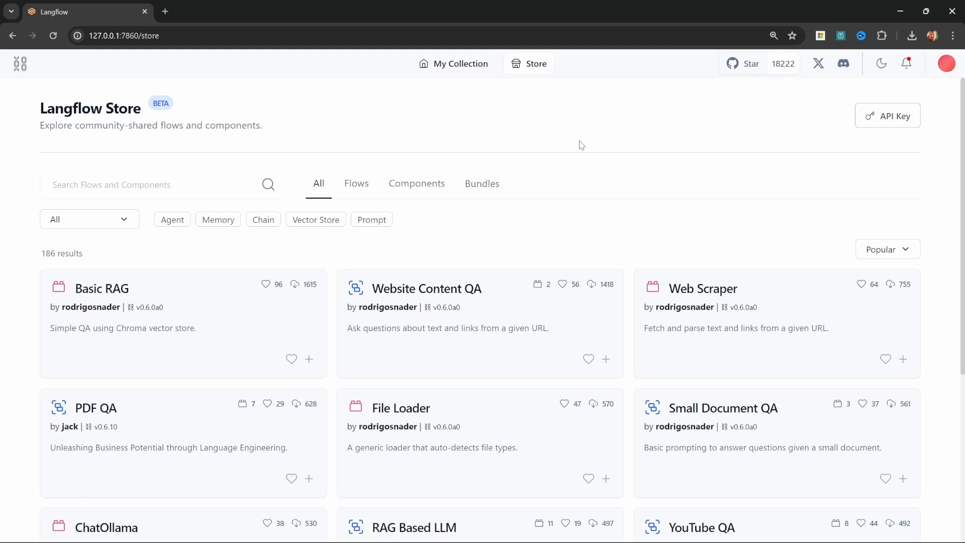
mouse_move(571, 143)
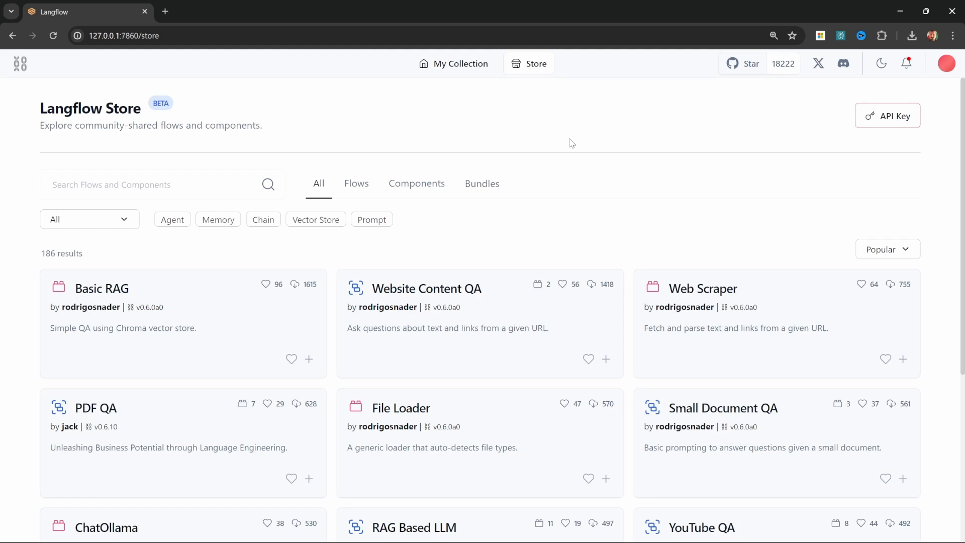
mouse_move(531, 139)
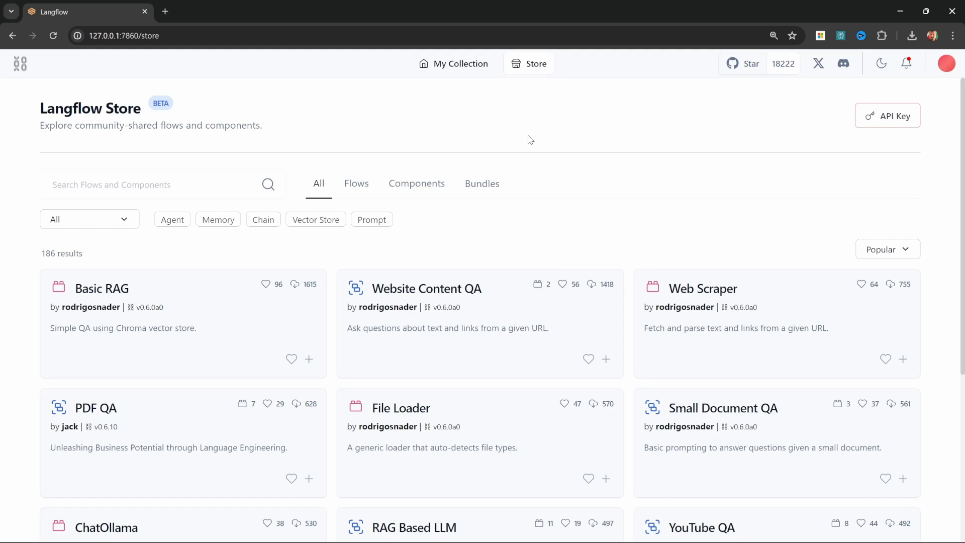
mouse_move(533, 252)
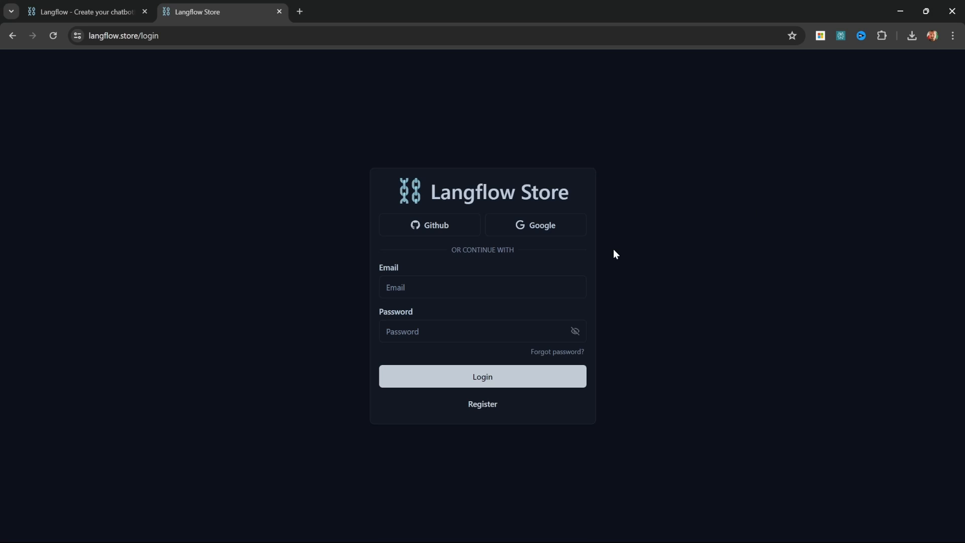
mouse_move(483, 405)
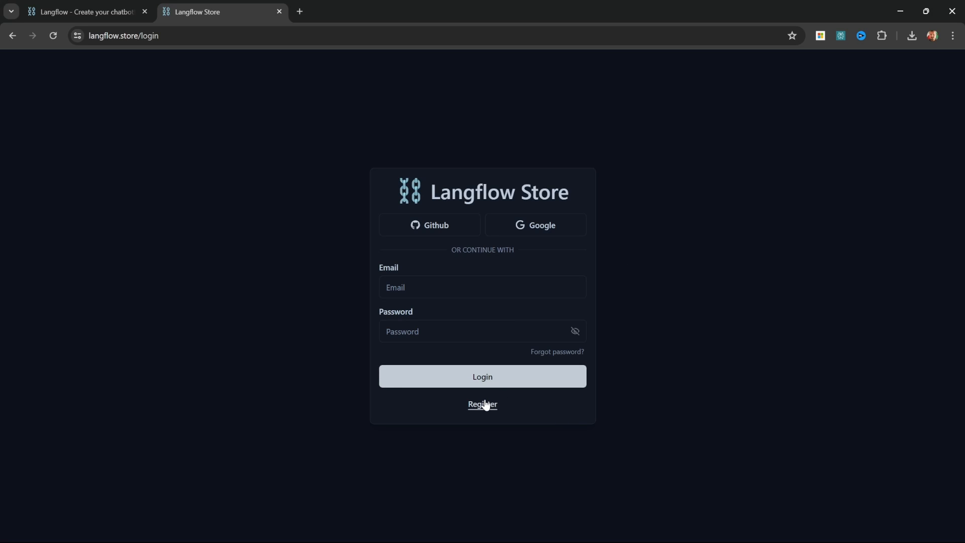
mouse_move(527, 236)
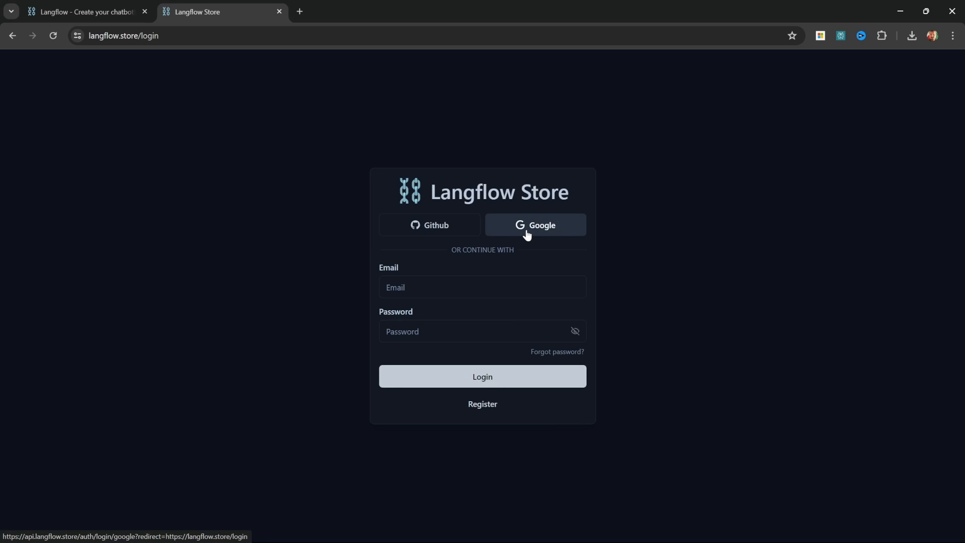
- Sign in to langflow.store with a Google account to show My Library
click(535, 225)
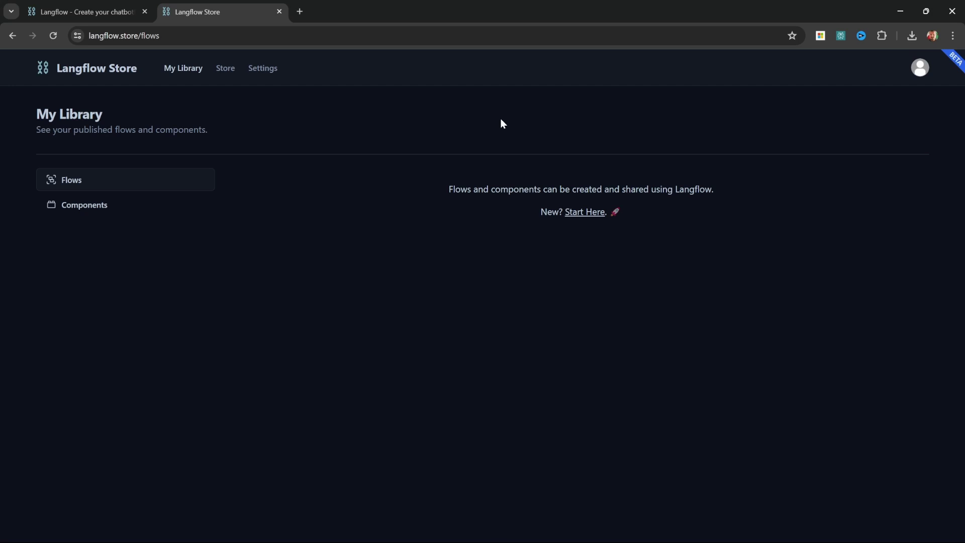
mouse_move(232, 119)
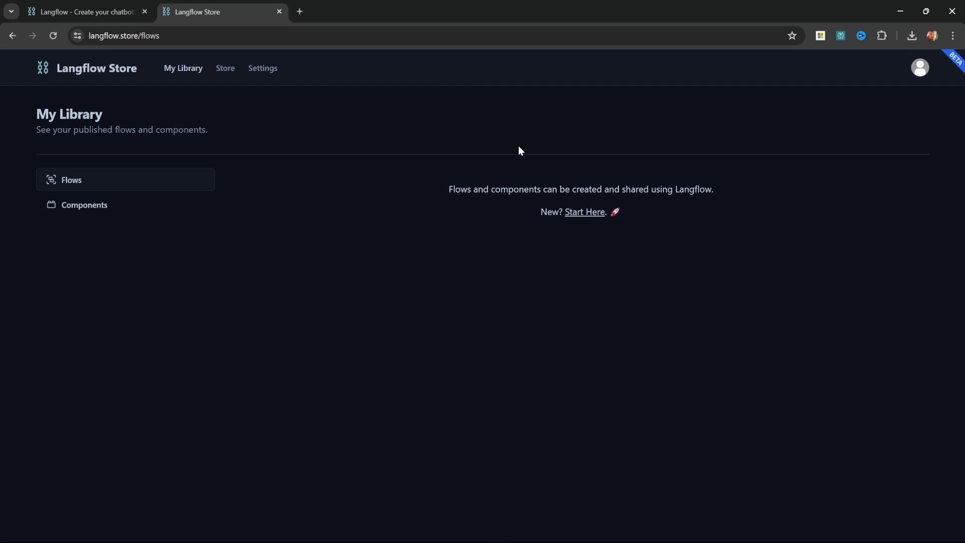
mouse_move(475, 191)
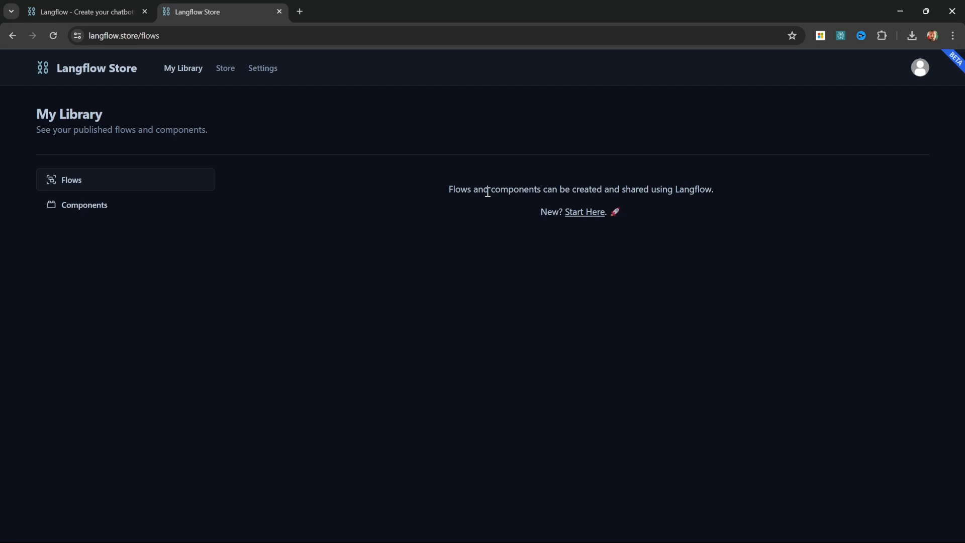
mouse_move(468, 204)
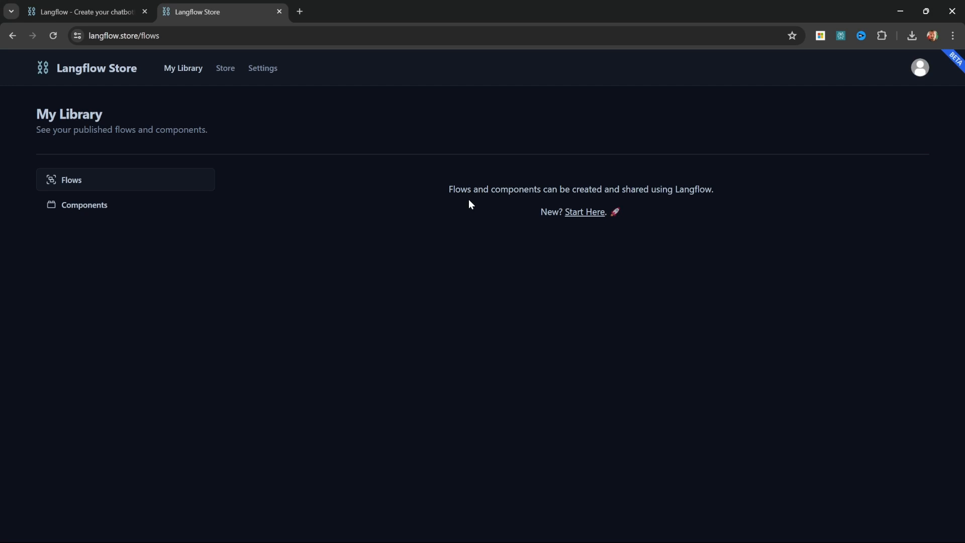
mouse_move(449, 197)
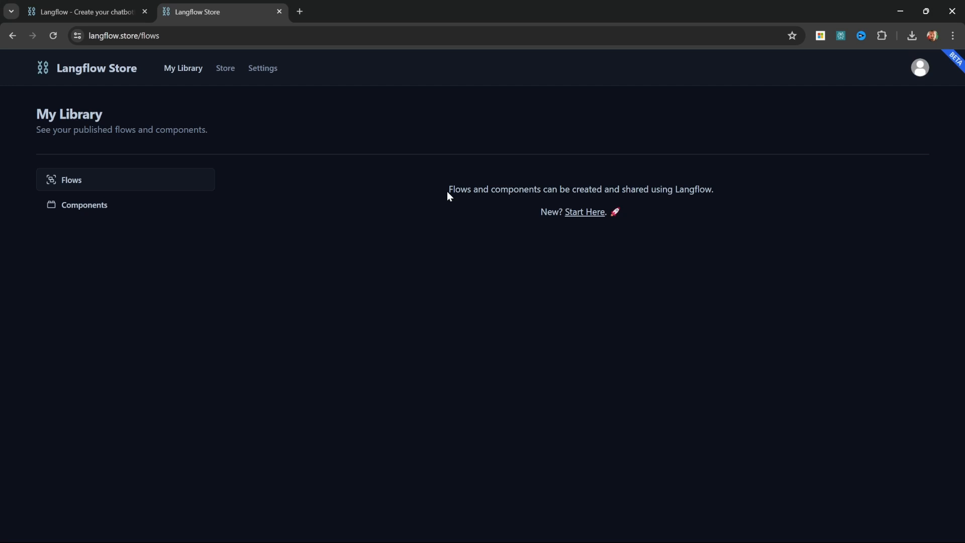
mouse_move(408, 115)
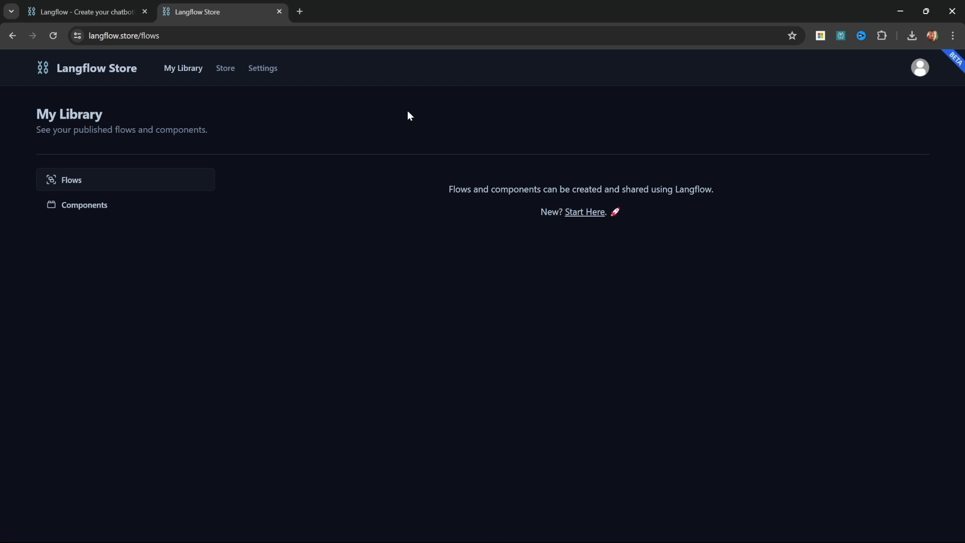
mouse_move(410, 125)
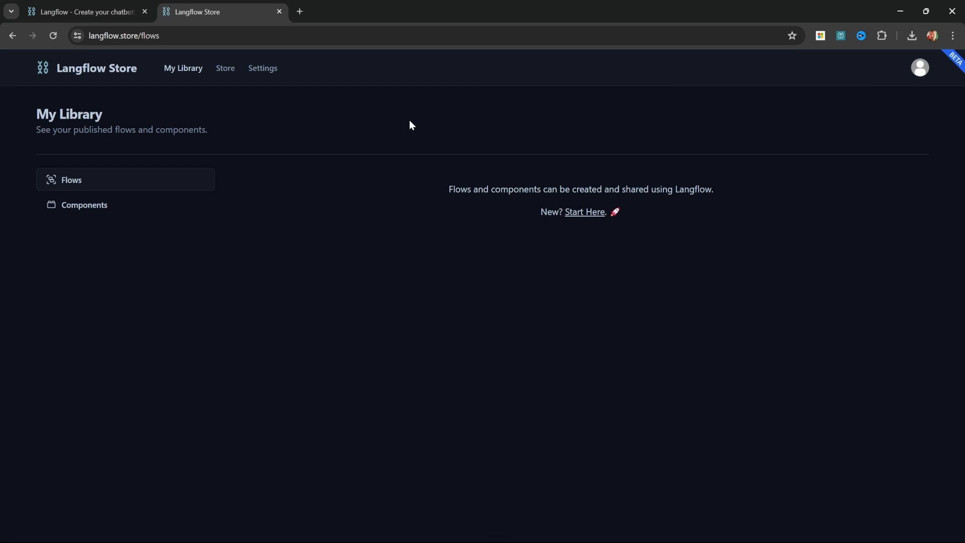
mouse_move(426, 153)
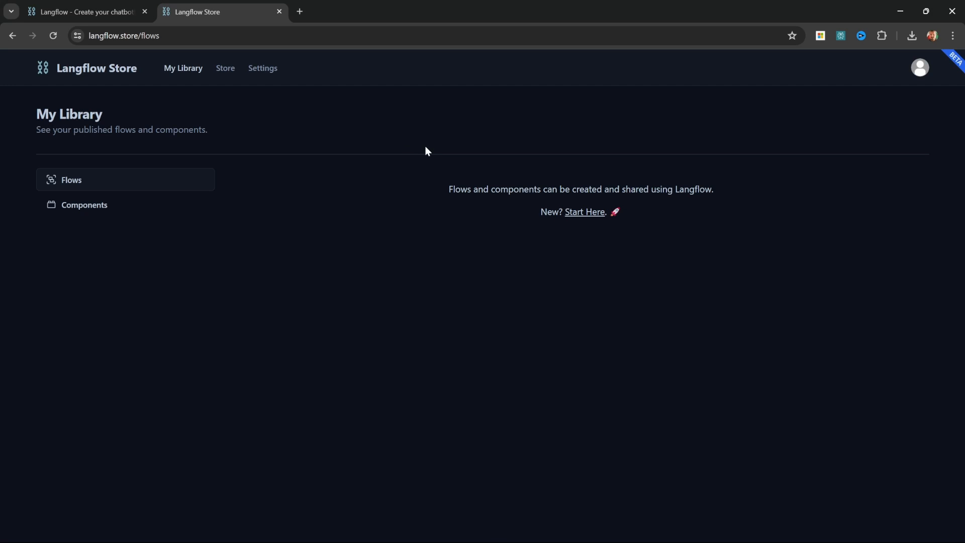
mouse_move(374, 156)
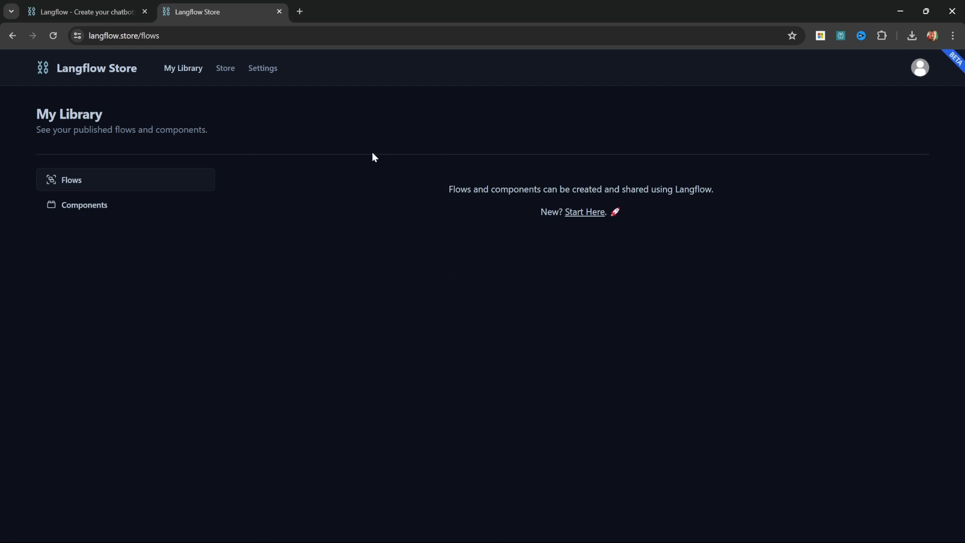
mouse_move(887, 227)
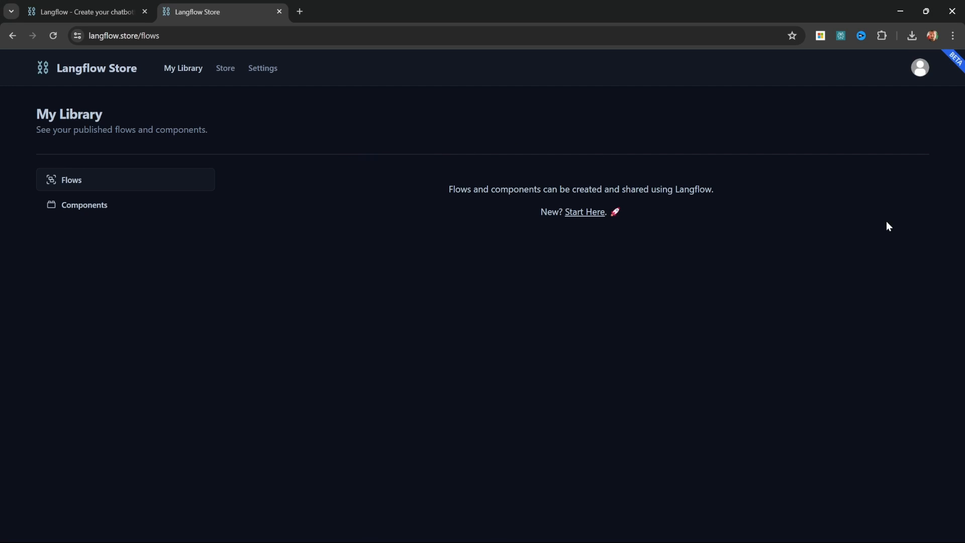
mouse_move(786, 279)
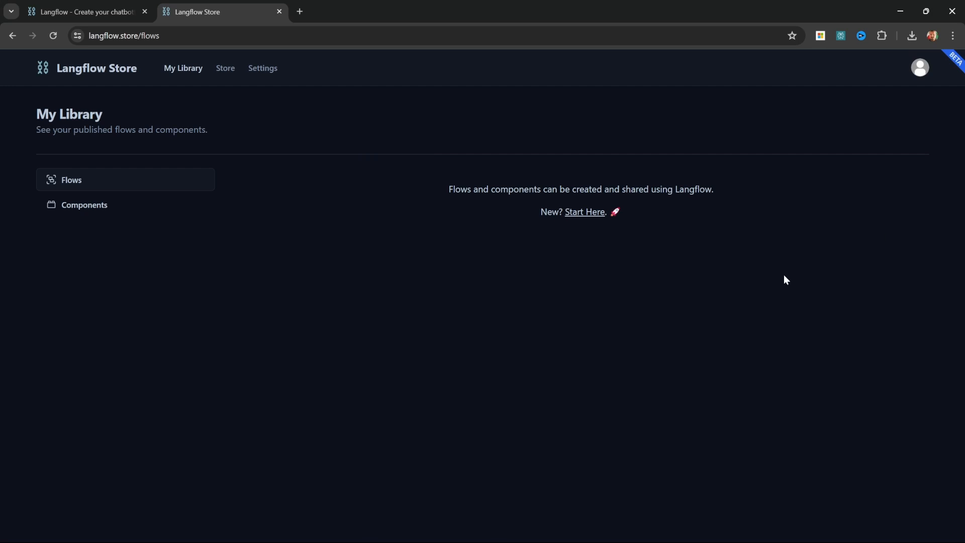
mouse_move(583, 160)
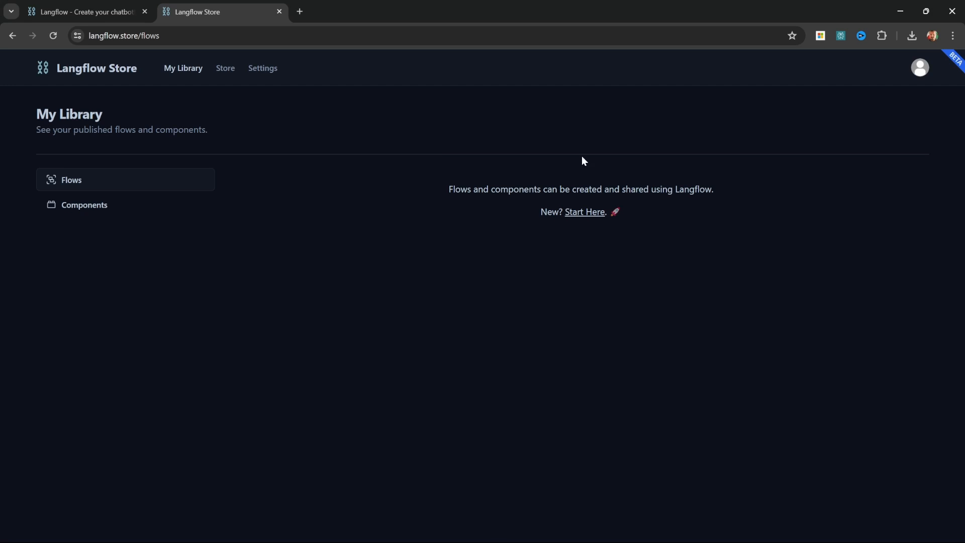
mouse_move(415, 177)
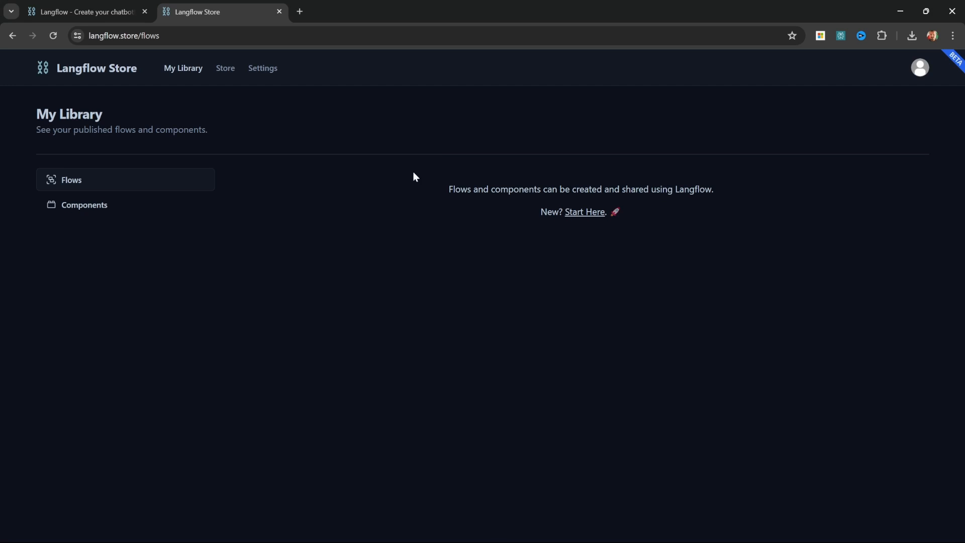
click(226, 68)
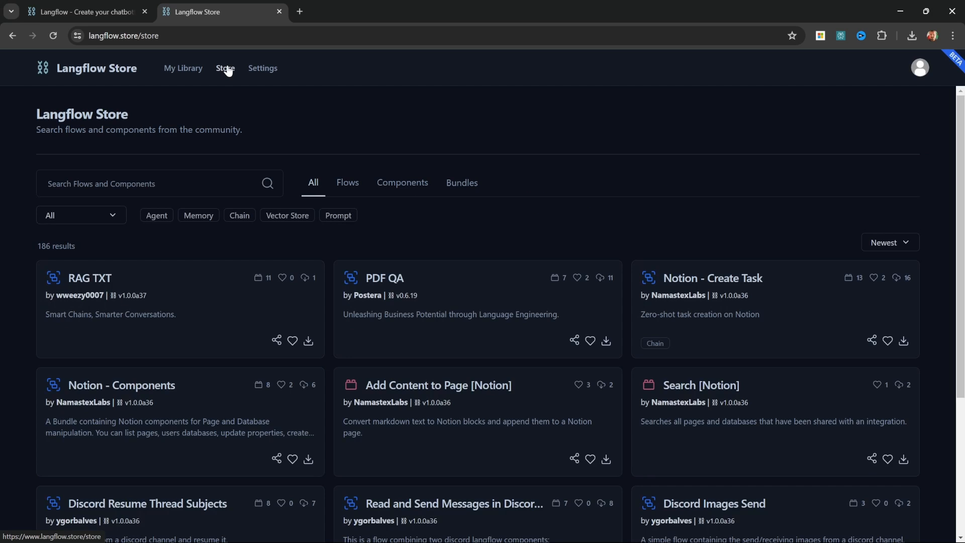
mouse_move(253, 67)
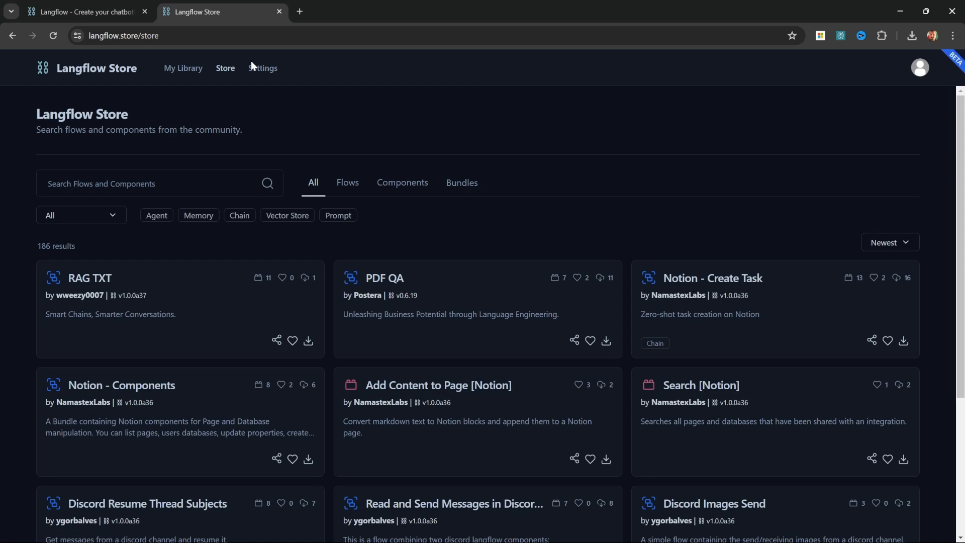
mouse_move(249, 104)
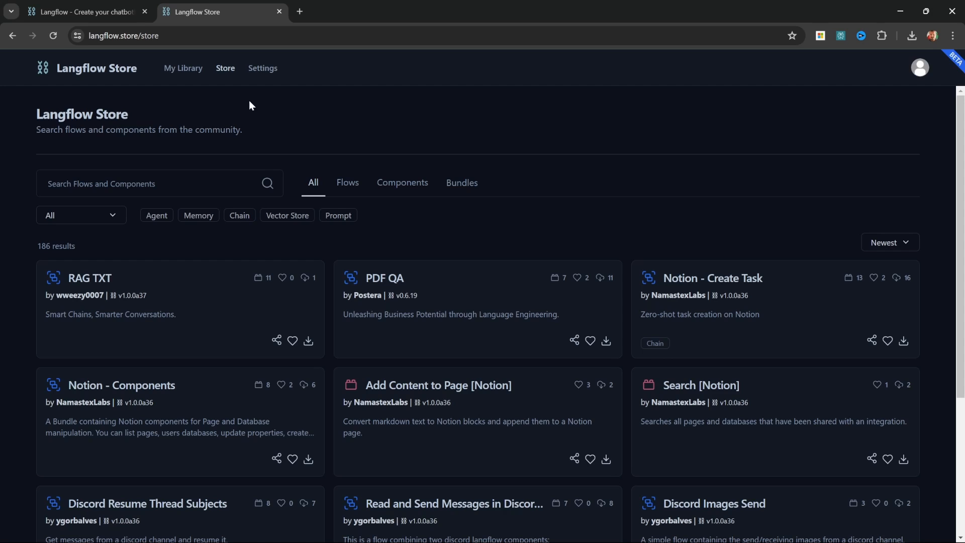
mouse_move(267, 74)
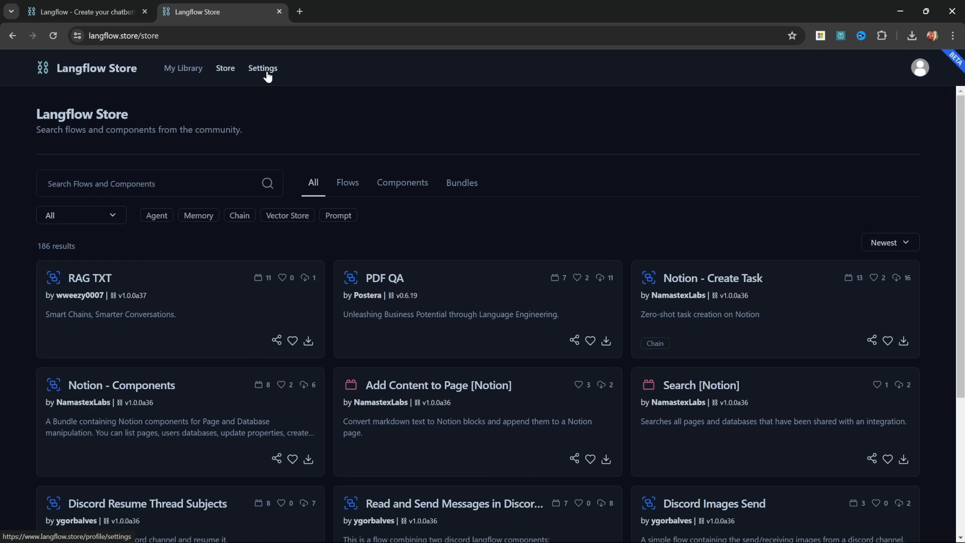
- Visit store account settings, then dismiss local Langflow's API key prompt without saving
click(262, 68)
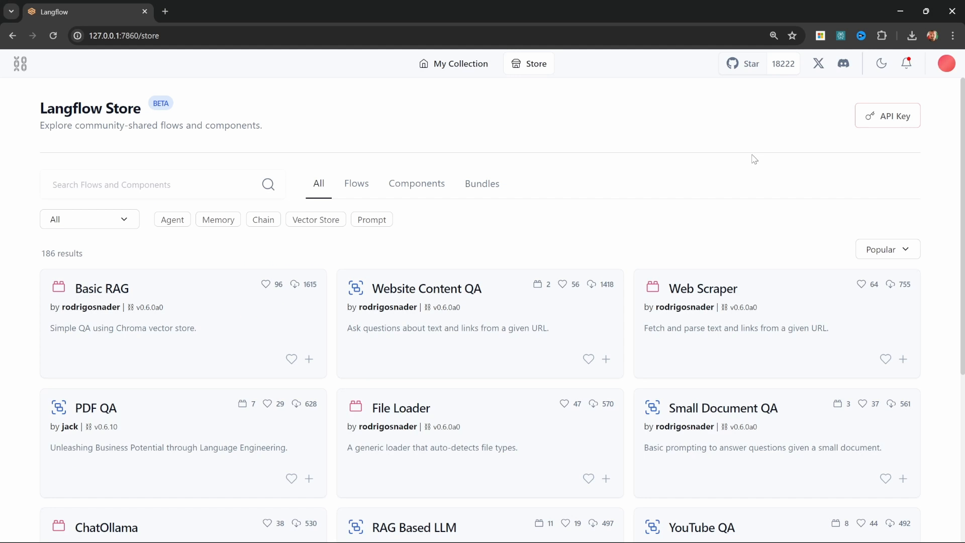
click(887, 115)
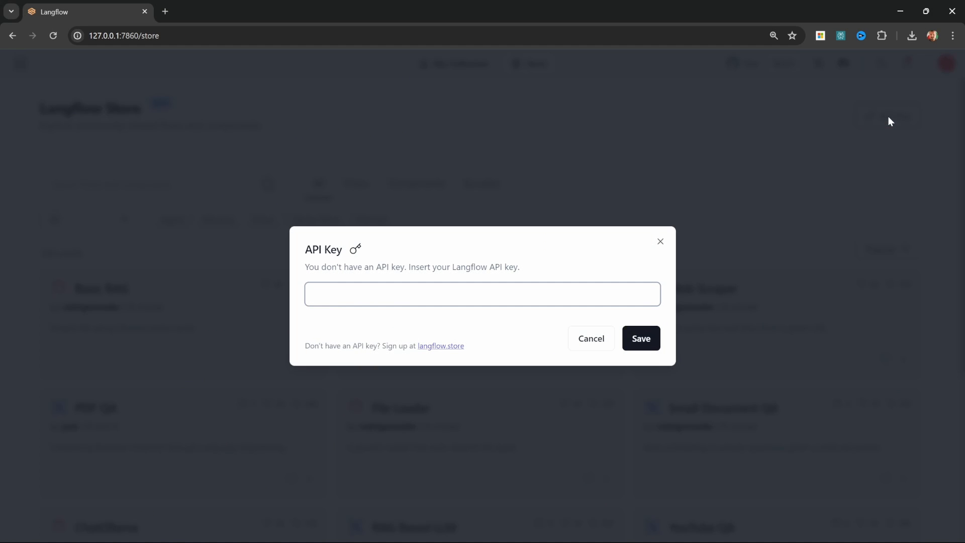
click(487, 294)
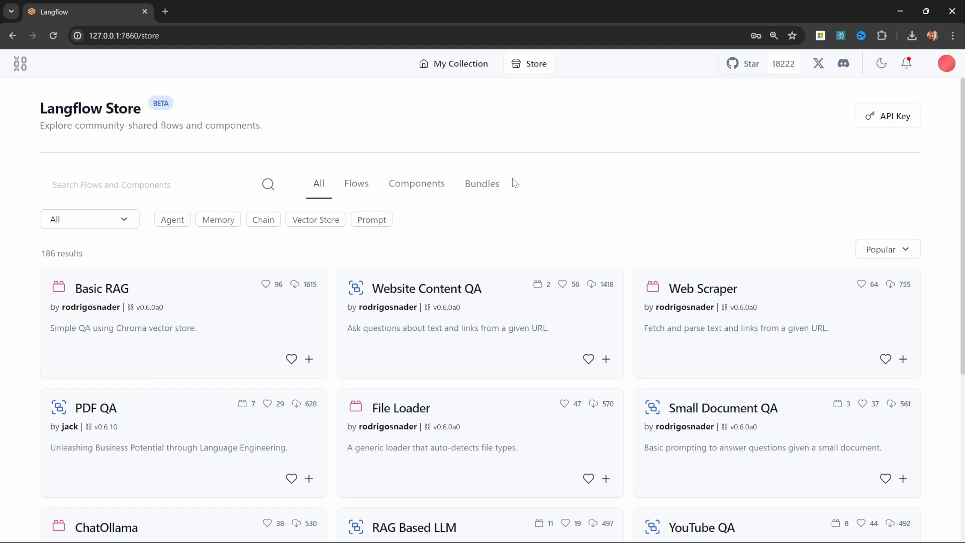
mouse_move(619, 344)
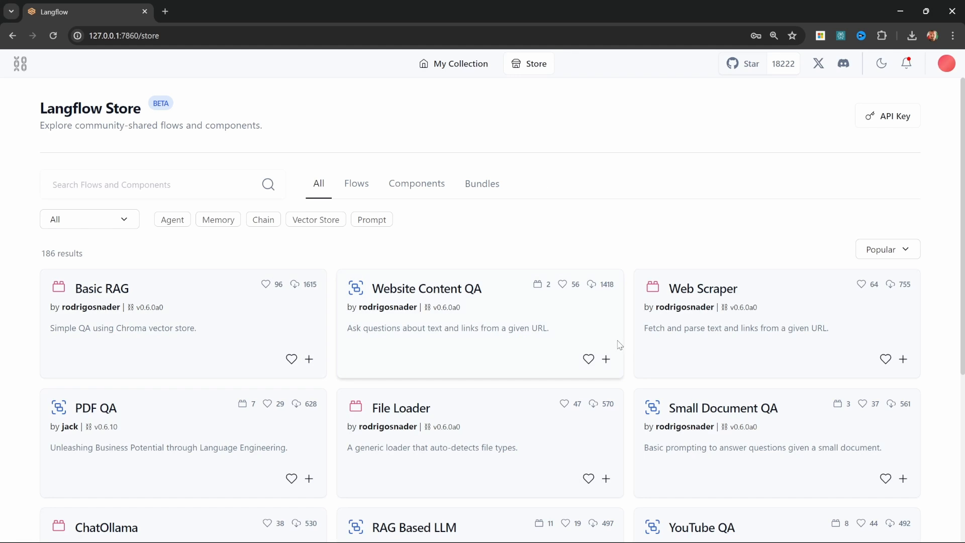
mouse_move(917, 380)
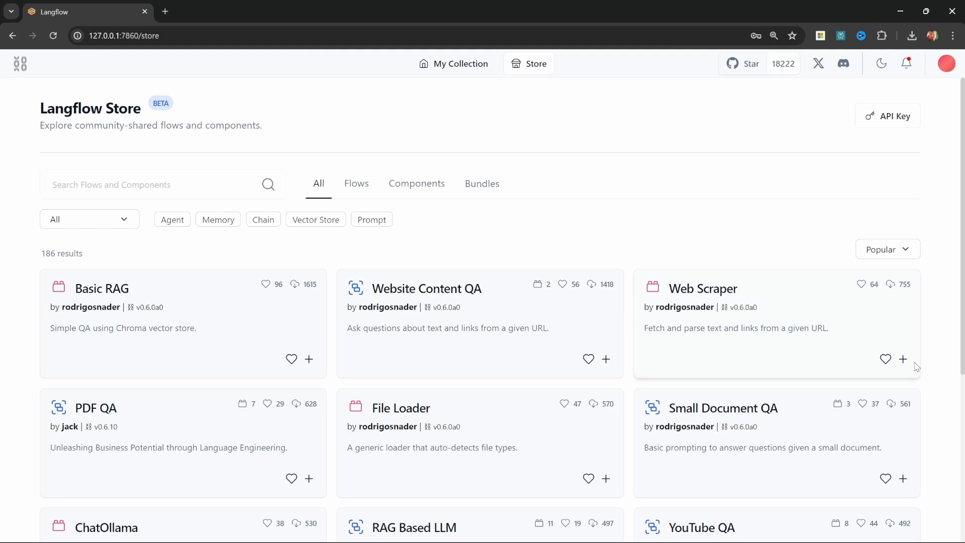
mouse_move(677, 136)
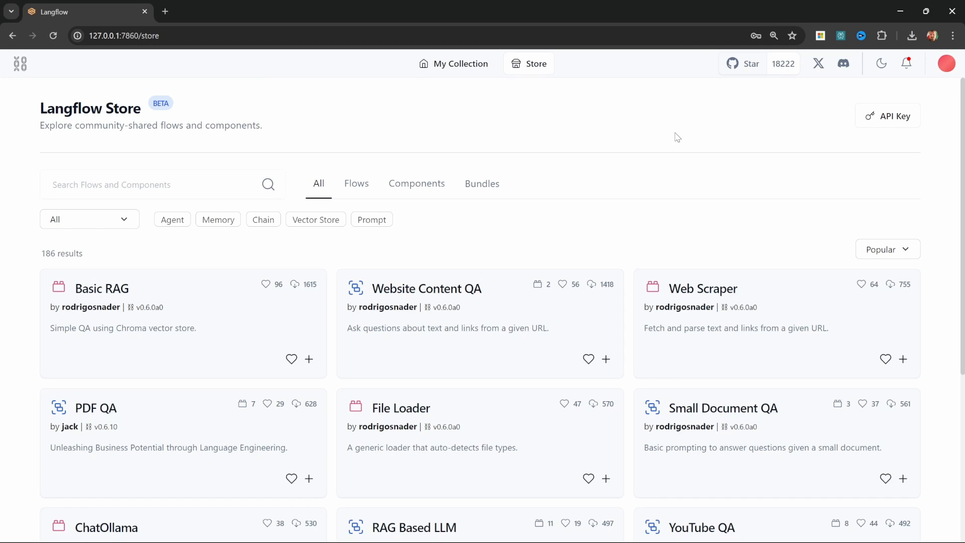
- View the empty Global Variables settings, then return to My Collection
click(946, 63)
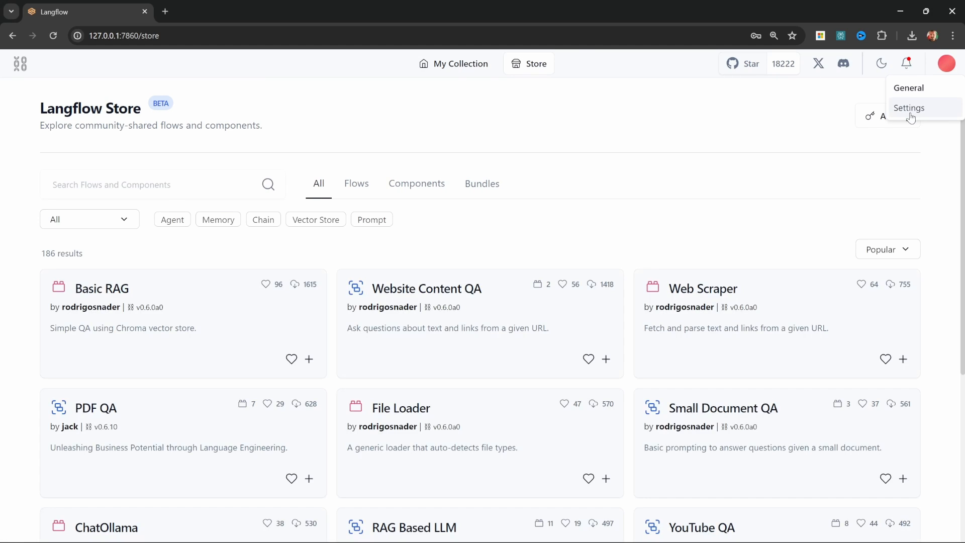
click(909, 108)
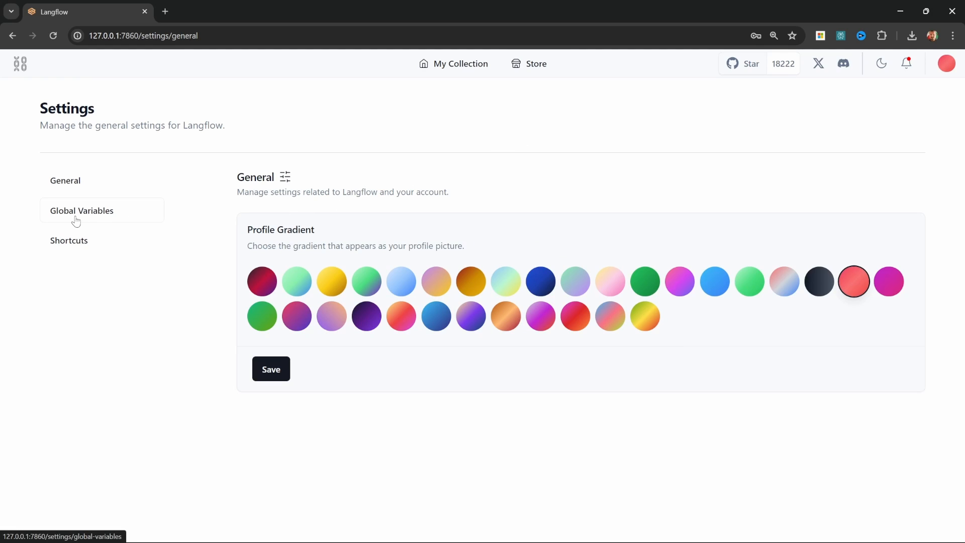
click(82, 211)
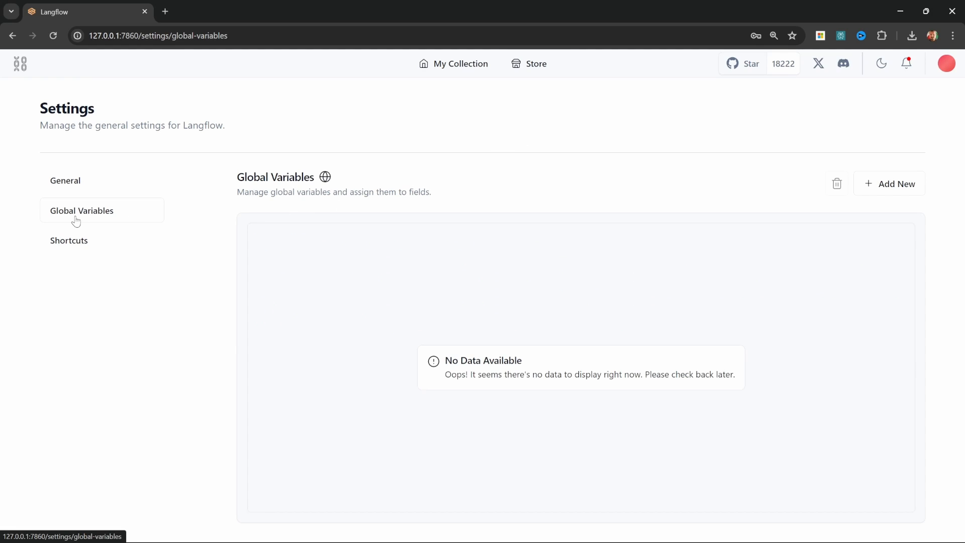
mouse_move(669, 361)
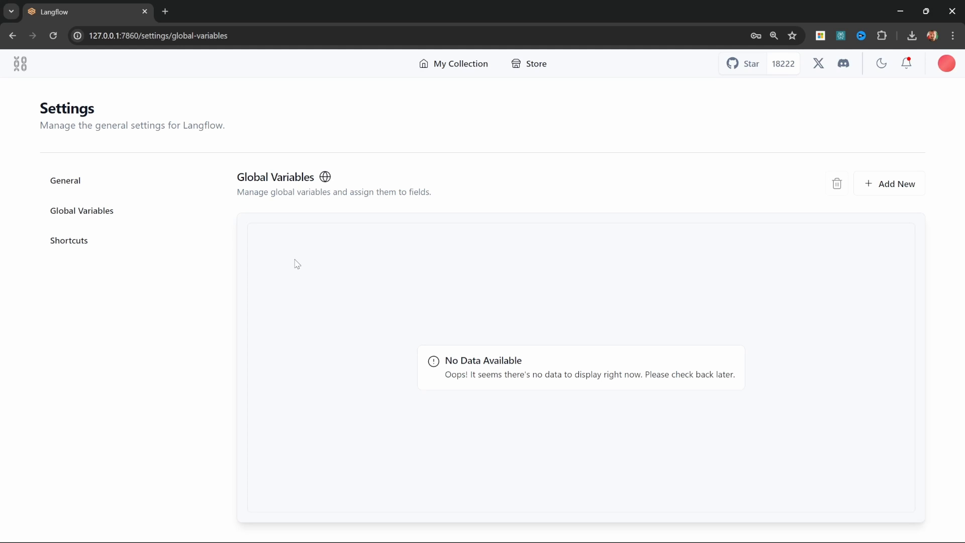
mouse_move(352, 274)
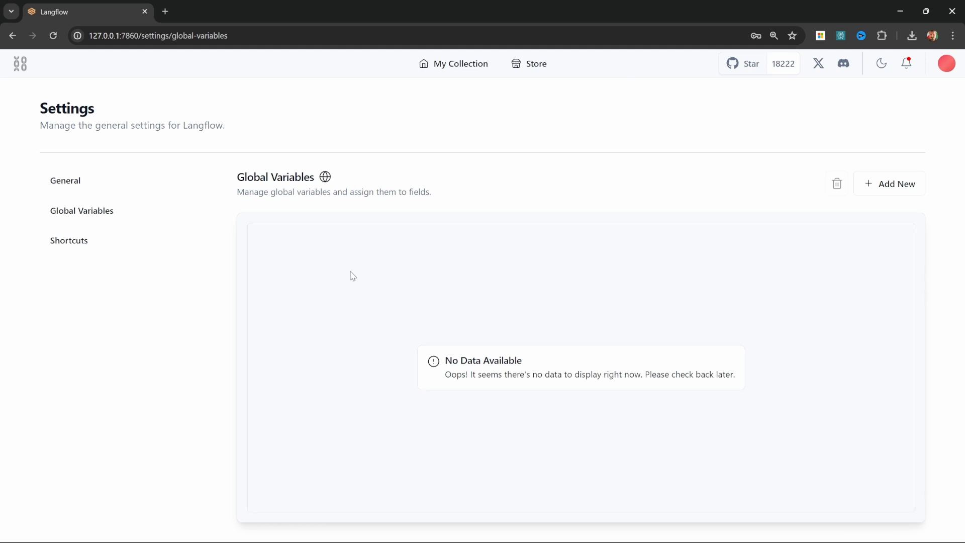
click(453, 63)
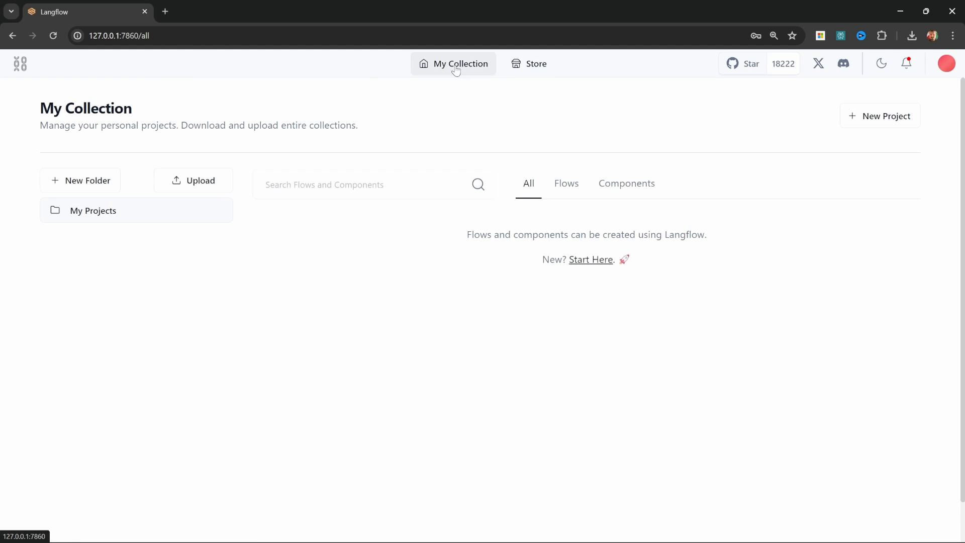
mouse_move(768, 143)
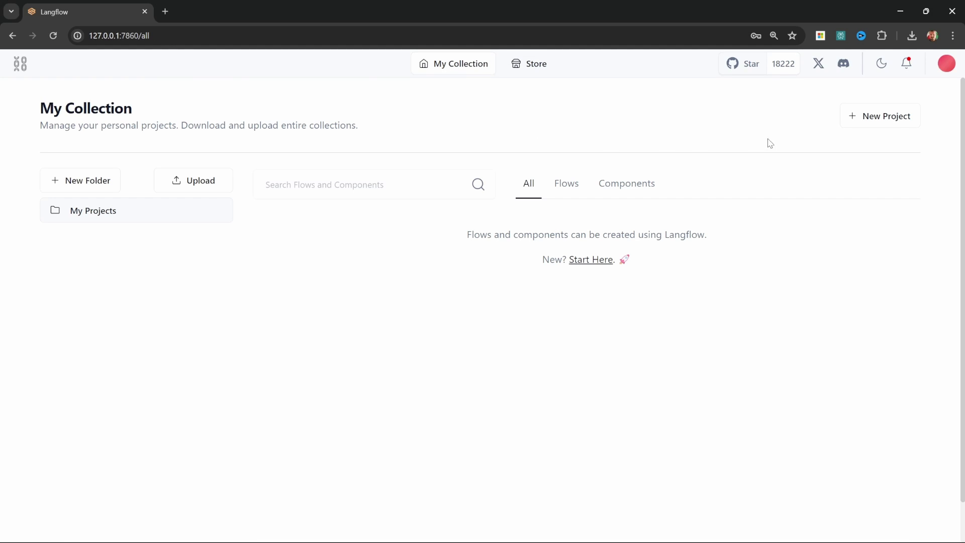
- Start a New Project to bring up the Get Started template picker
click(881, 116)
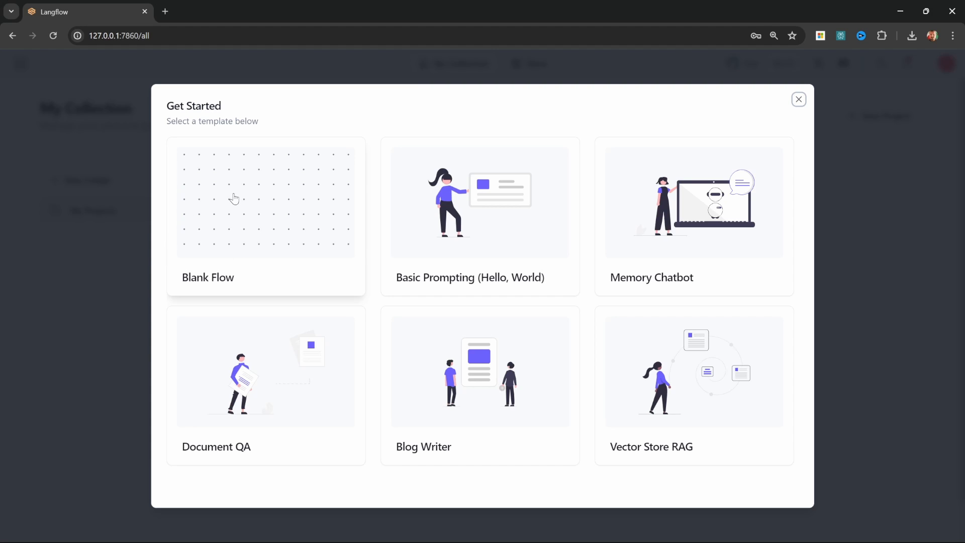
mouse_move(297, 353)
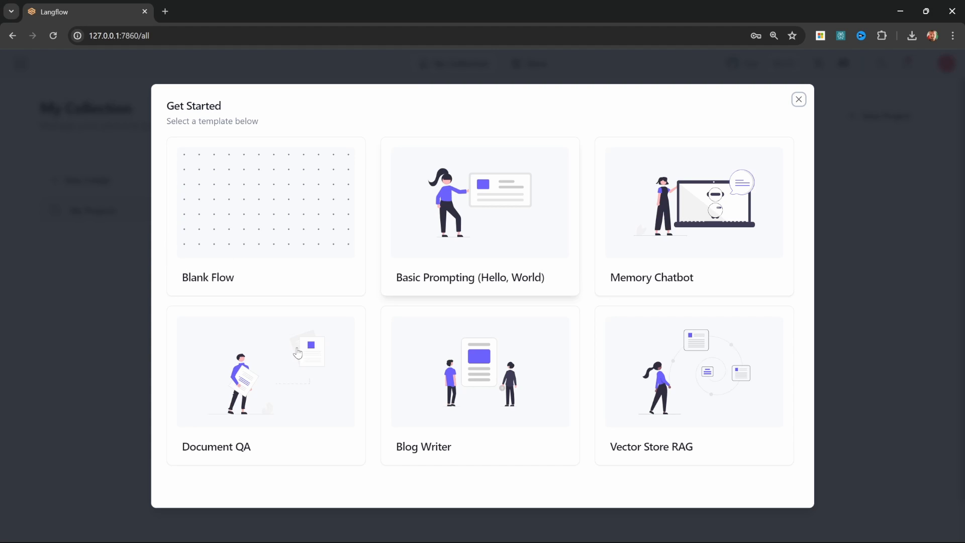
mouse_move(263, 227)
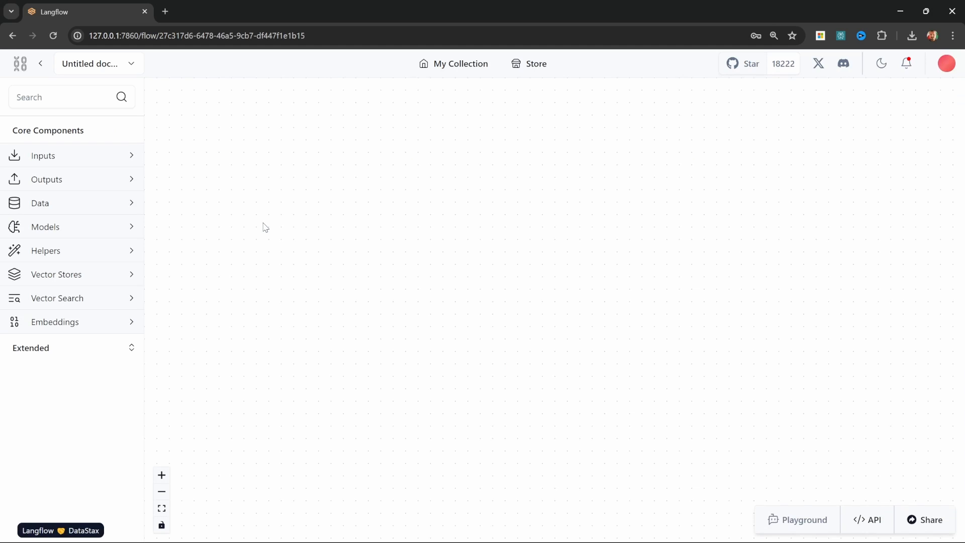
mouse_move(343, 149)
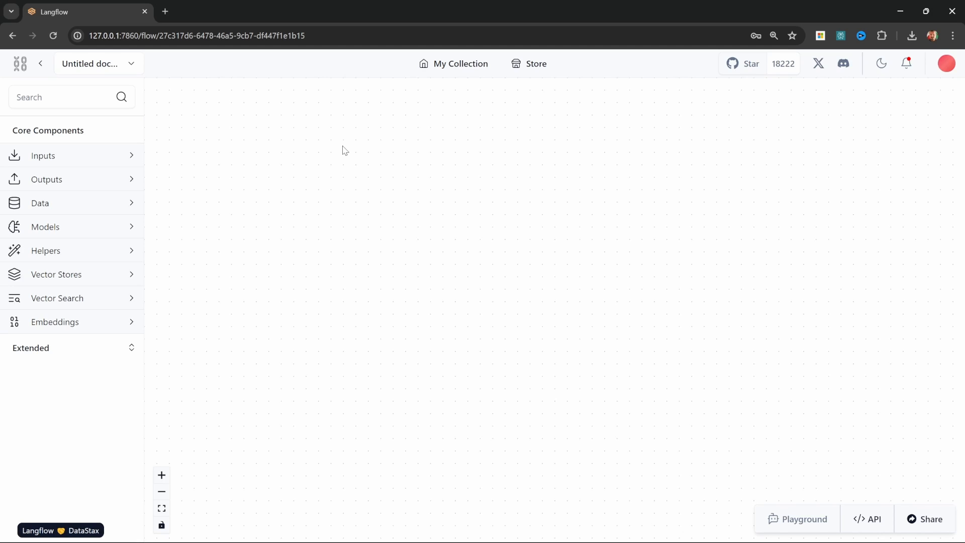
mouse_move(342, 165)
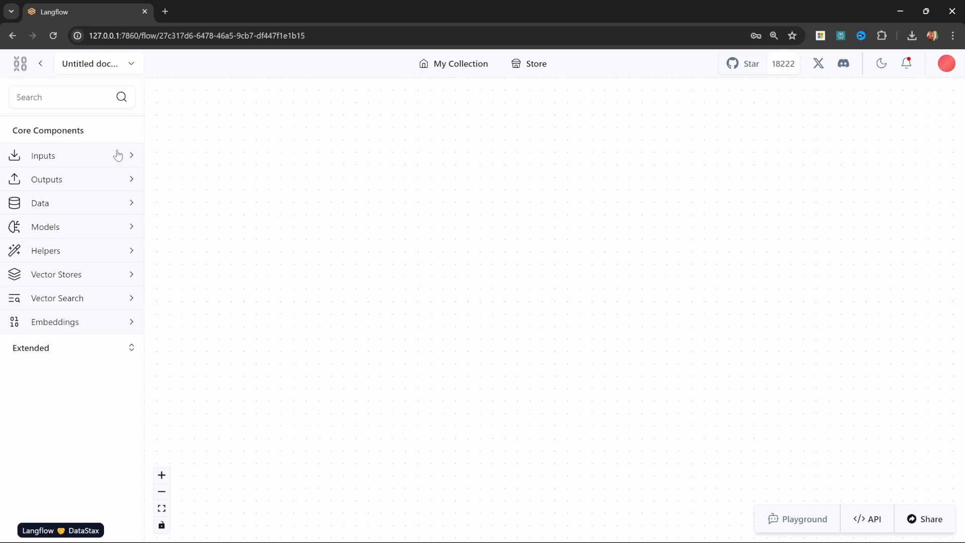
mouse_move(127, 156)
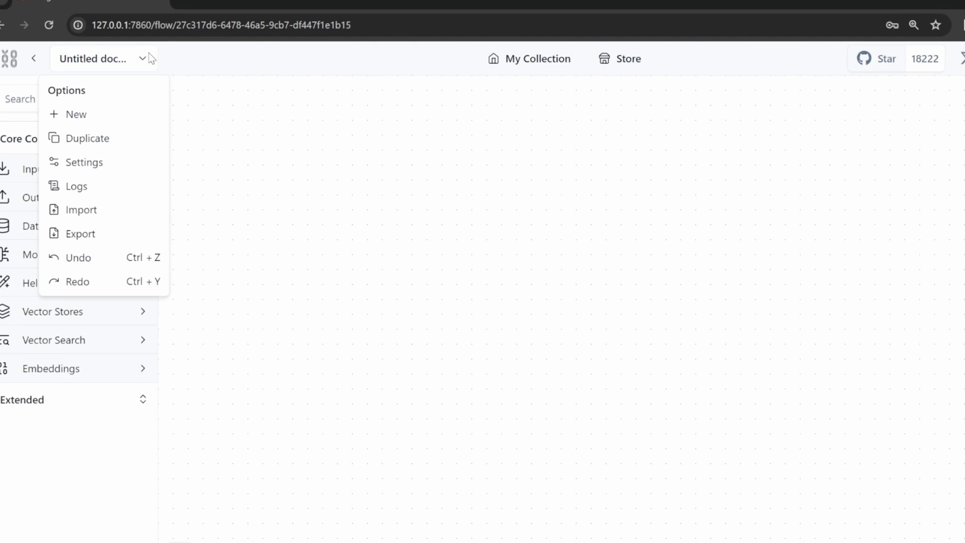
mouse_move(69, 118)
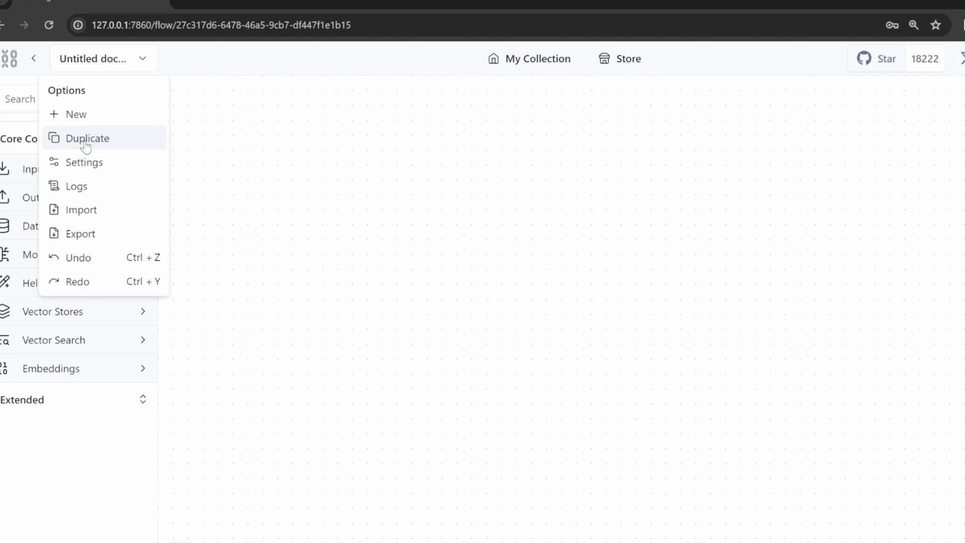
mouse_move(89, 163)
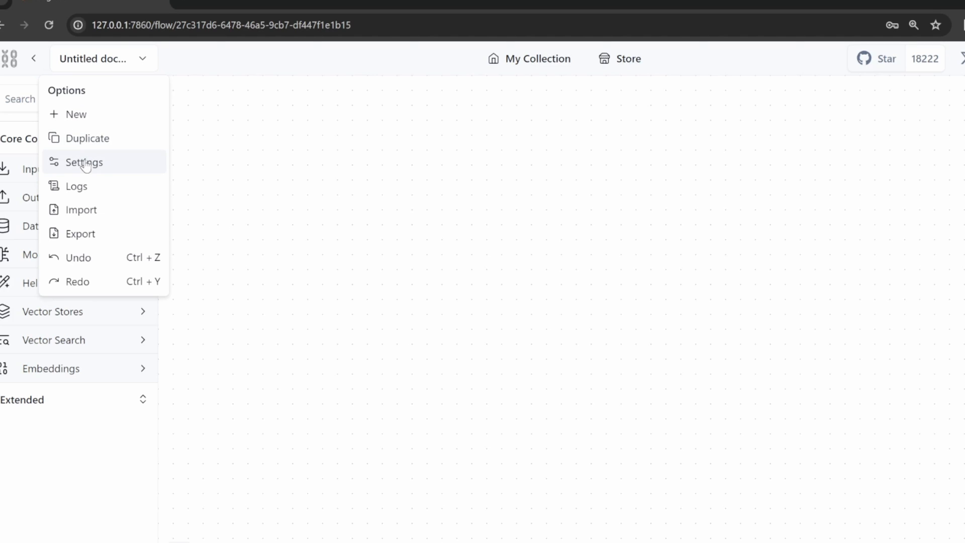
- Name the blank flow 'My Chatbot' in its settings and save it
click(84, 162)
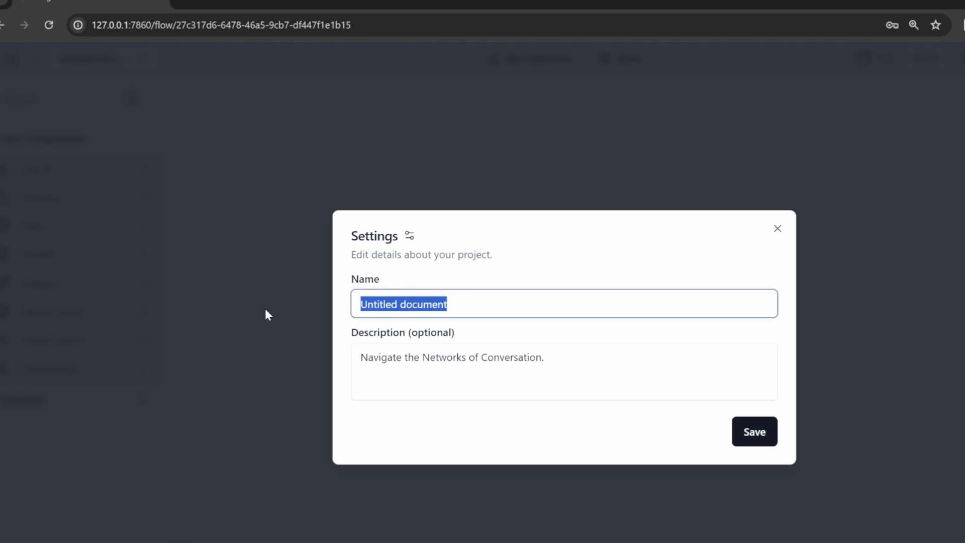
mouse_move(253, 314)
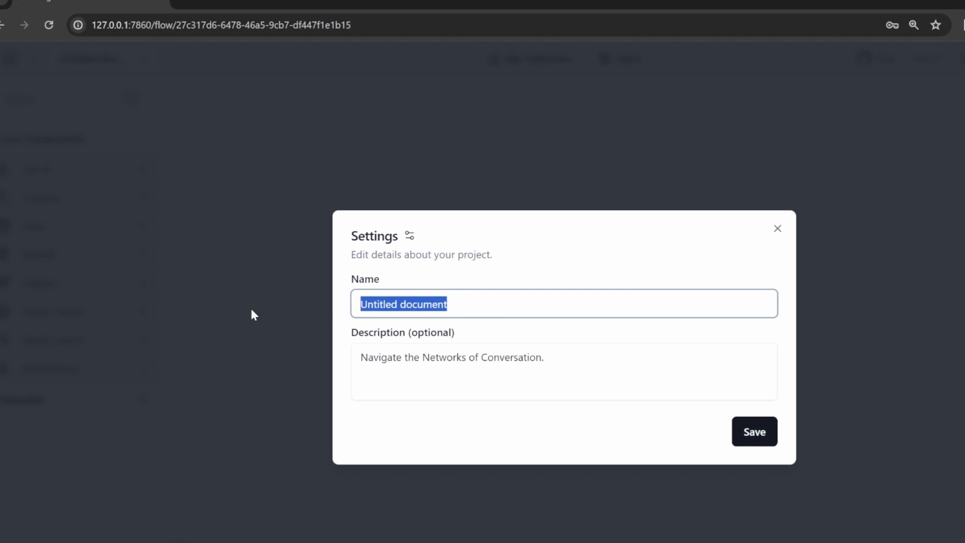
text(My Chatbot)
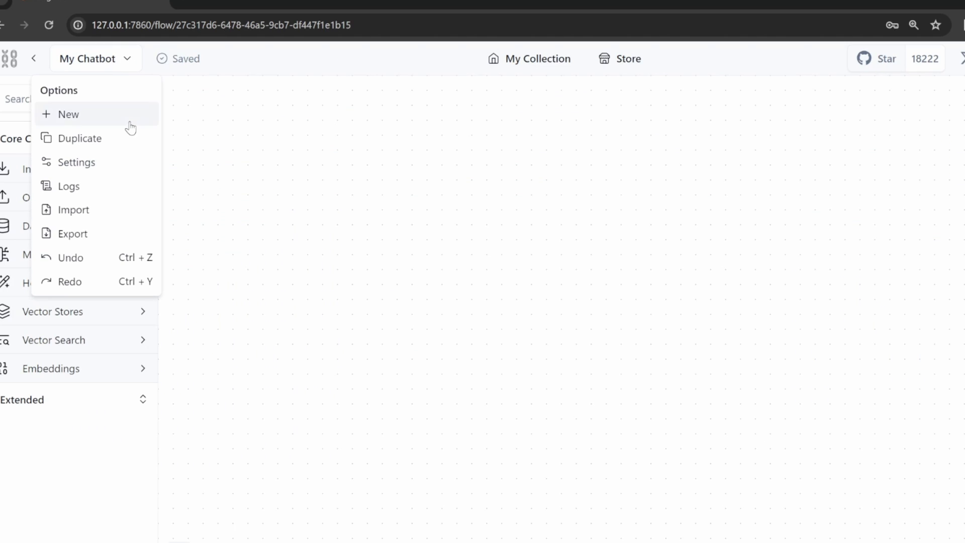
mouse_move(68, 187)
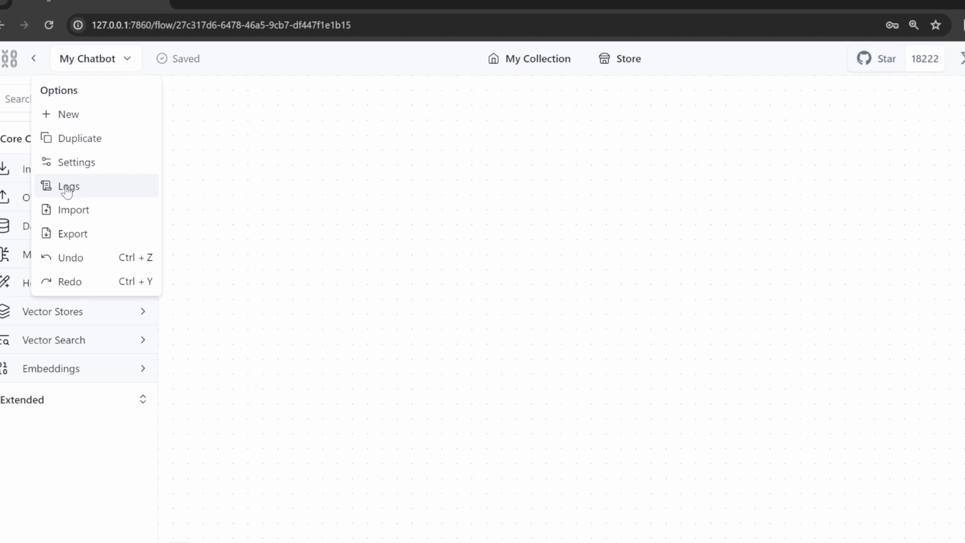
mouse_move(74, 210)
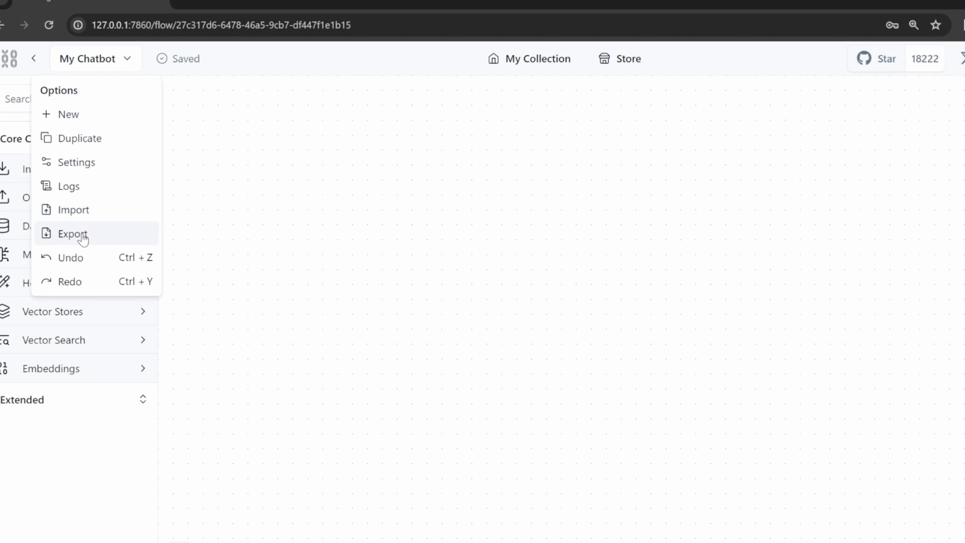
mouse_move(85, 261)
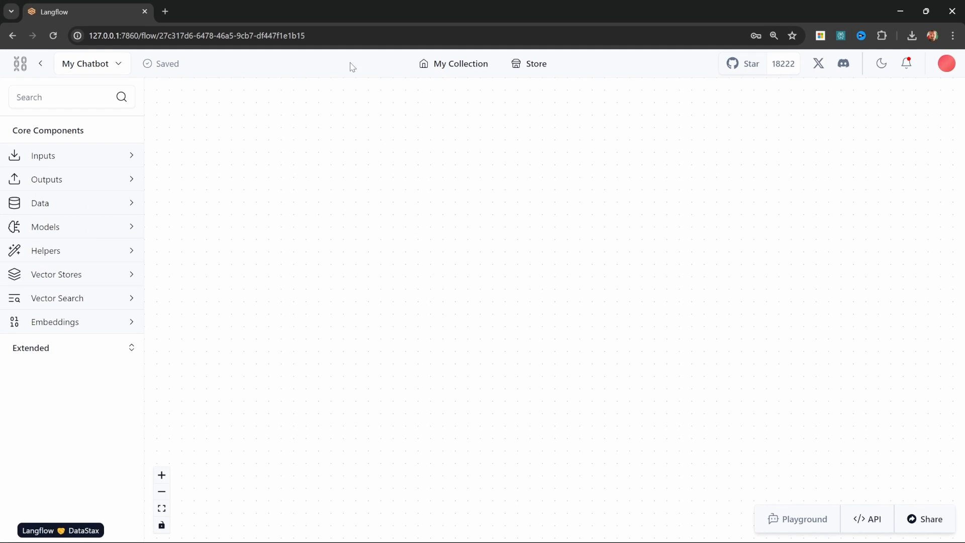
mouse_move(454, 65)
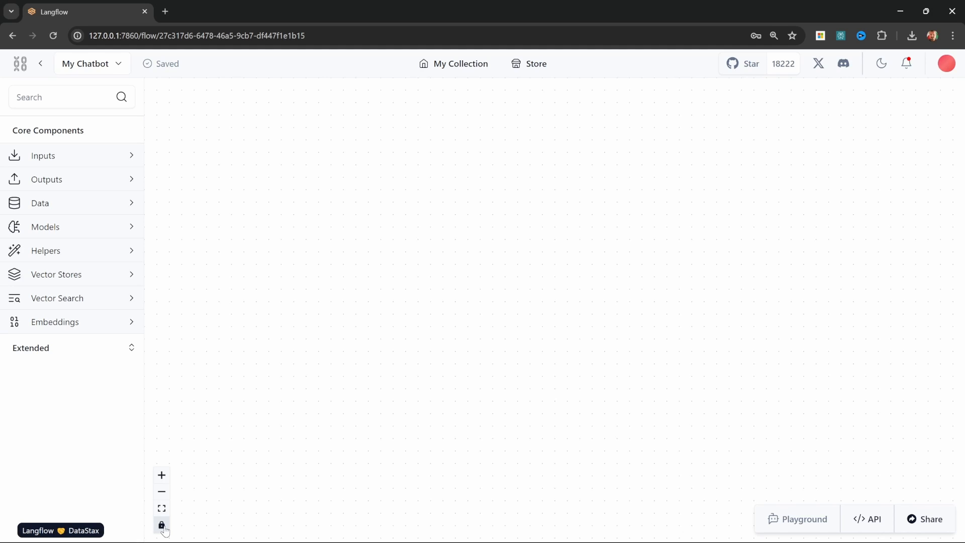
click(161, 526)
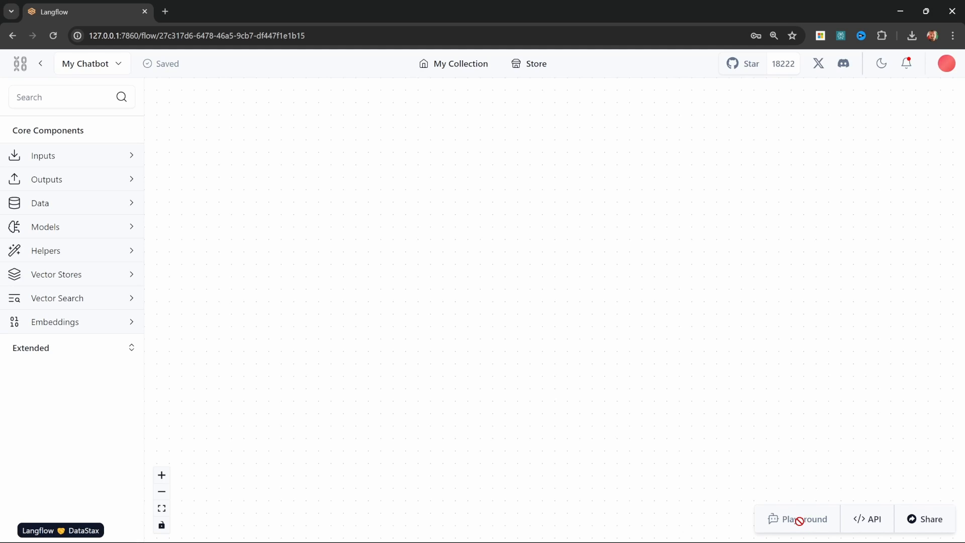
mouse_move(808, 517)
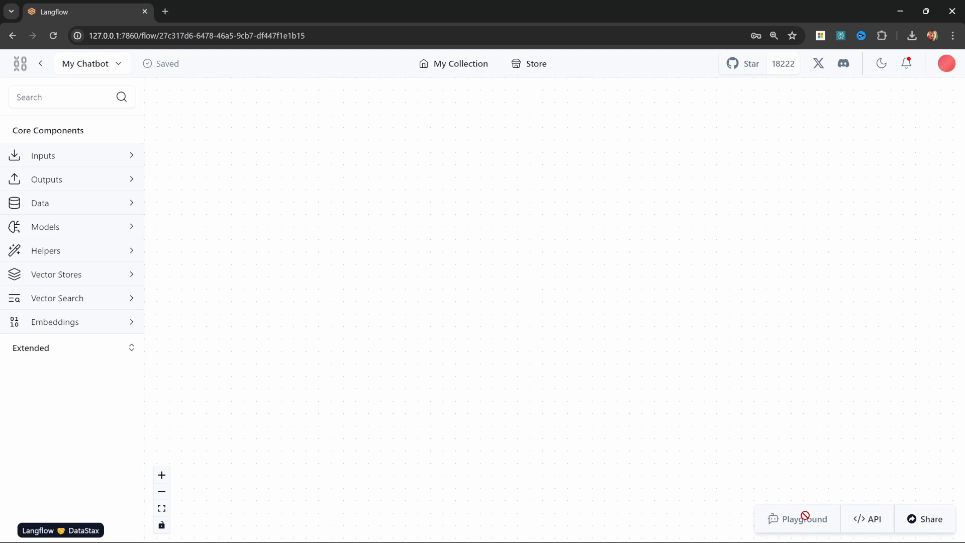
mouse_move(879, 531)
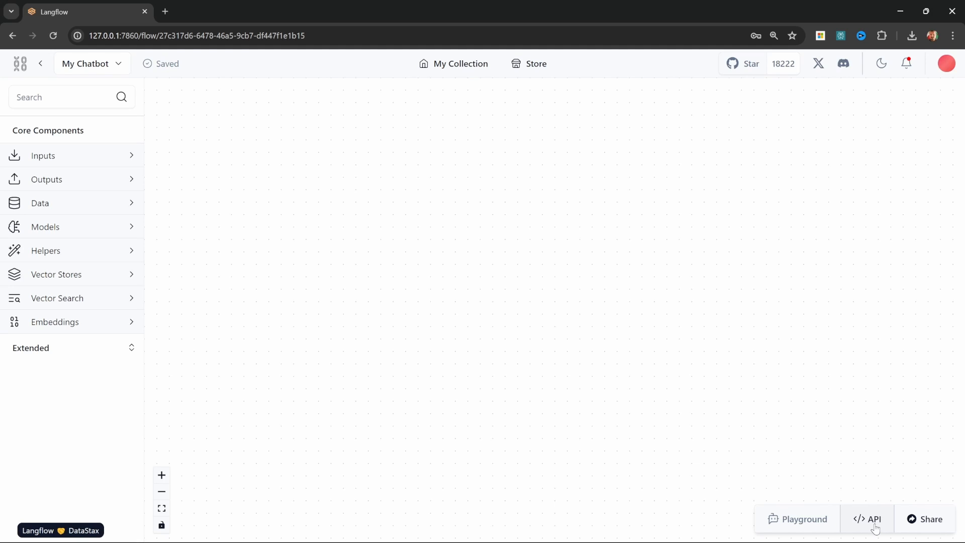
click(869, 519)
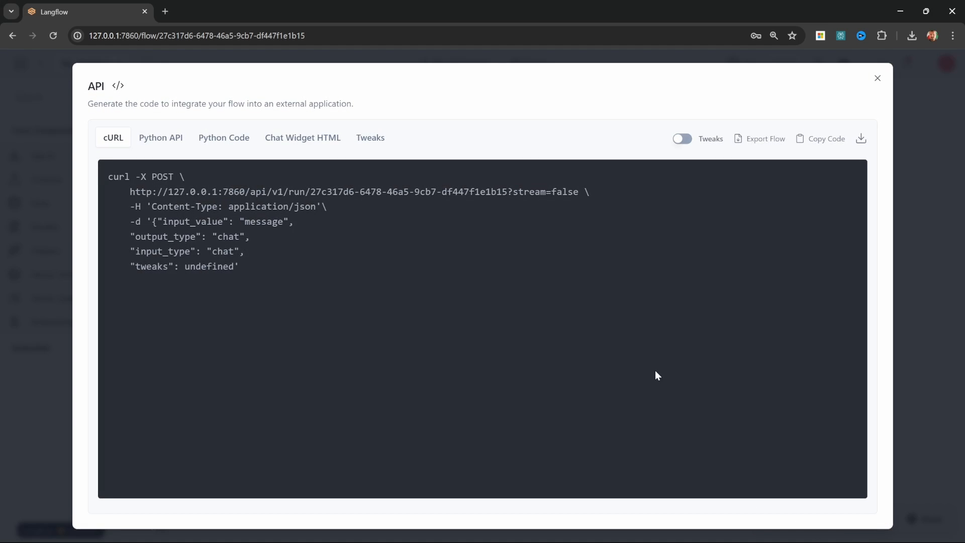
mouse_move(479, 290)
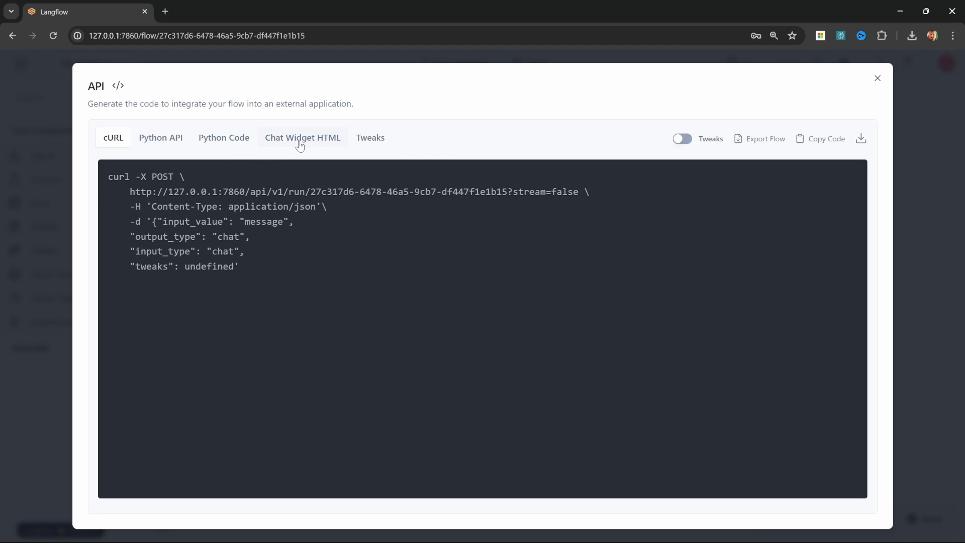
click(303, 136)
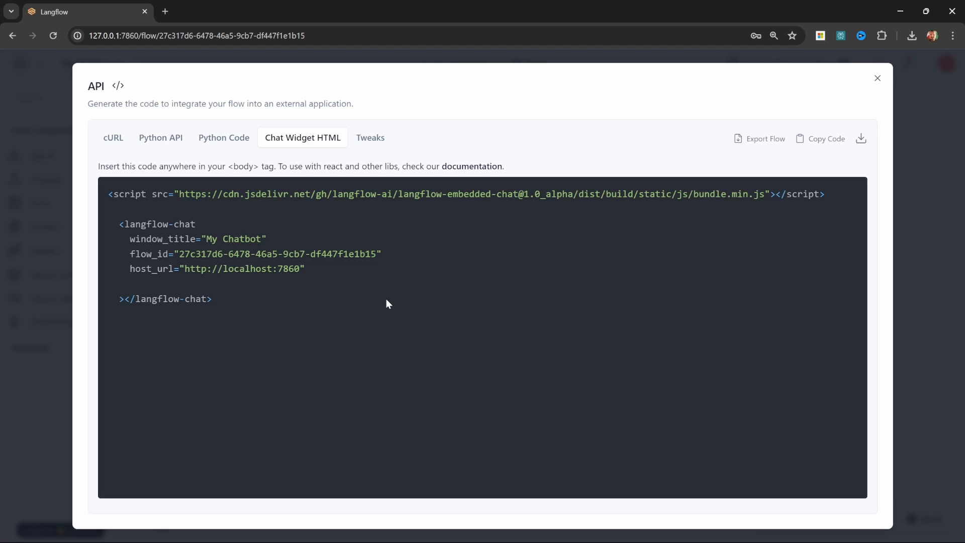
click(876, 78)
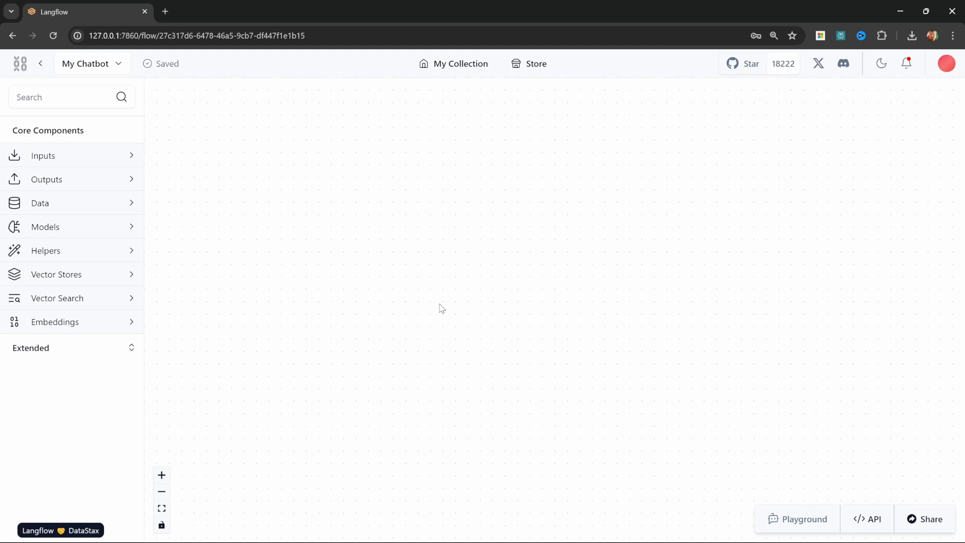
mouse_move(461, 302)
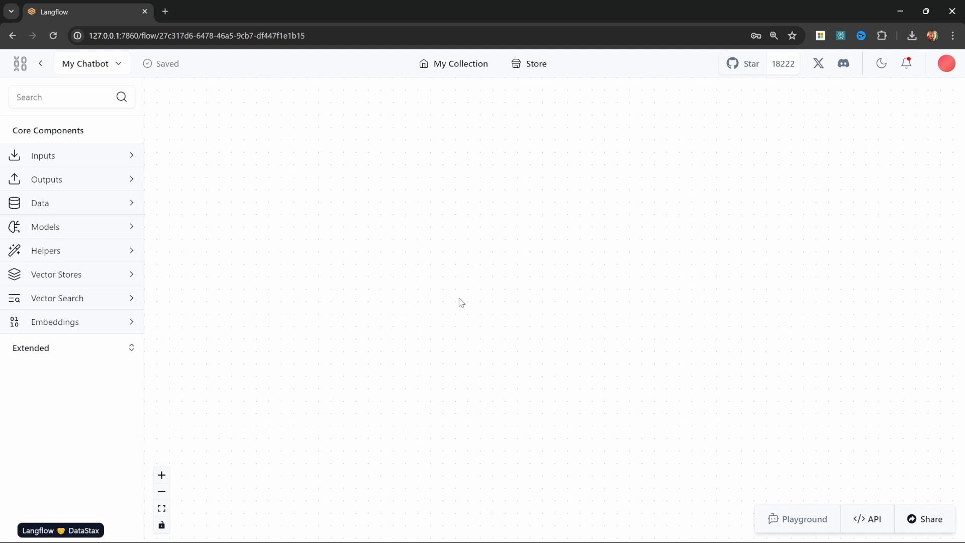